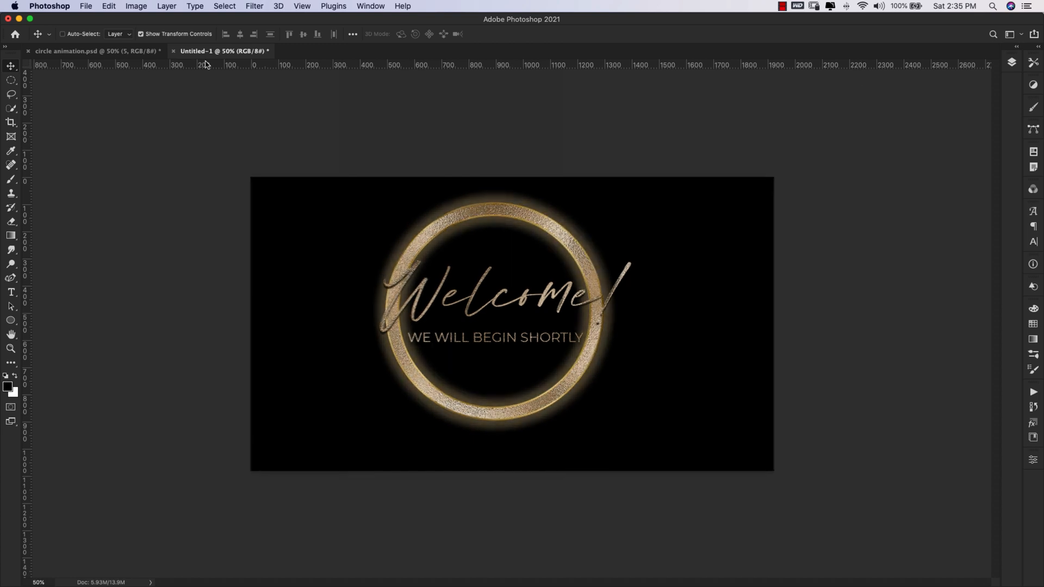
# - Create a blank 1920 × 1080 px, 72 ppi document from File > New
pyautogui.click(86, 6)
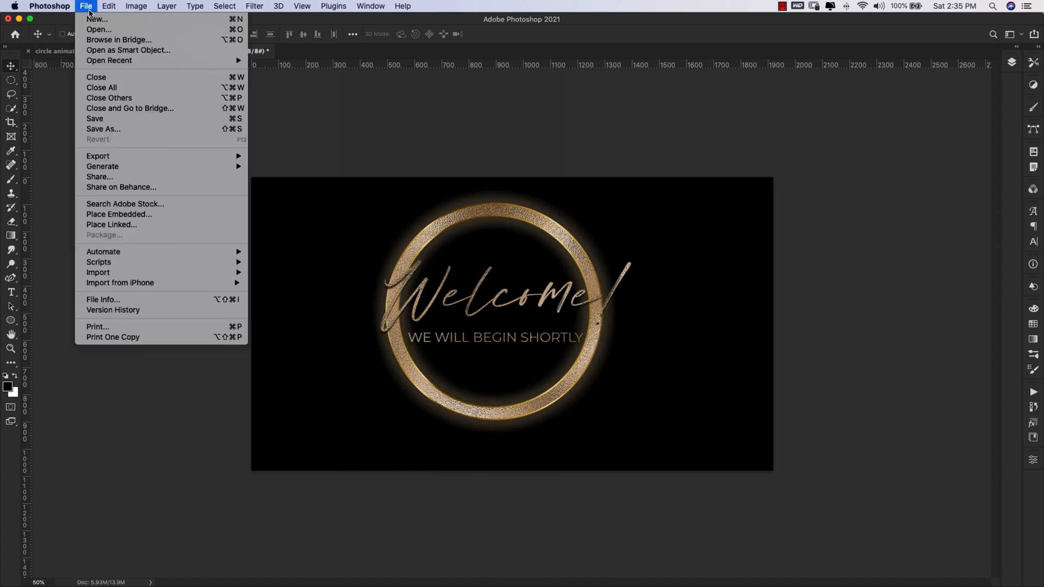
pyautogui.click(97, 19)
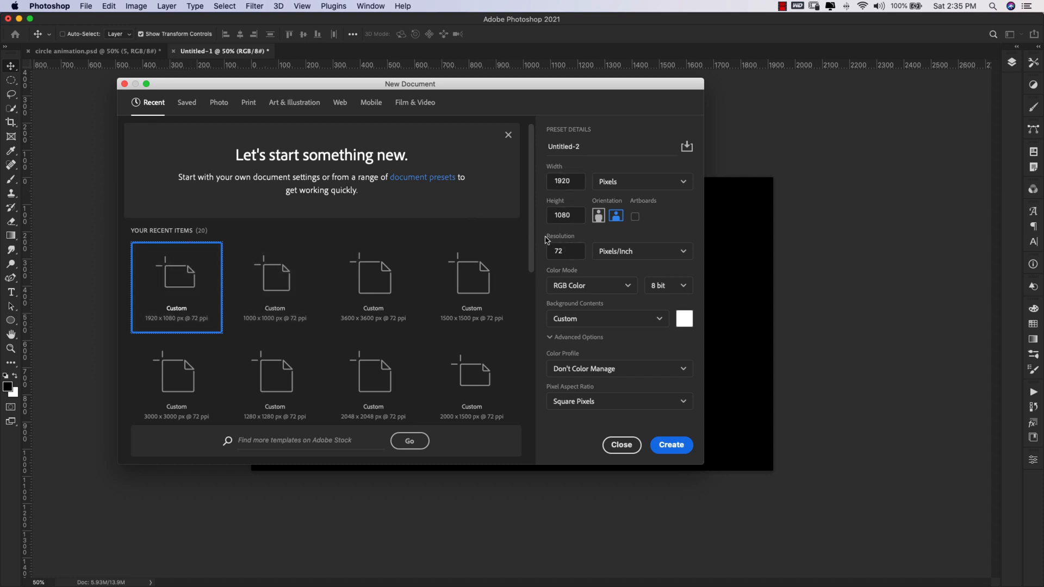
pyautogui.moveTo(542, 260)
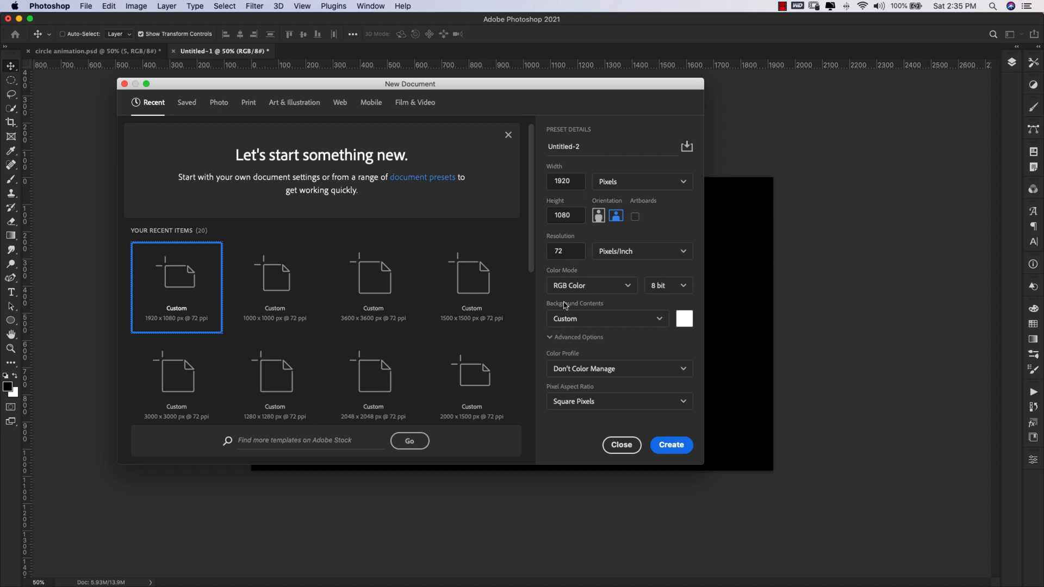
pyautogui.click(564, 251)
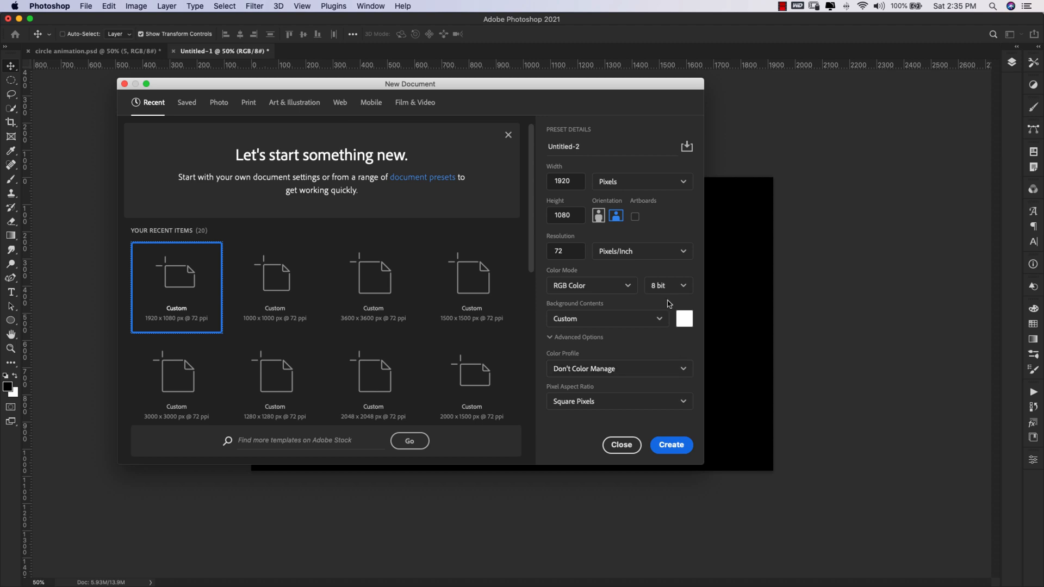
pyautogui.moveTo(601, 277)
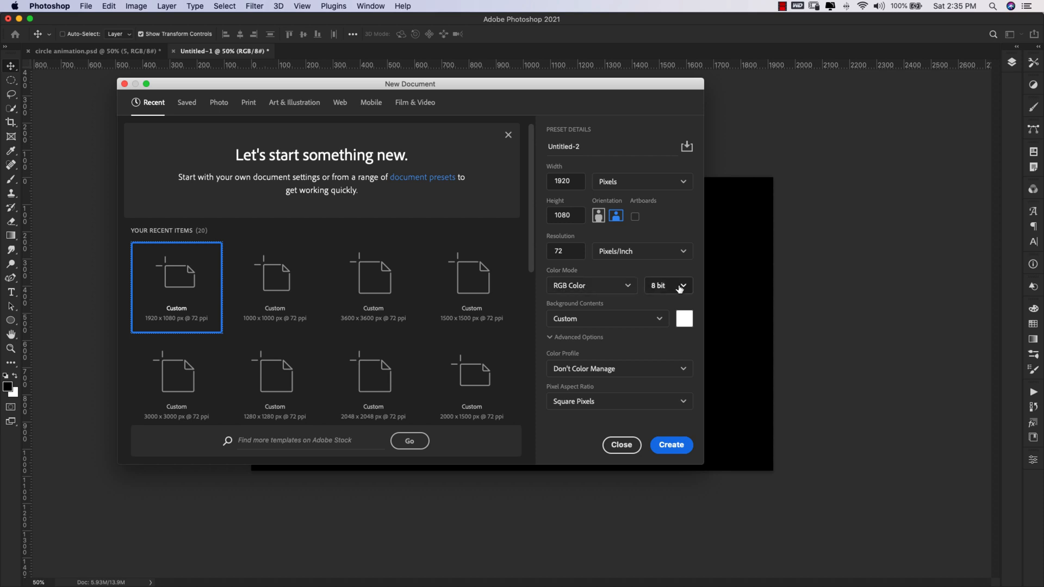
pyautogui.click(670, 444)
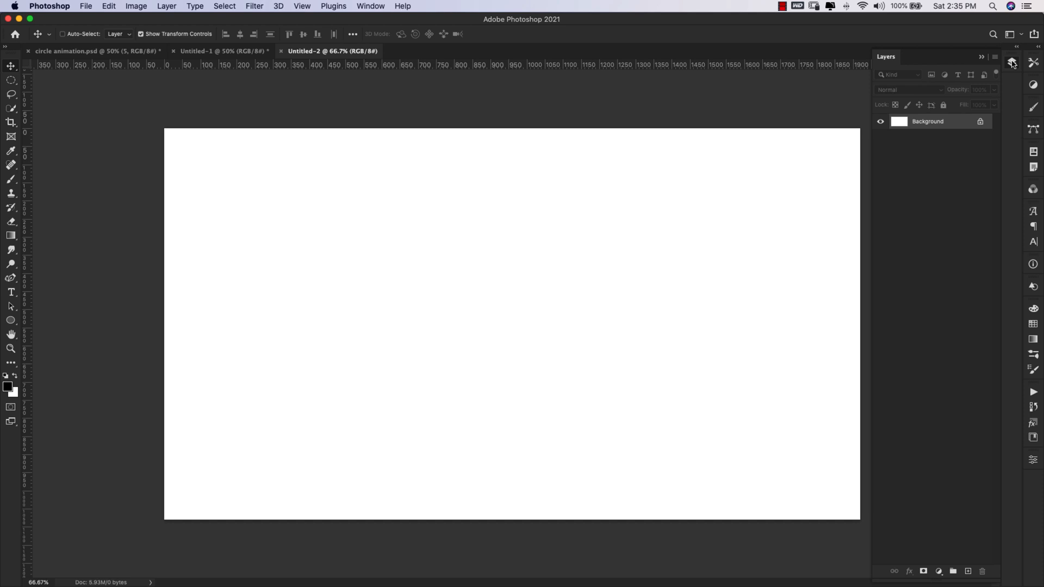
# - Unlock the Background into Layer 0 and fill it with black
pyautogui.click(370, 6)
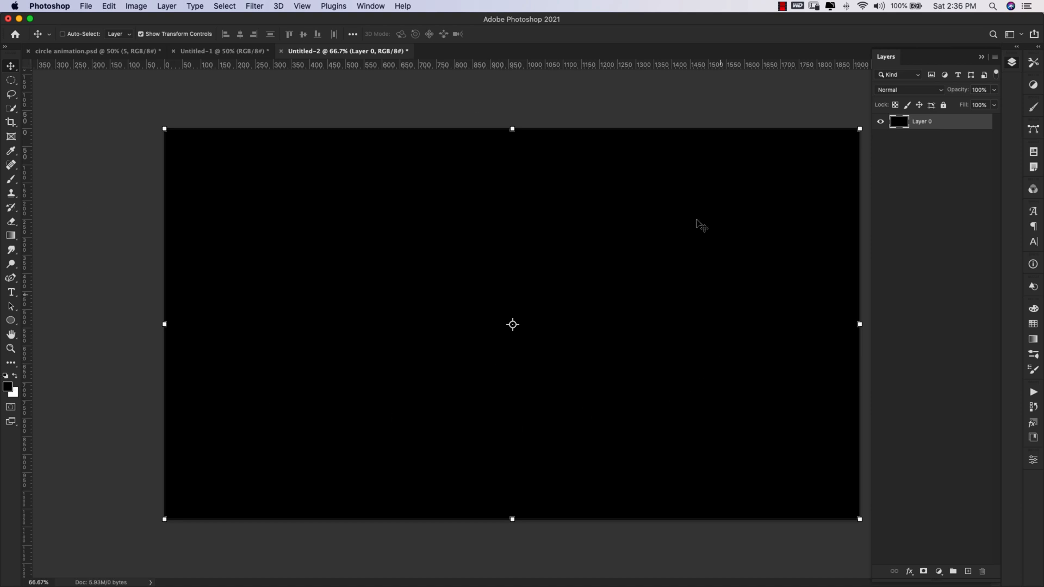
pyautogui.moveTo(131, 312)
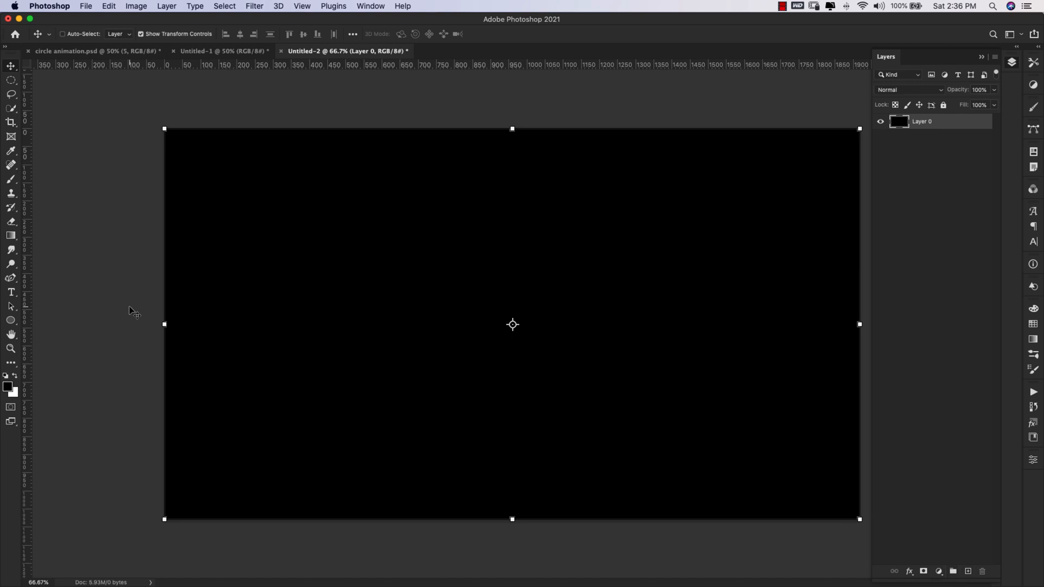
pyautogui.moveTo(12, 321)
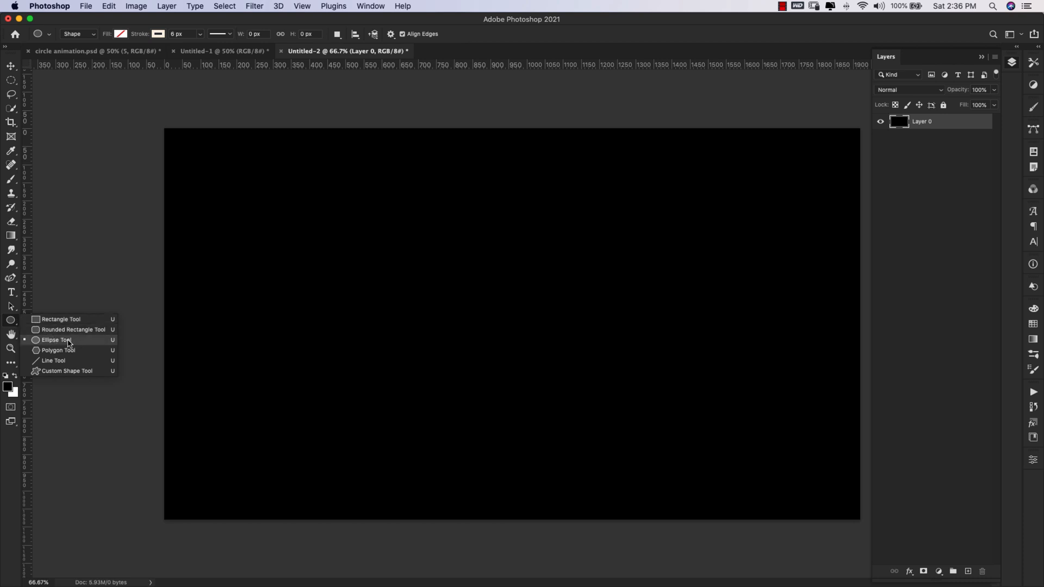
# - Draw an 800 × 800 px circle from the canvas centre with the Ellipse Tool
pyautogui.click(56, 339)
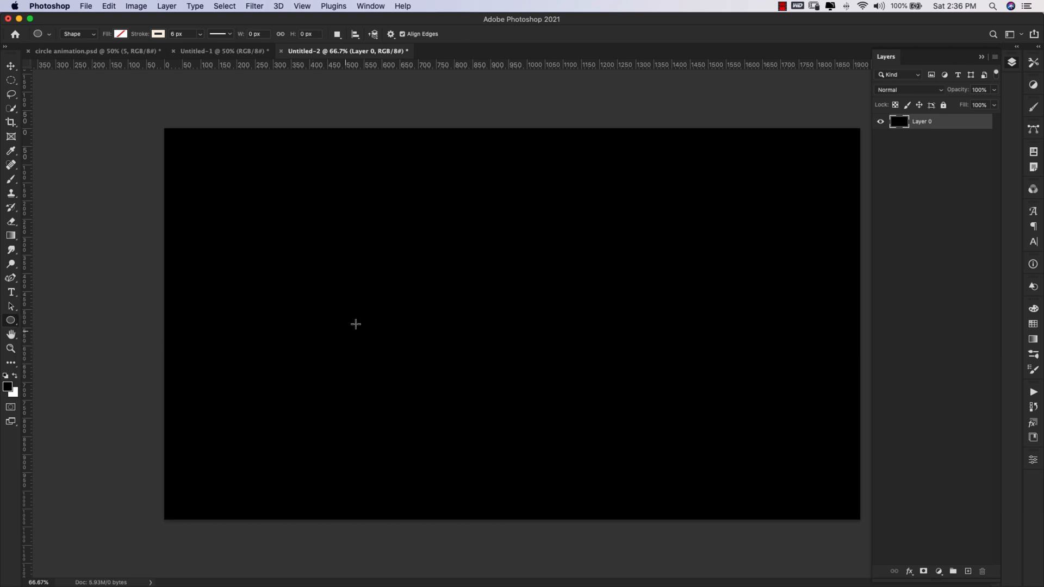
pyautogui.moveTo(472, 233)
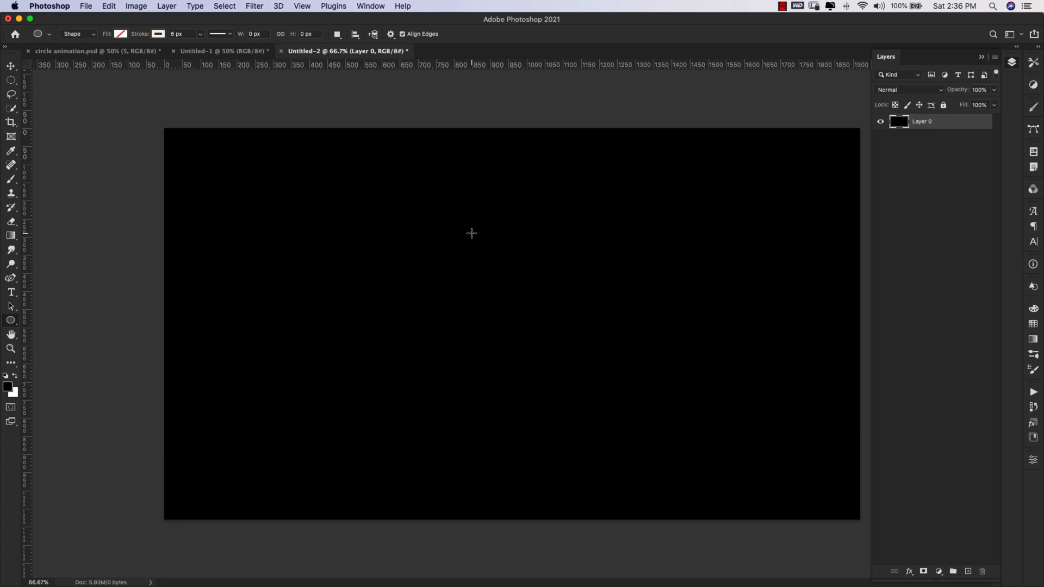
pyautogui.moveTo(529, 315)
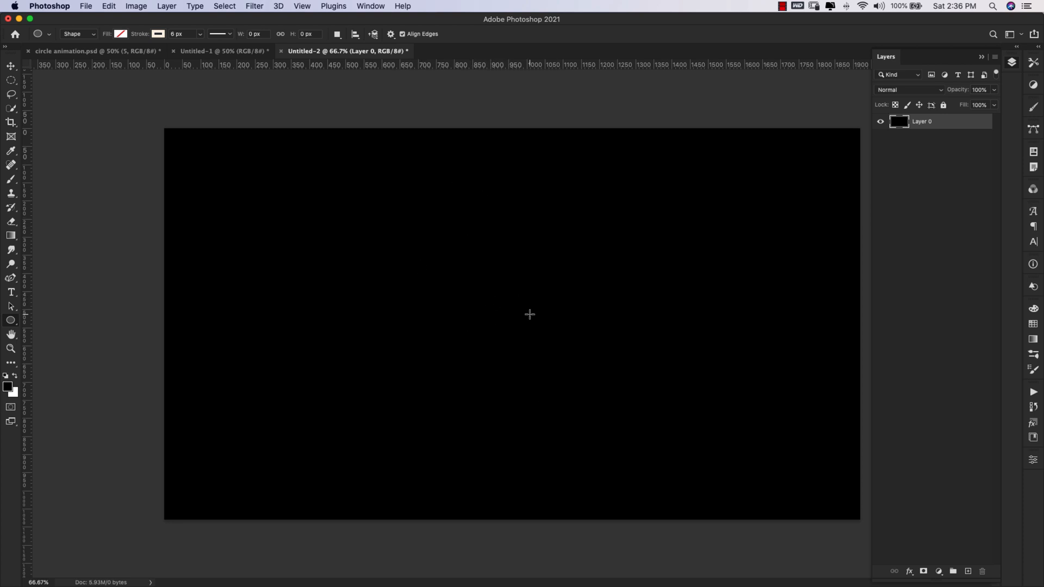
pyautogui.moveTo(523, 301)
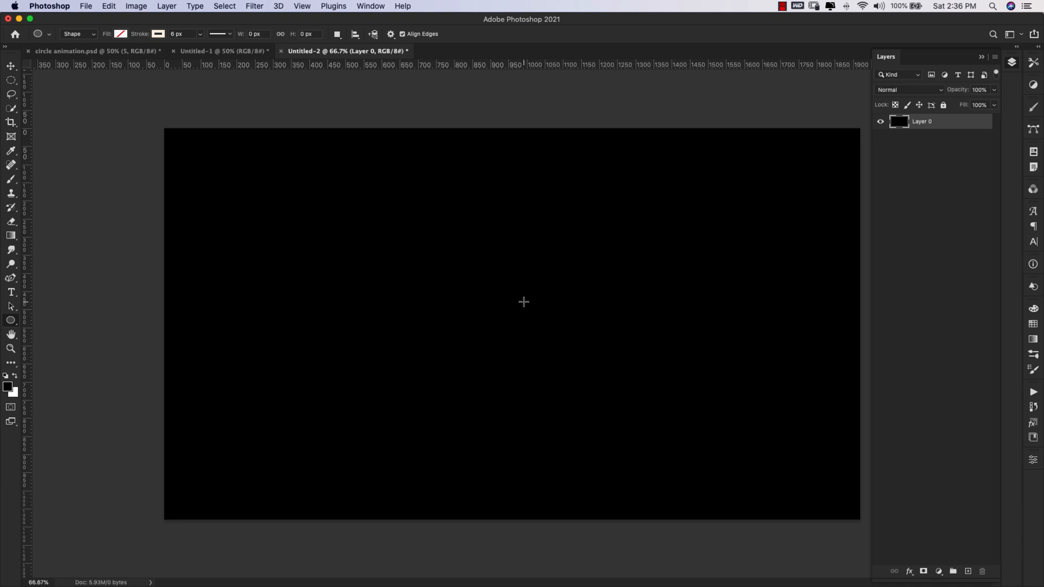
pyautogui.click(522, 301)
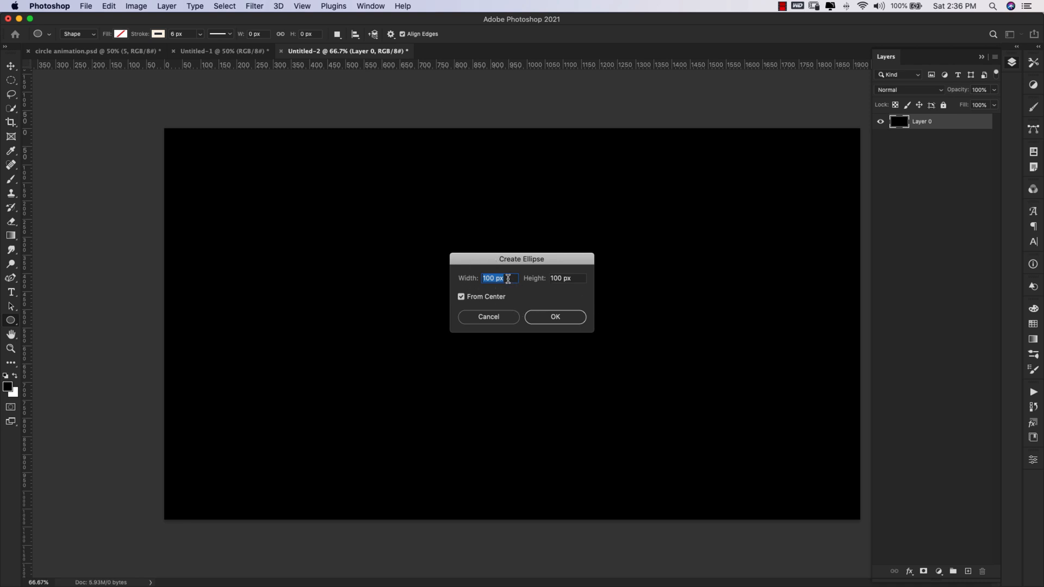
pyautogui.write('800')
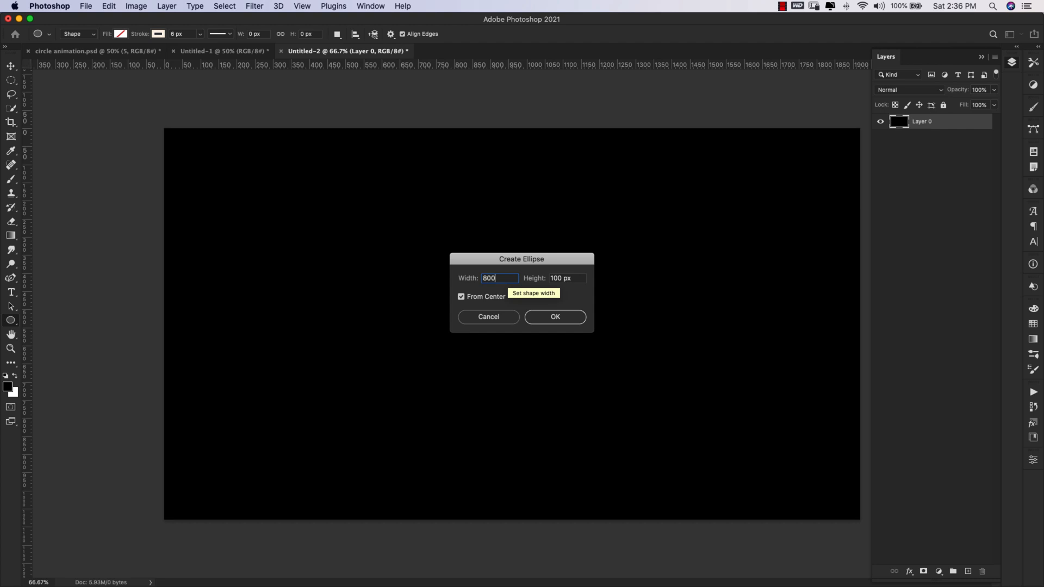
pyautogui.press('Tab')
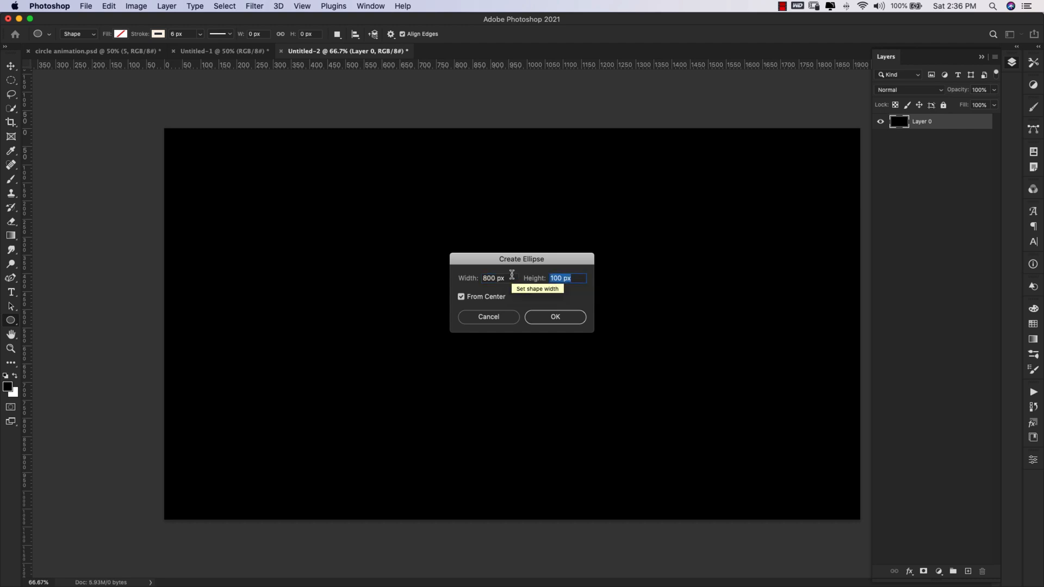
pyautogui.write('800')
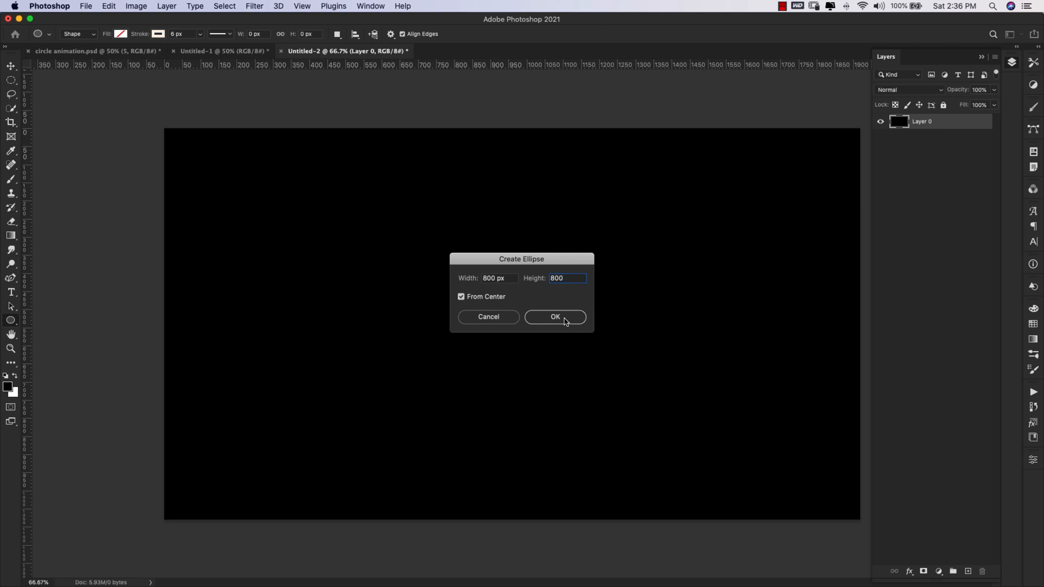
pyautogui.click(555, 317)
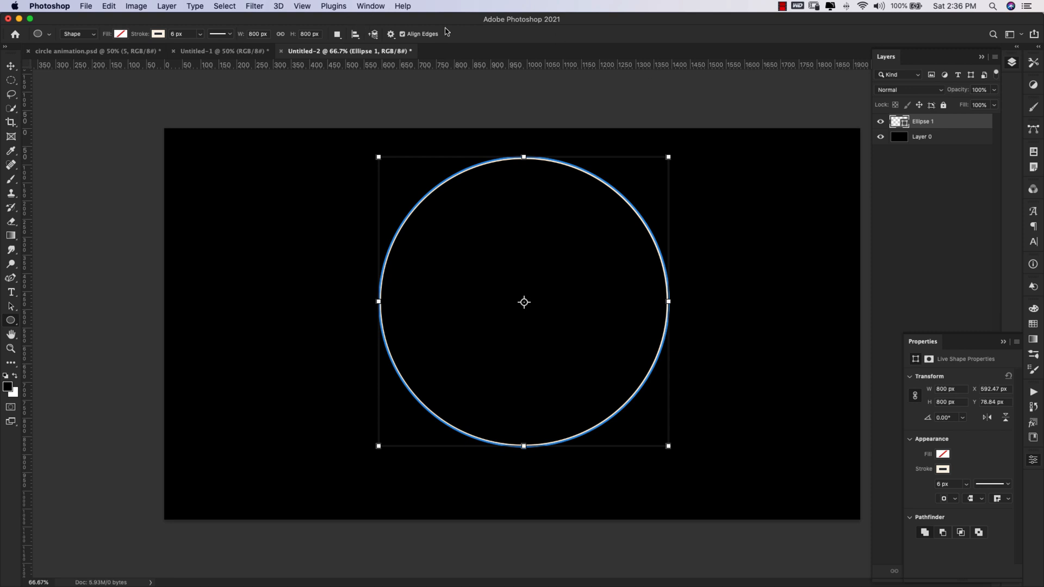
# - Set the Ellipse 1 stroke width to 50 px, forming a wide cream ring
pyautogui.click(370, 6)
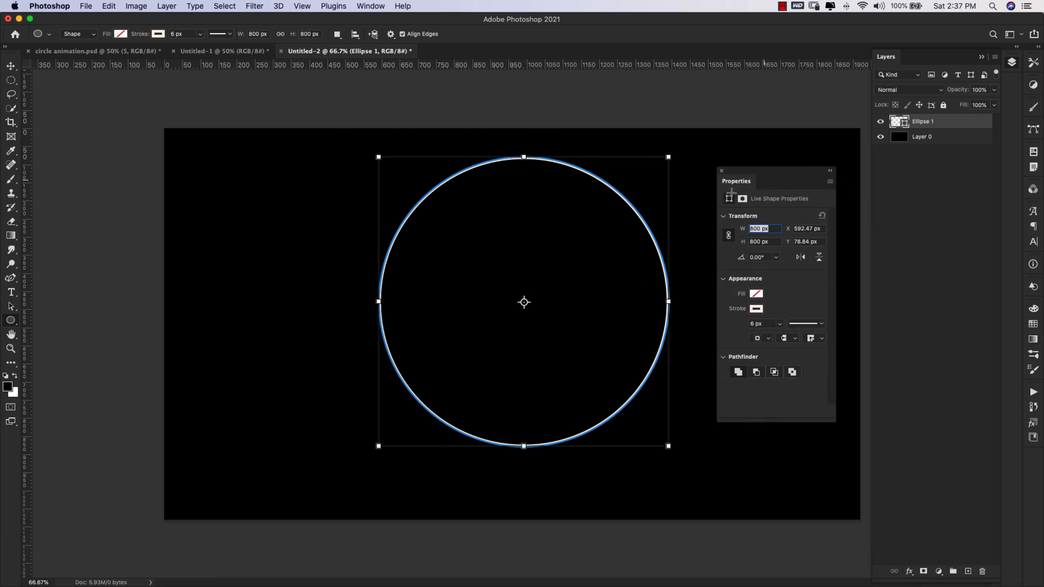
pyautogui.click(756, 308)
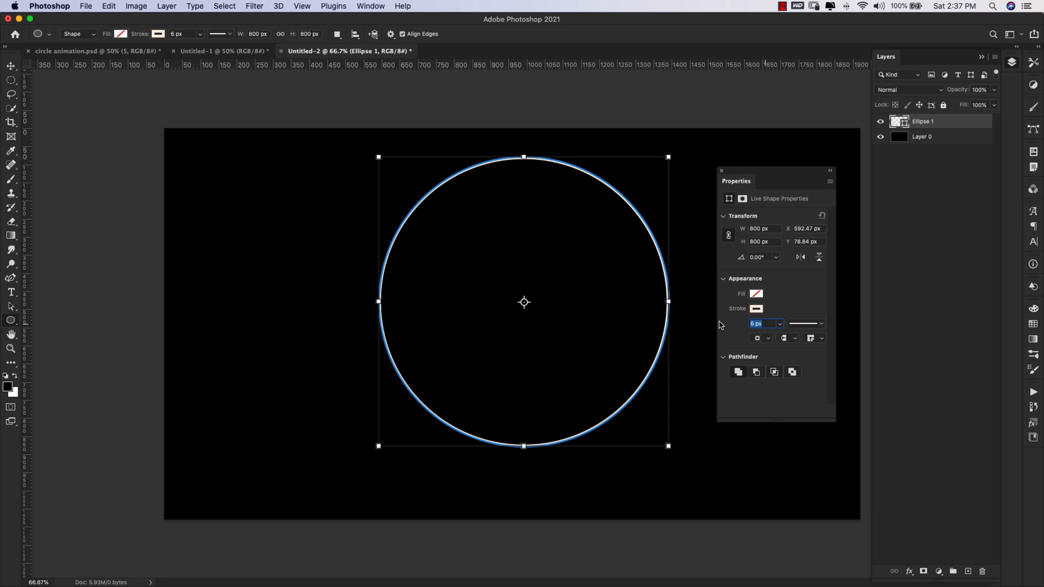
pyautogui.click(755, 308)
pyautogui.write('50')
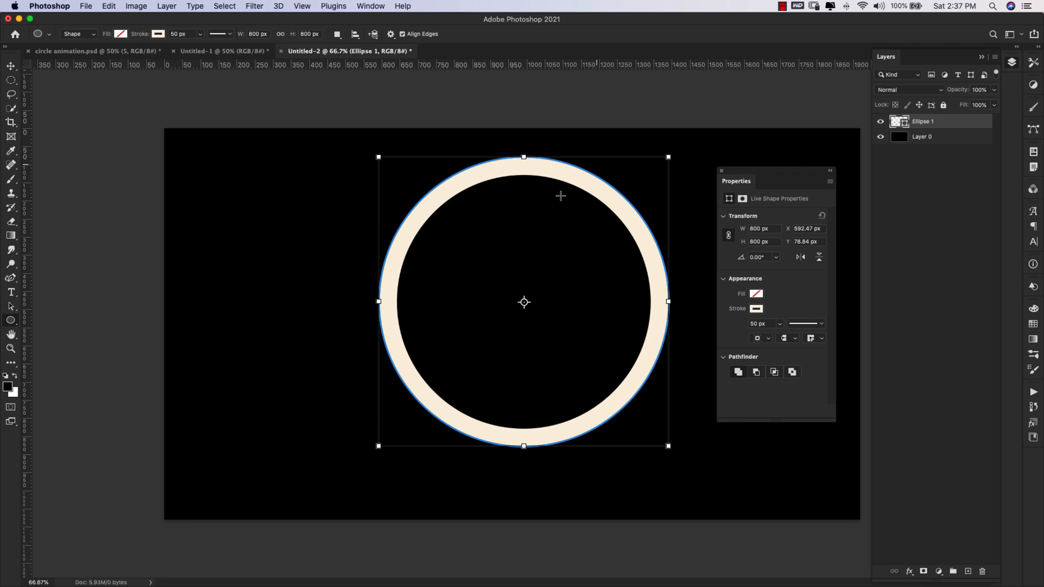
pyautogui.moveTo(597, 252)
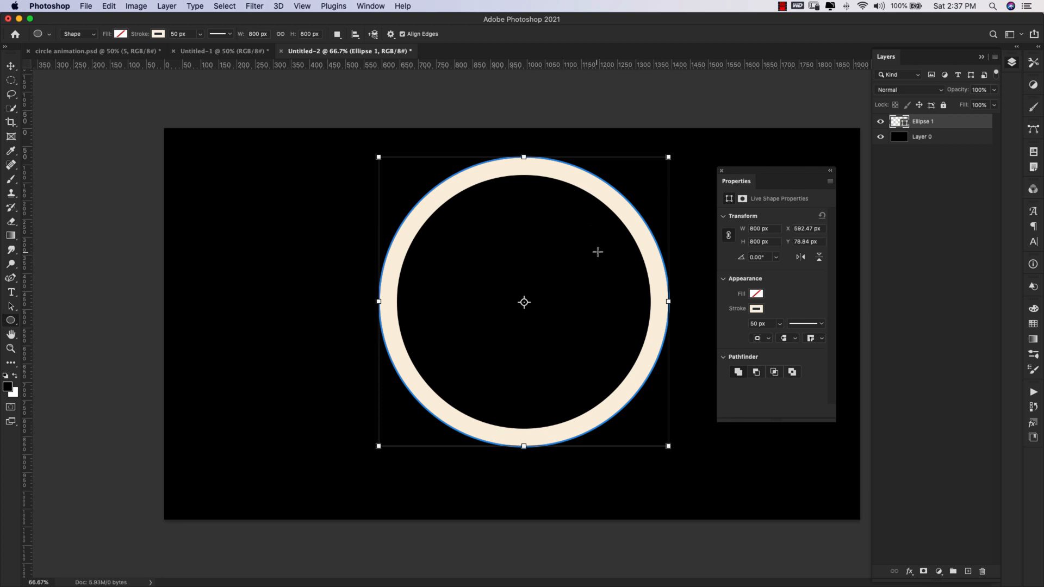
pyautogui.moveTo(661, 291)
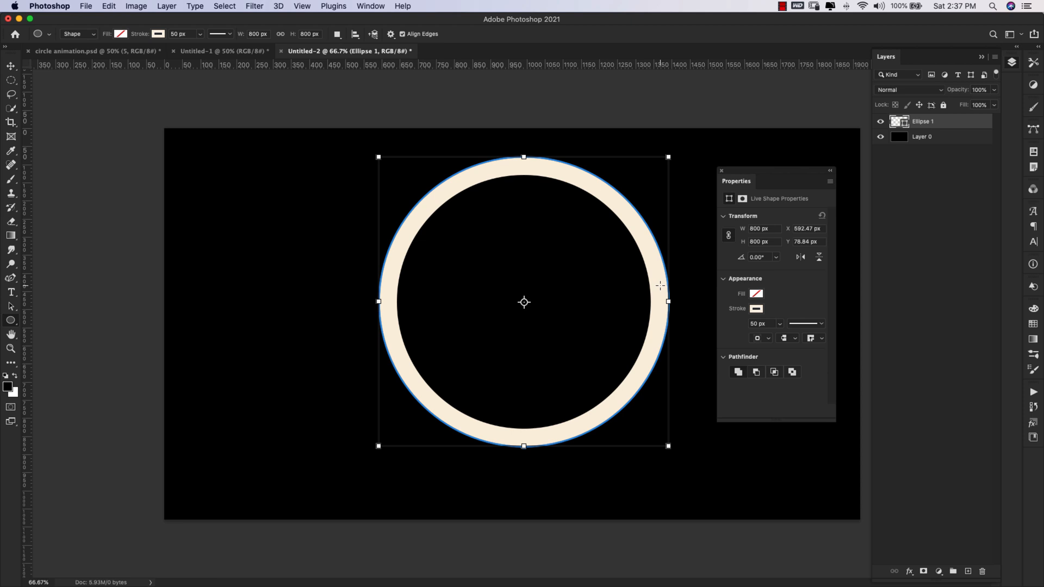
pyautogui.moveTo(789, 117)
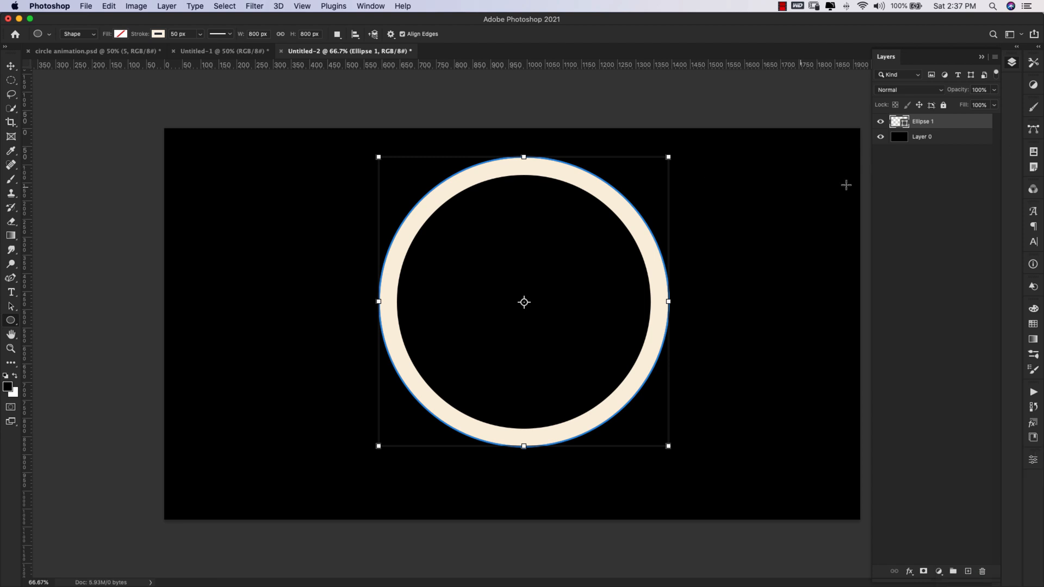
pyautogui.moveTo(862, 289)
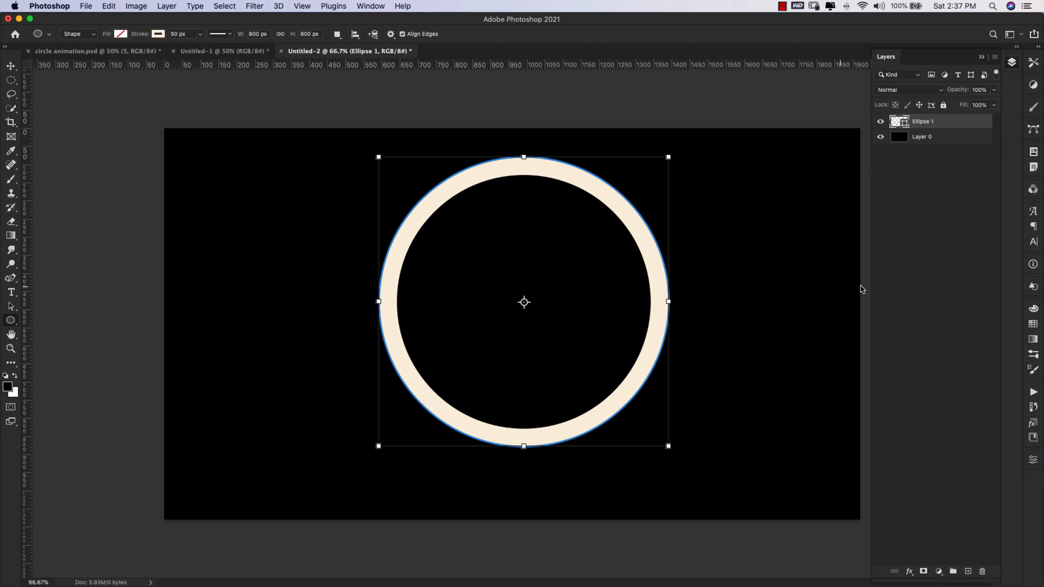
pyautogui.moveTo(38, 89)
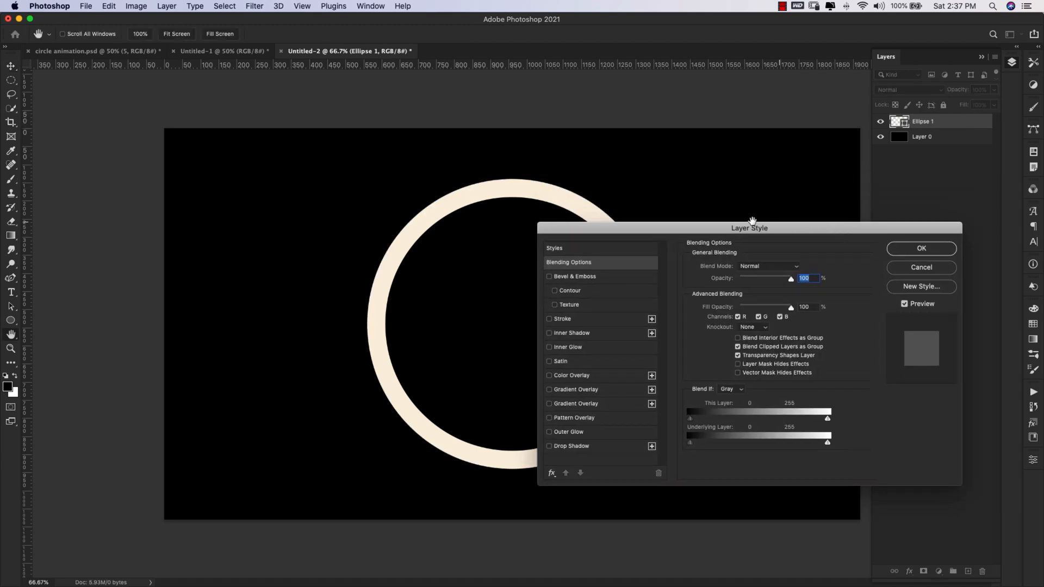
# - Apply a gold foil Pattern Overlay at 100% scale in Normal mode
pyautogui.click(549, 418)
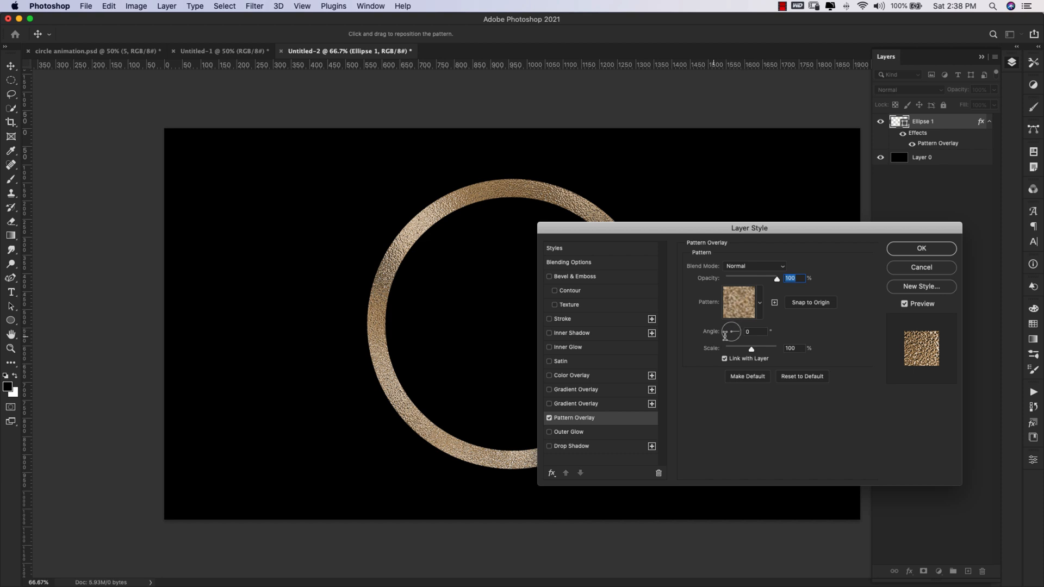
pyautogui.moveTo(792, 357)
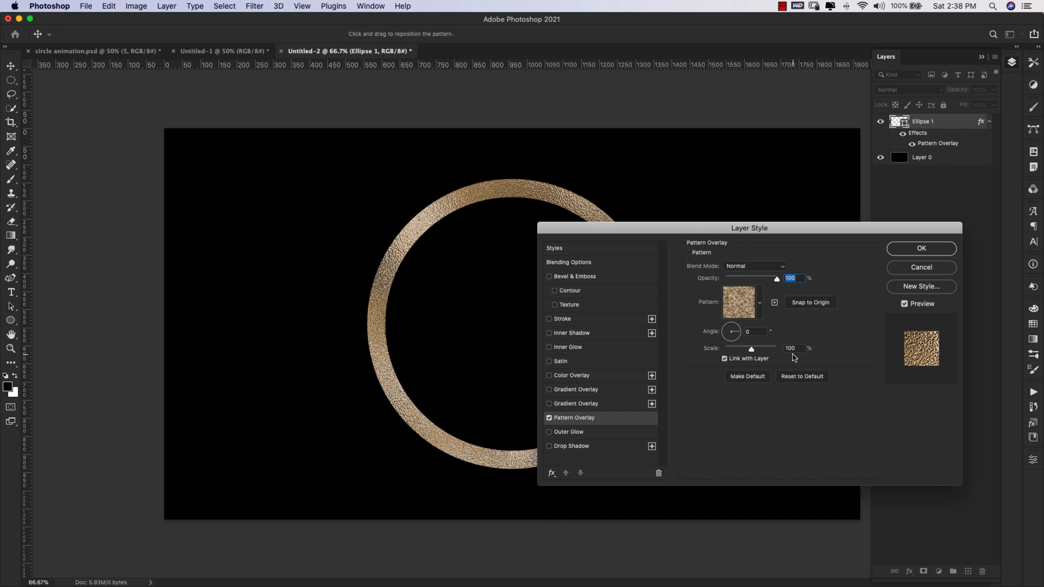
pyautogui.moveTo(559, 434)
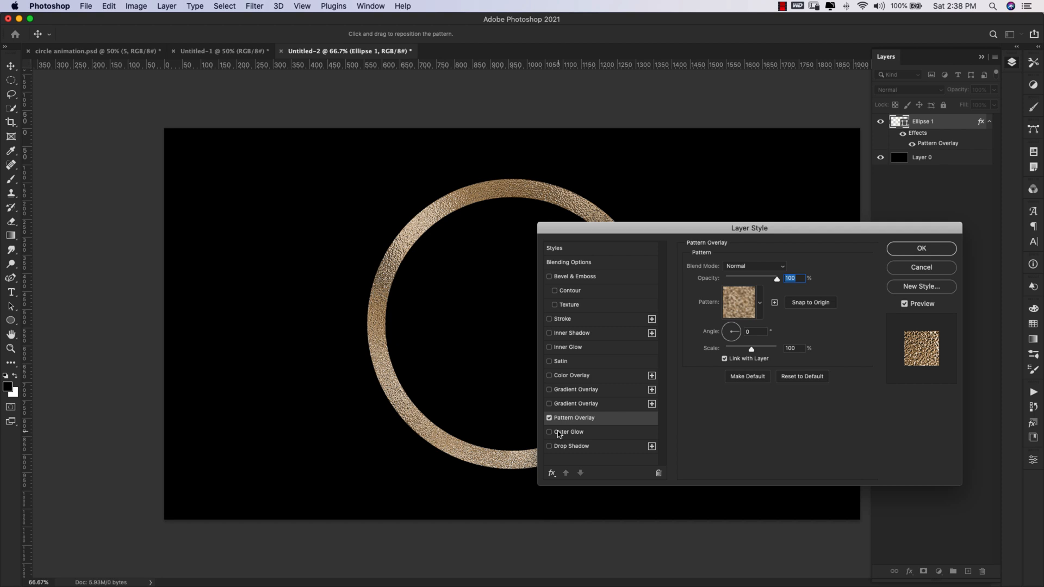
# - Set the Outer Glow to Screen blend, 40% opacity, with the default contour
pyautogui.click(549, 431)
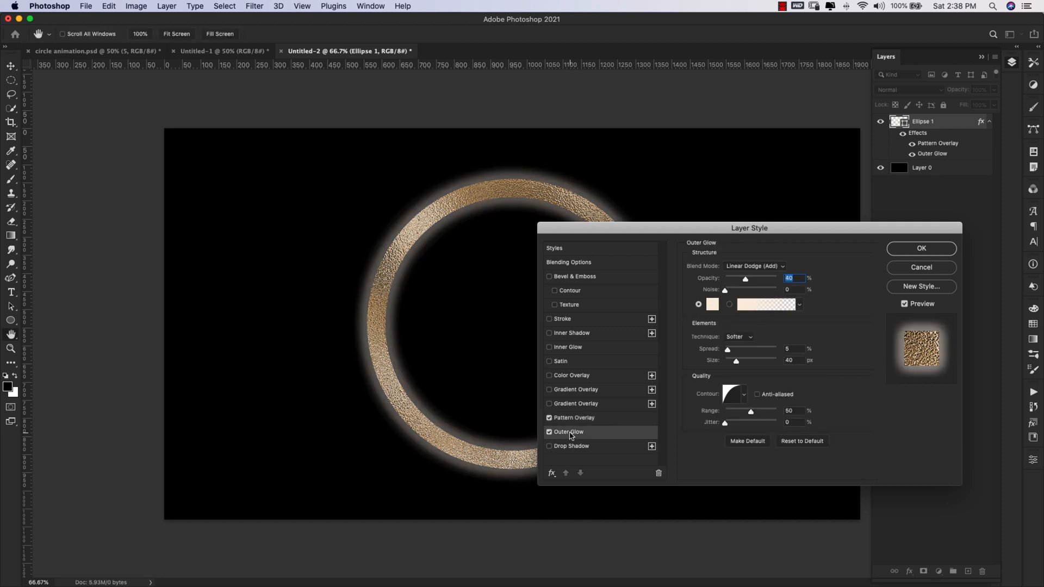
pyautogui.moveTo(701, 270)
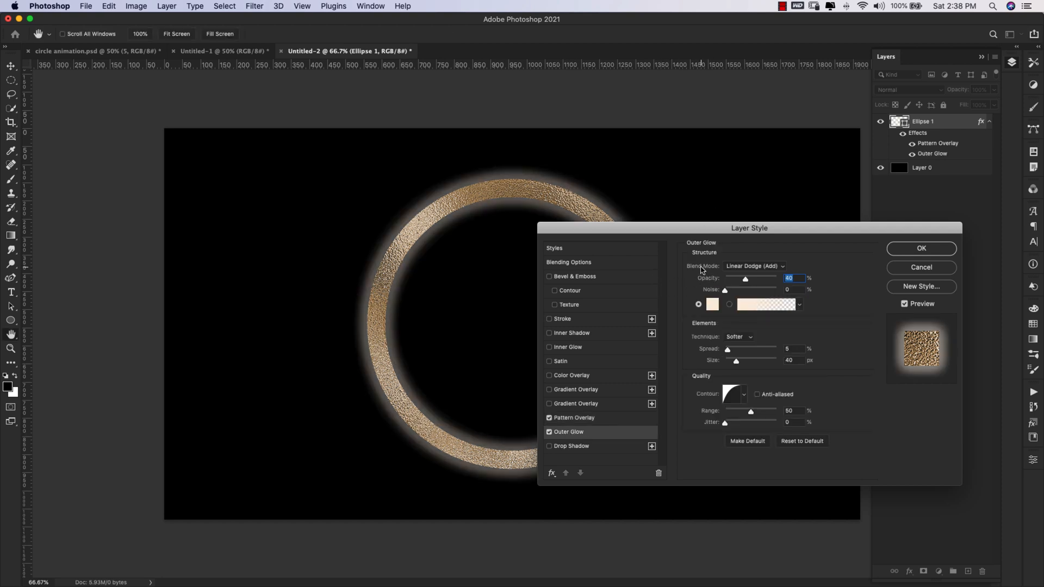
pyautogui.click(756, 266)
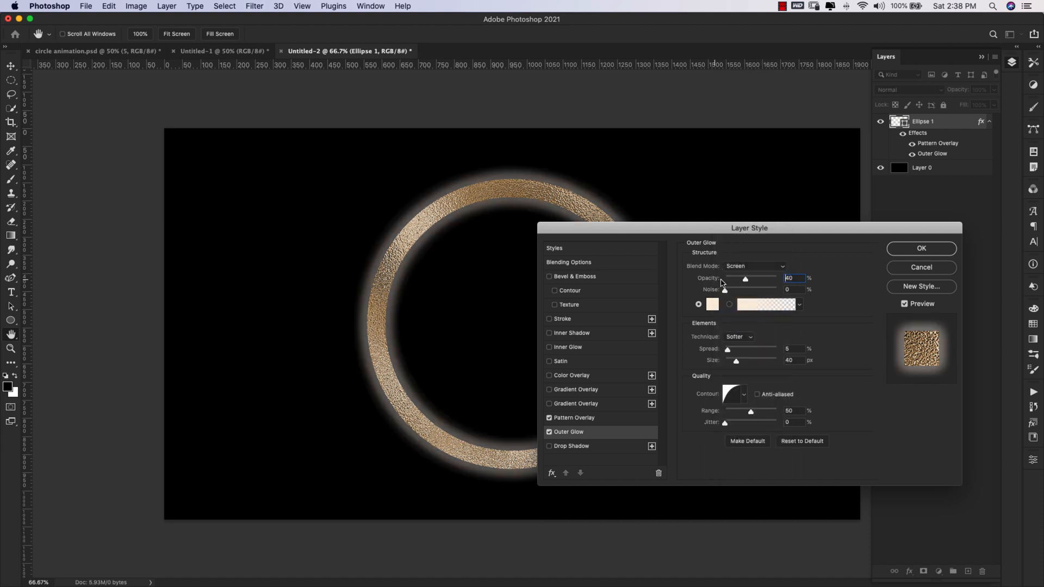
pyautogui.click(712, 304)
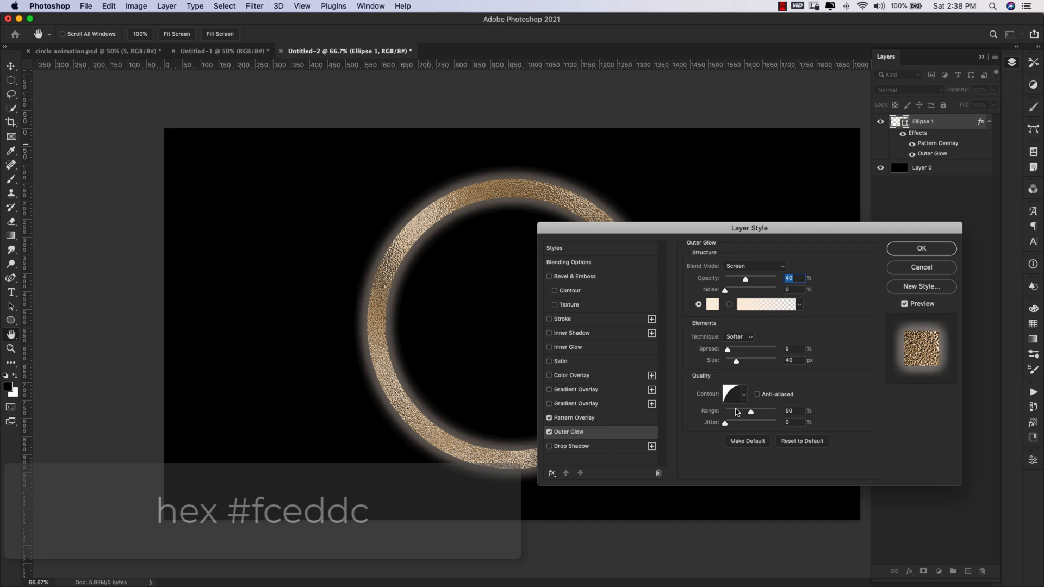
pyautogui.click(730, 394)
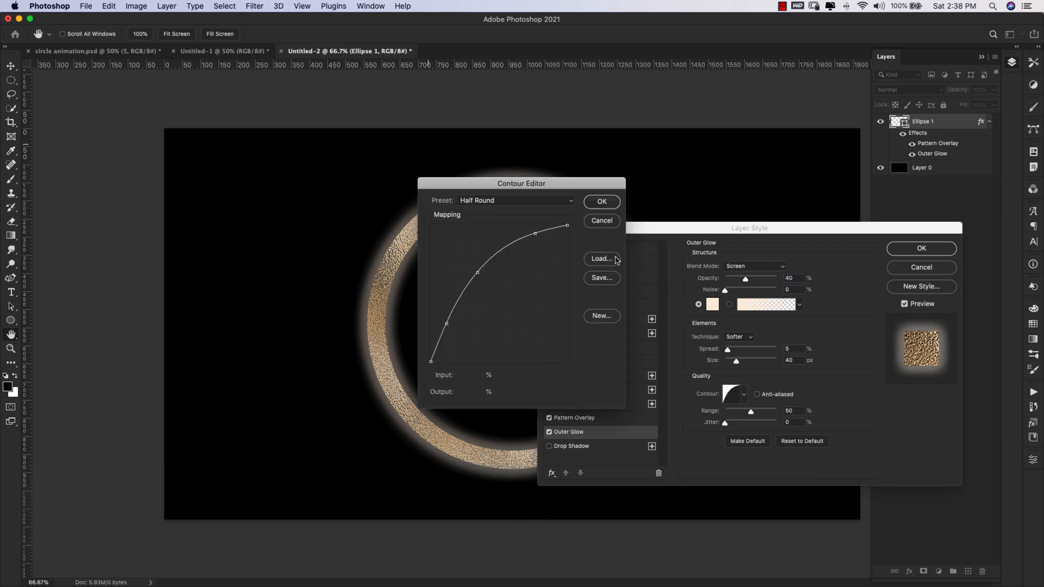
pyautogui.click(744, 394)
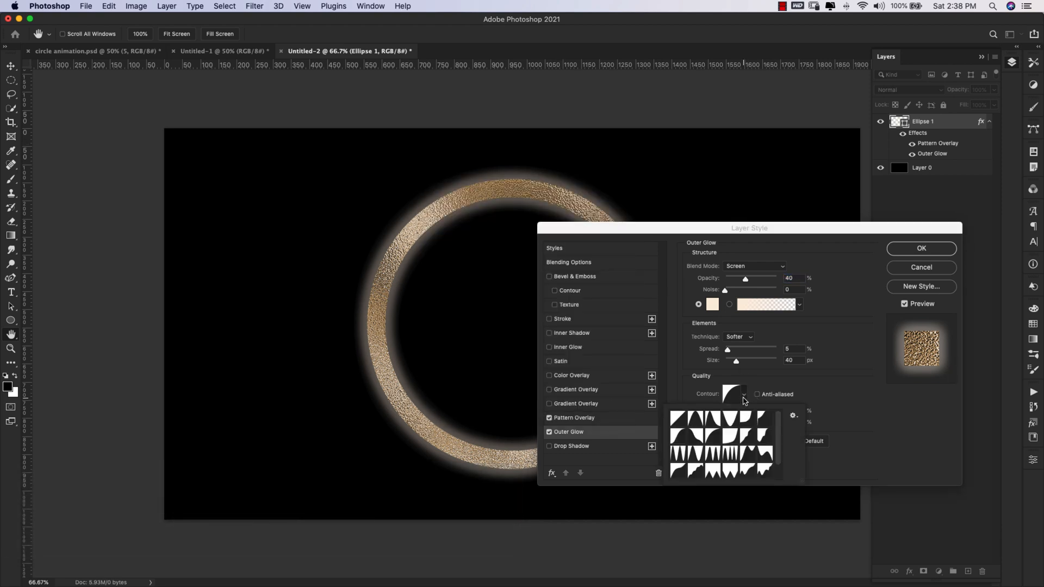
pyautogui.click(716, 440)
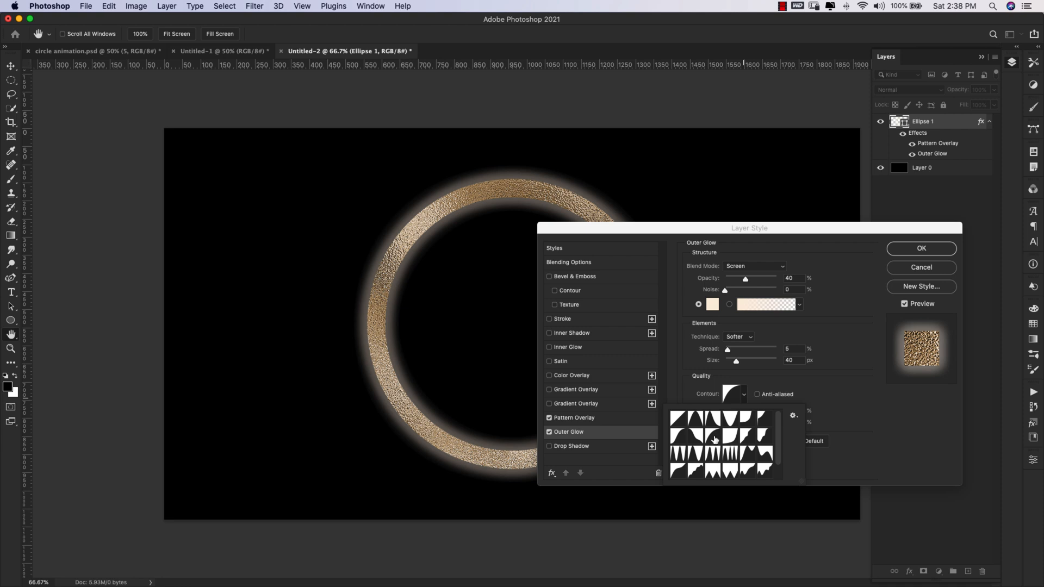
pyautogui.moveTo(707, 438)
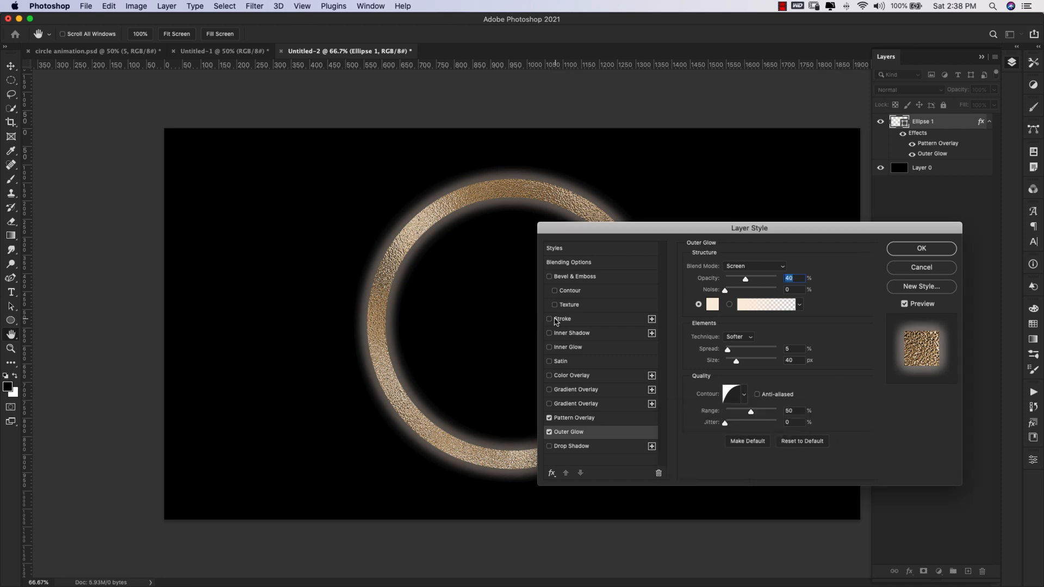
# - Add a 5 px inside Reflective Gold gradient stroke at 90° and accept the style
pyautogui.click(550, 319)
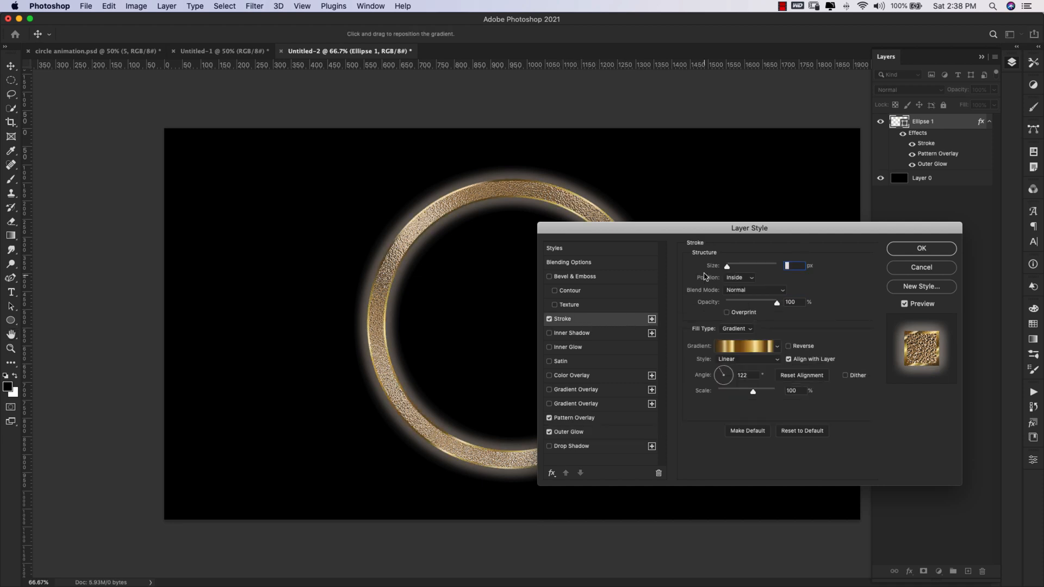
pyautogui.write('5')
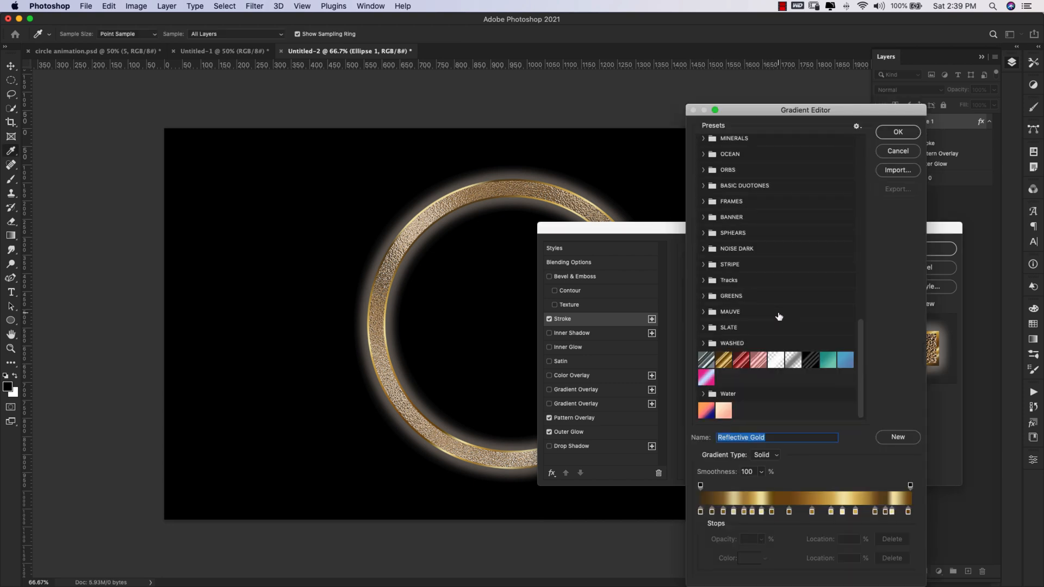
pyautogui.click(724, 359)
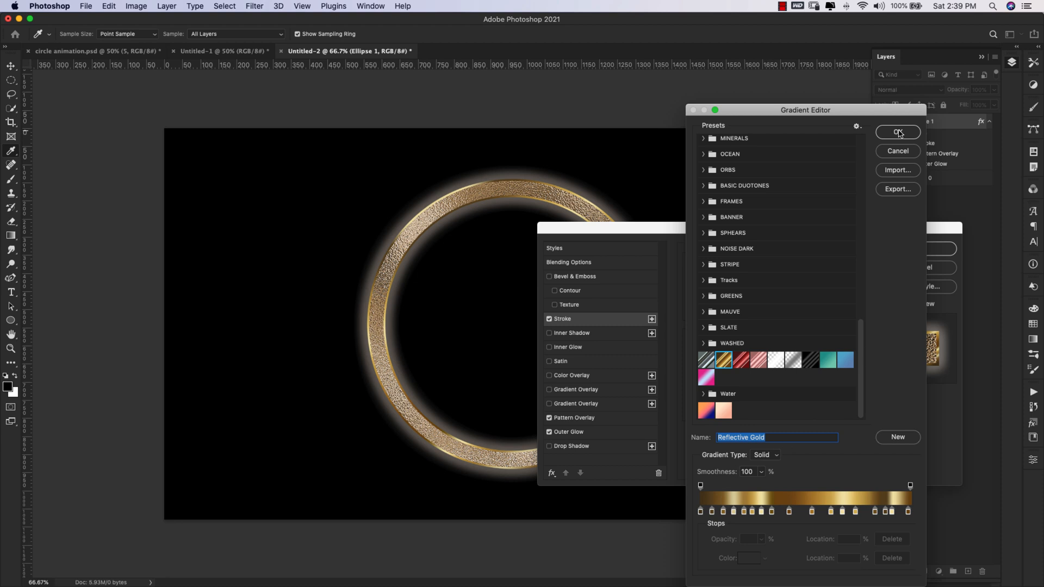
pyautogui.click(897, 132)
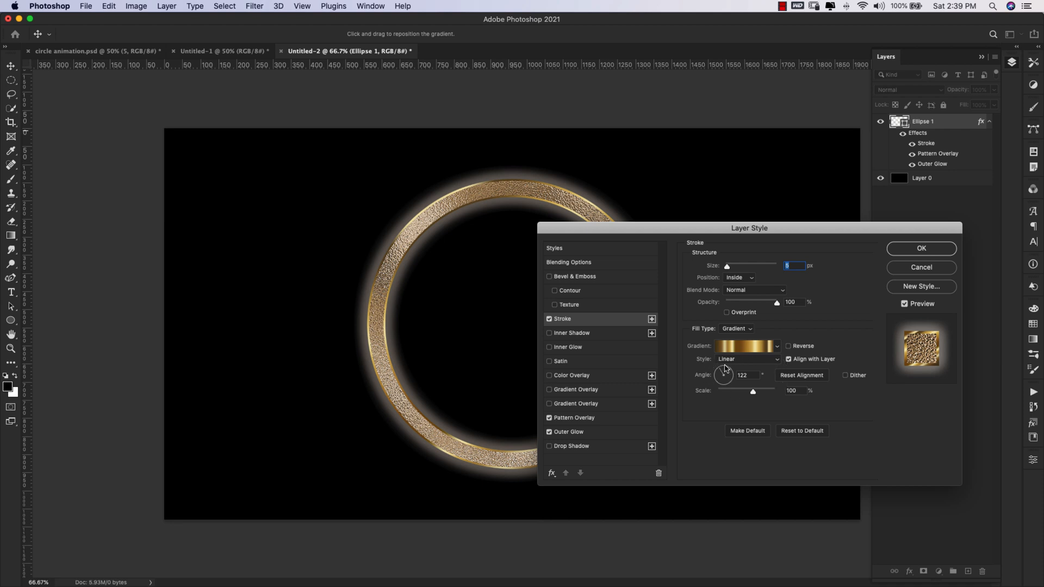
pyautogui.moveTo(756, 365)
pyautogui.write('90')
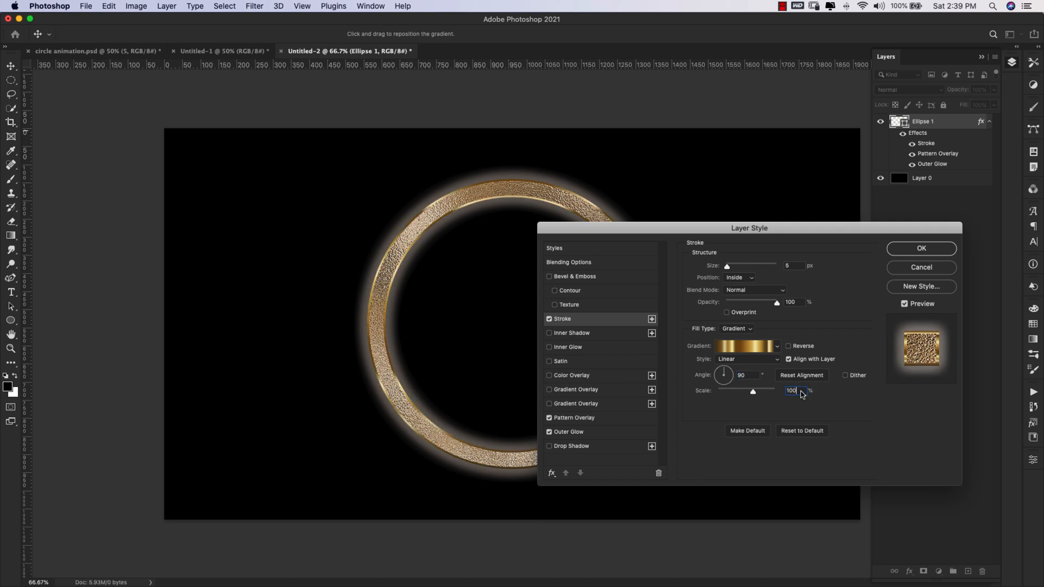
pyautogui.click(792, 390)
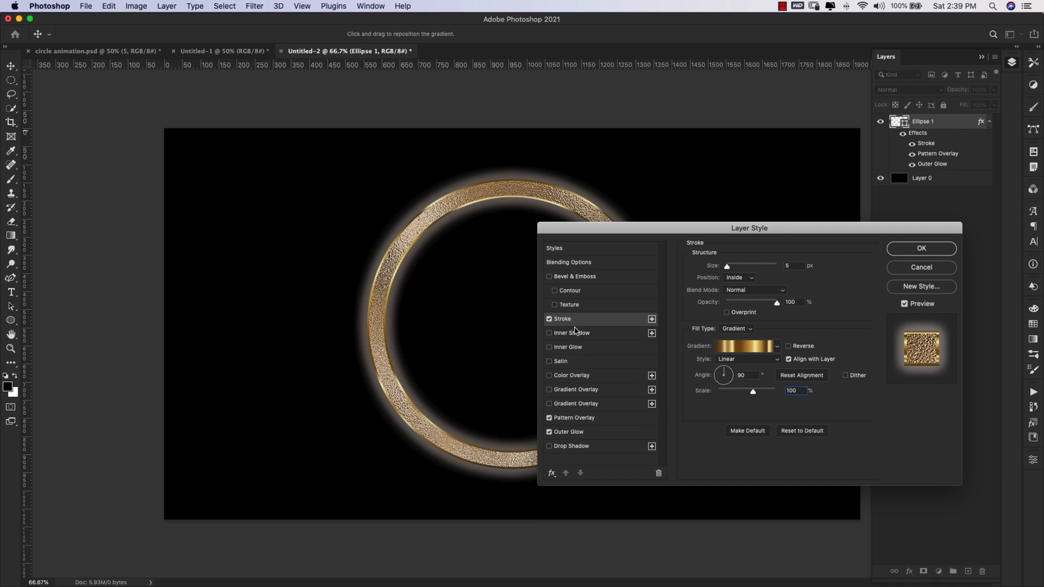
pyautogui.click(921, 248)
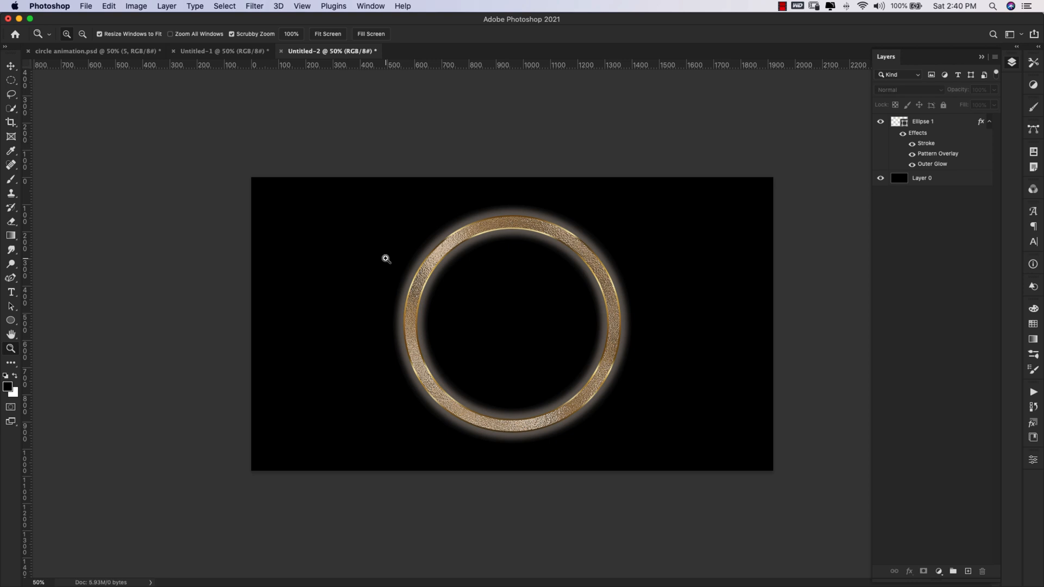
# - Show the Timeline panel and create a video timeline with Ellipse 1 and Layer 0 tracks
pyautogui.click(370, 6)
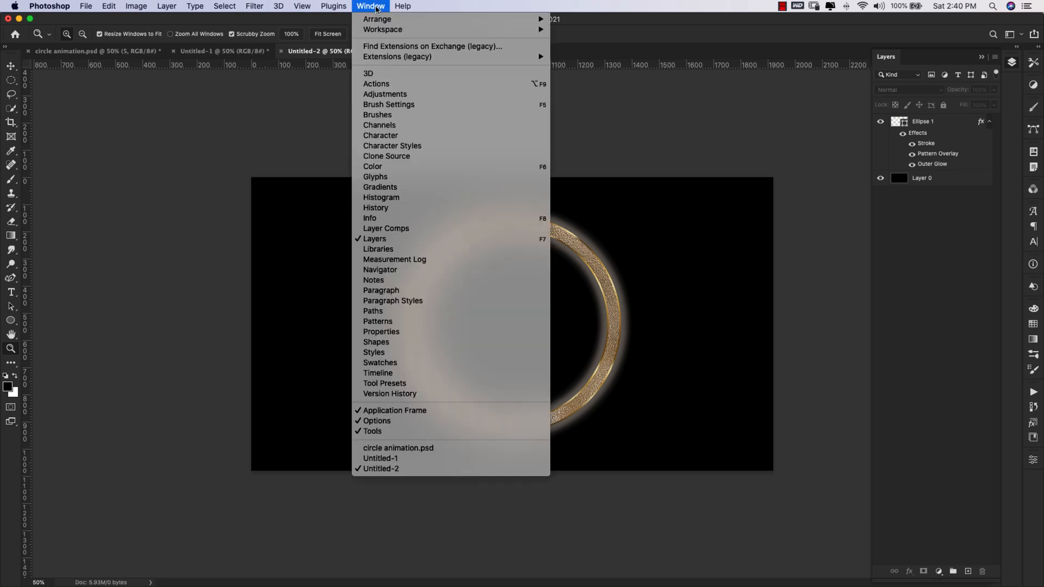
pyautogui.moveTo(377, 372)
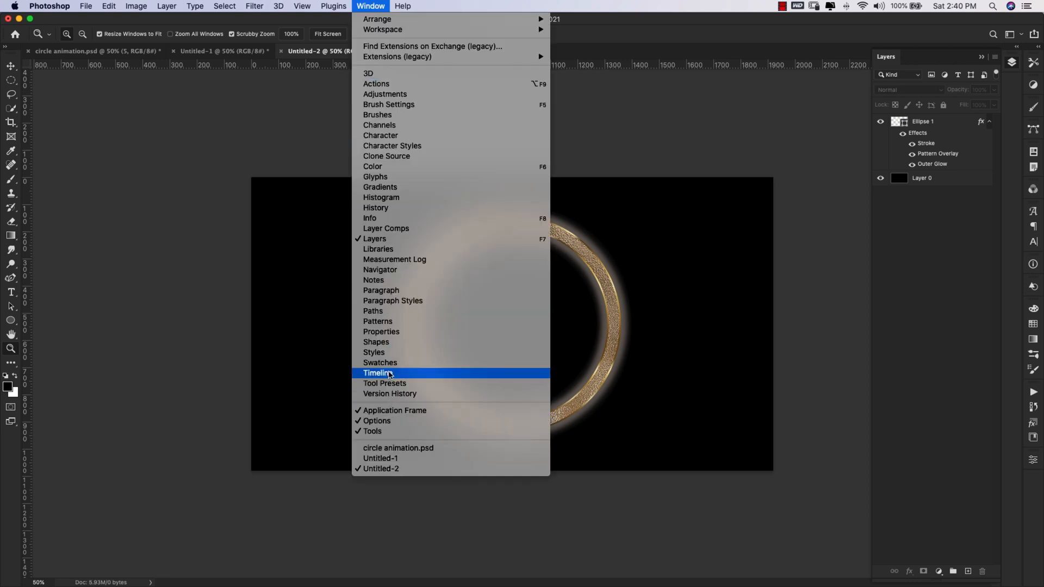
pyautogui.click(377, 372)
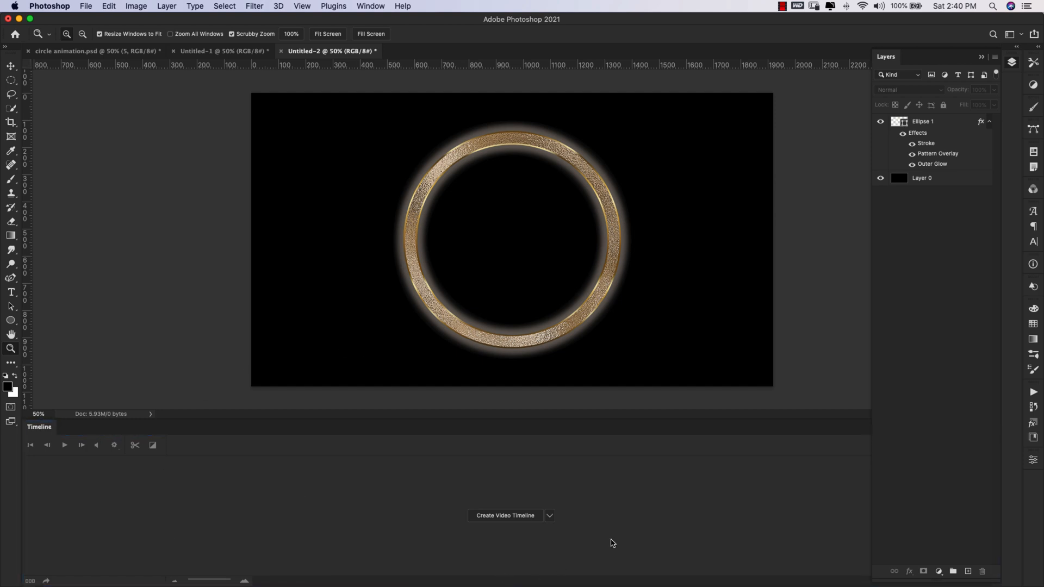
pyautogui.click(550, 516)
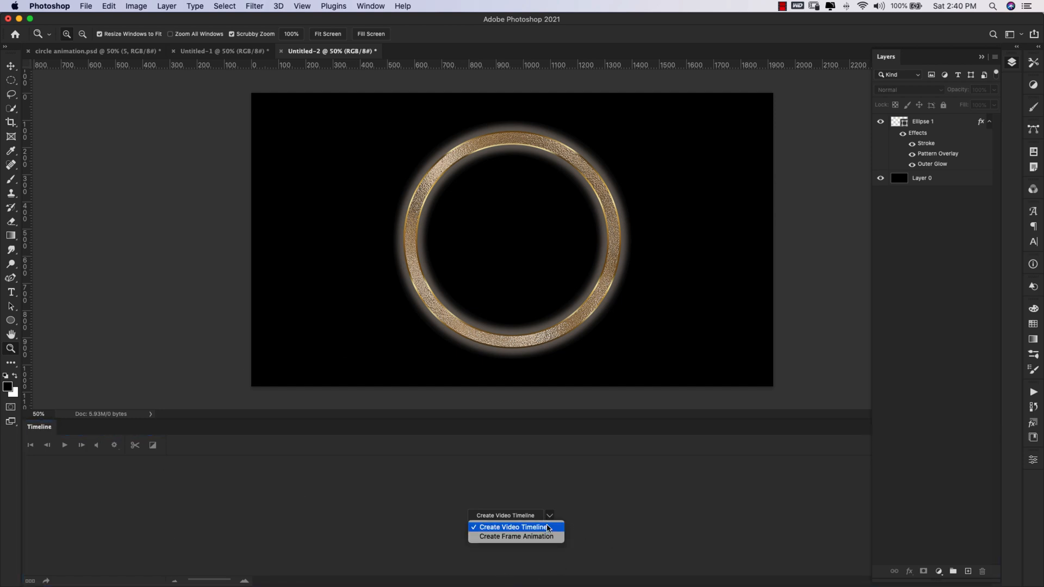
pyautogui.moveTo(516, 536)
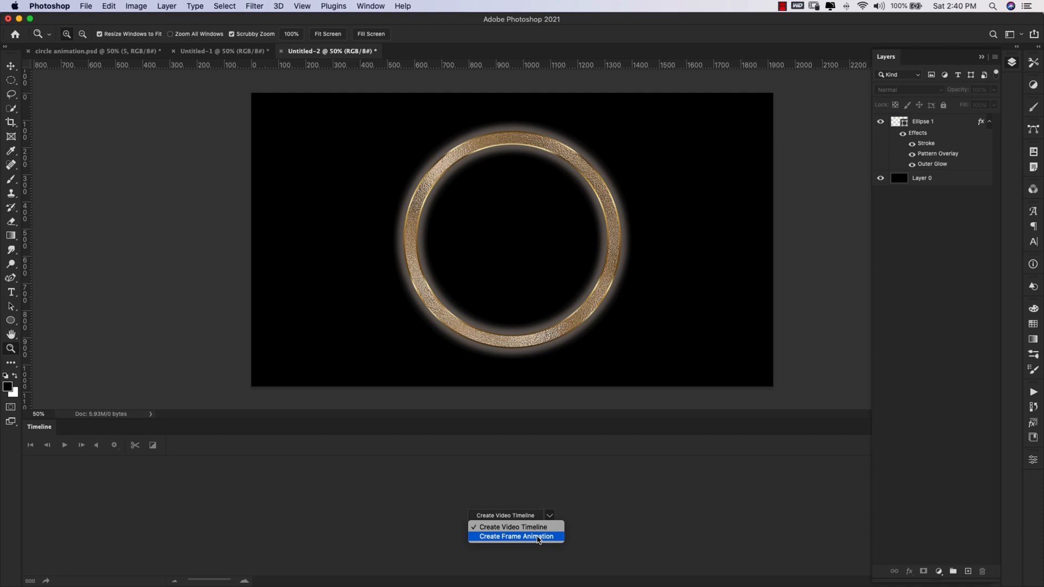
pyautogui.moveTo(516, 527)
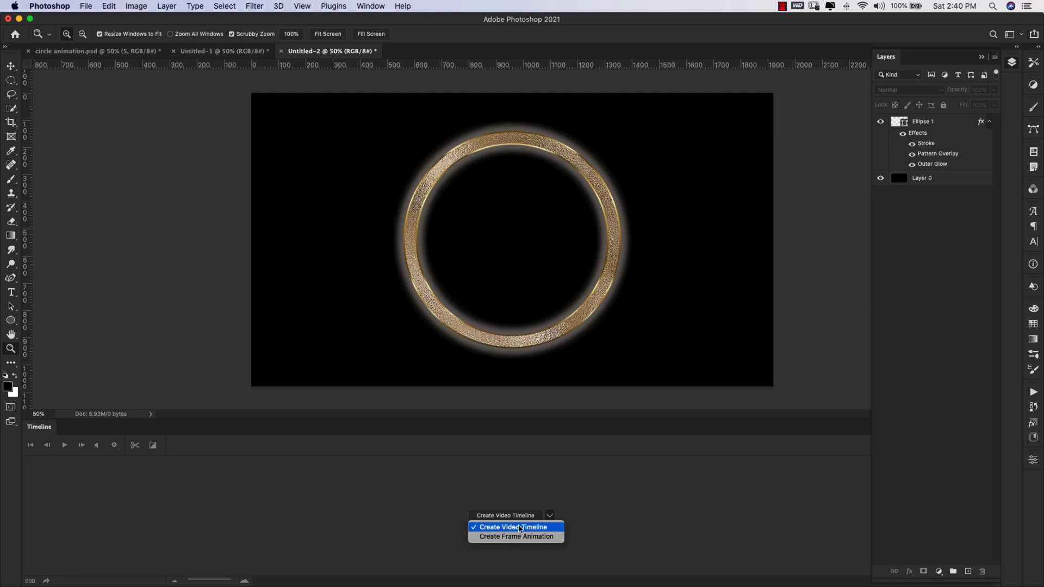
pyautogui.click(515, 527)
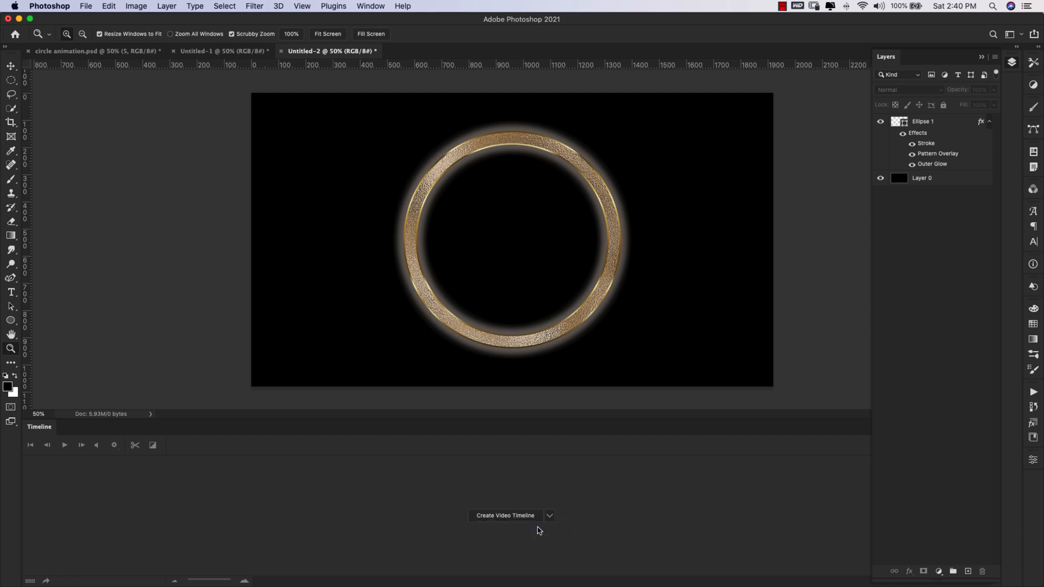
pyautogui.click(504, 516)
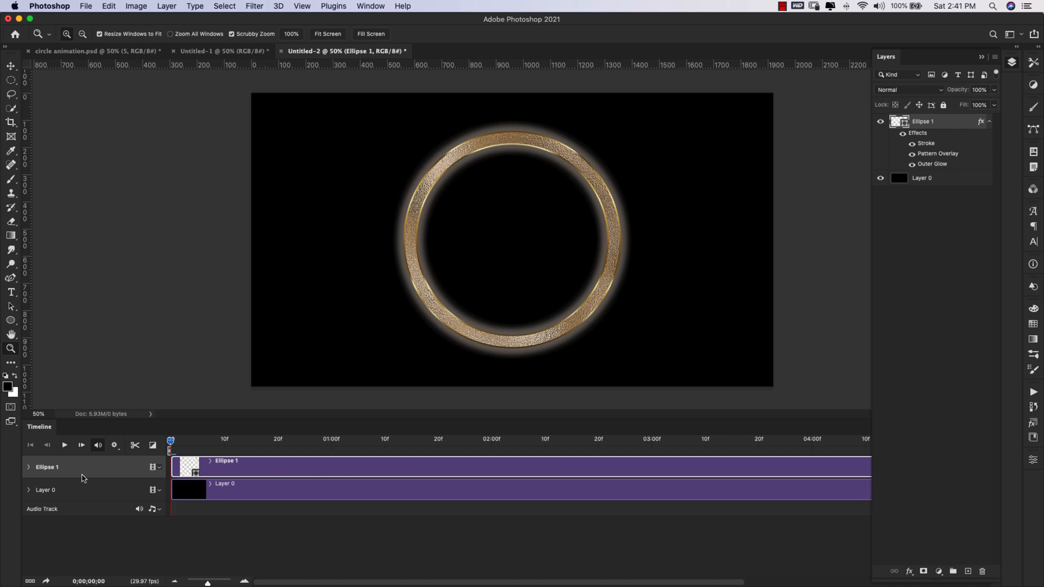
# - Expand the Ellipse 1 track to reveal its Position, Opacity and Style properties
pyautogui.click(29, 469)
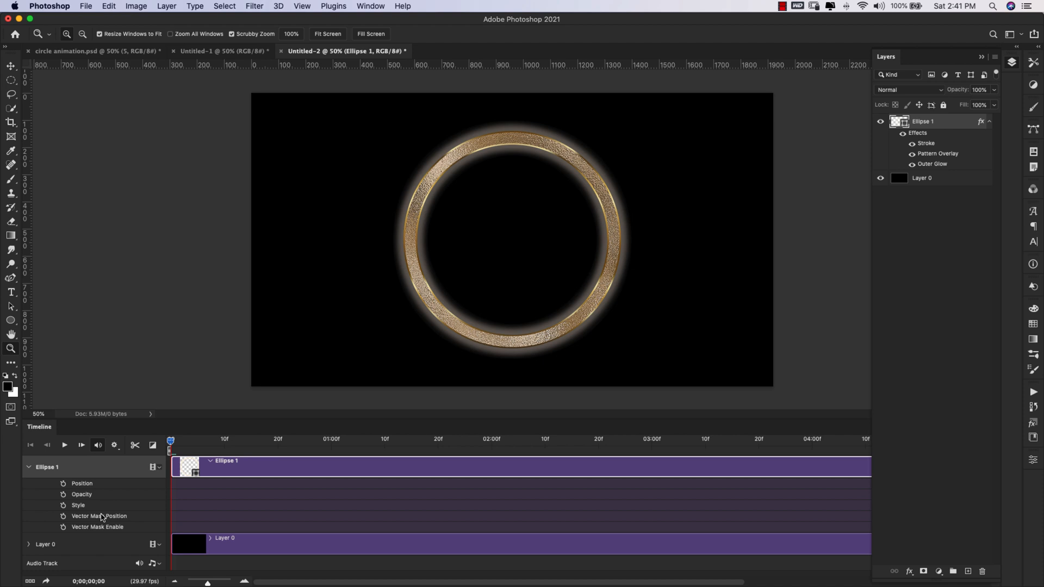
pyautogui.moveTo(85, 507)
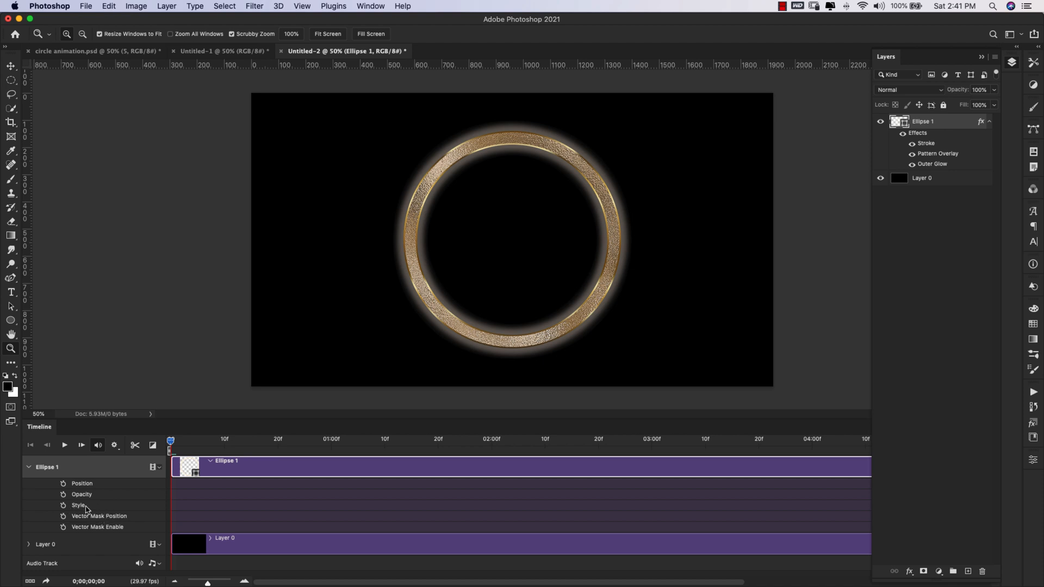
pyautogui.moveTo(89, 509)
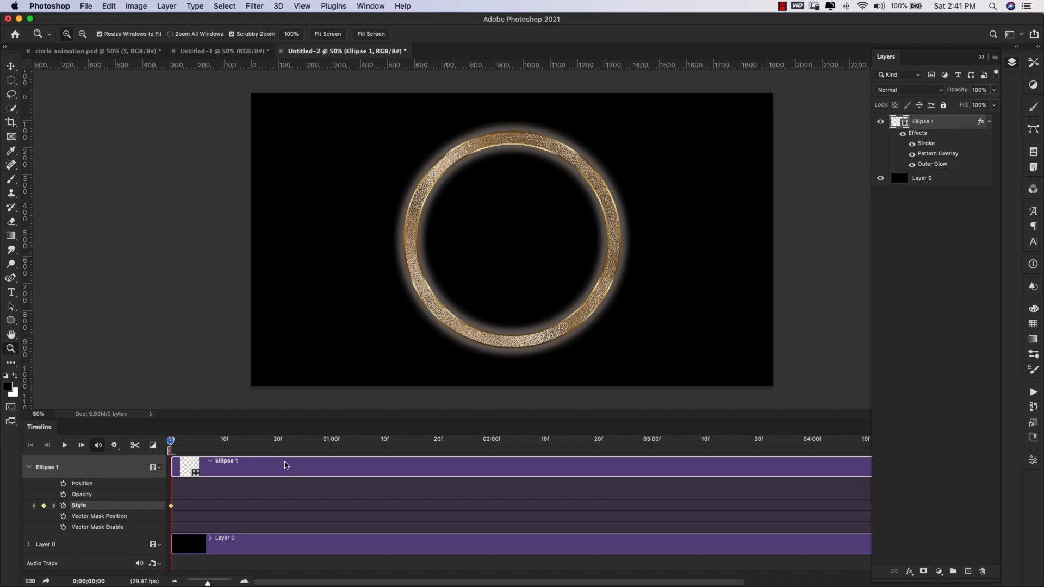
pyautogui.moveTo(173, 510)
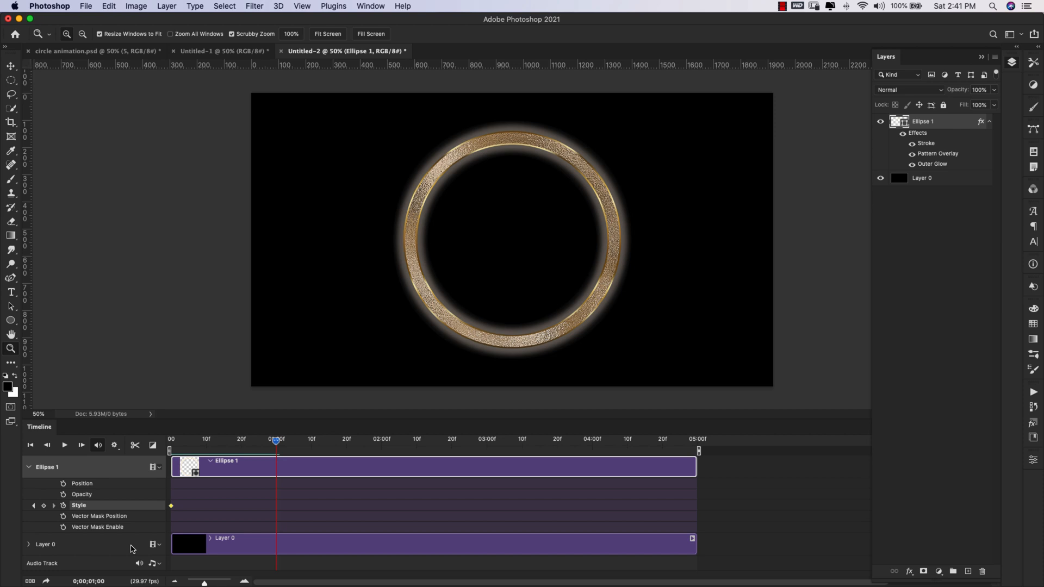
pyautogui.moveTo(300, 495)
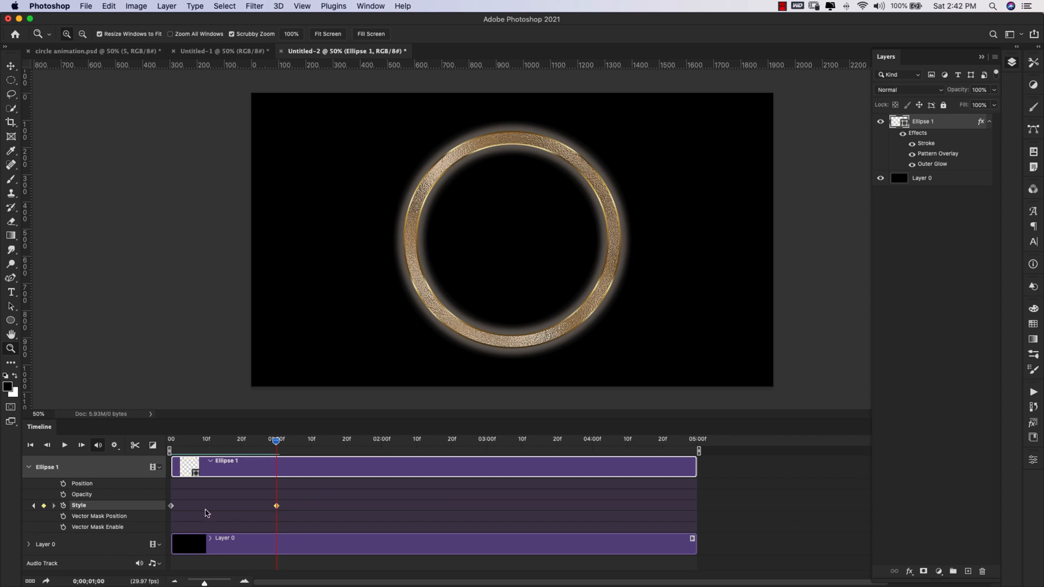
# - At one second, adjust the stroke angle and lower the outer glow opacity to 25%
pyautogui.doubleClick(926, 143)
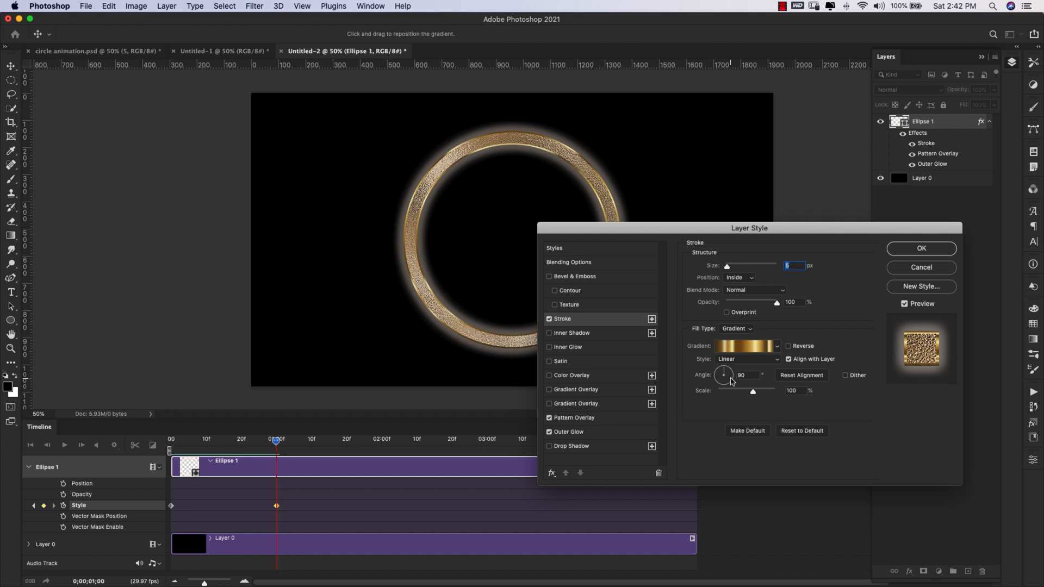
pyautogui.click(747, 374)
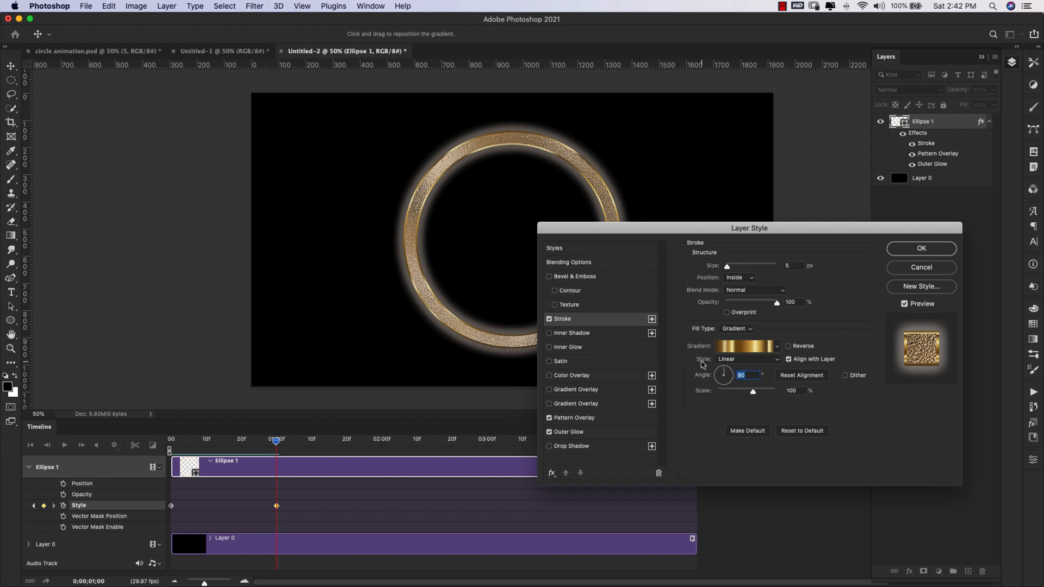
pyautogui.click(568, 431)
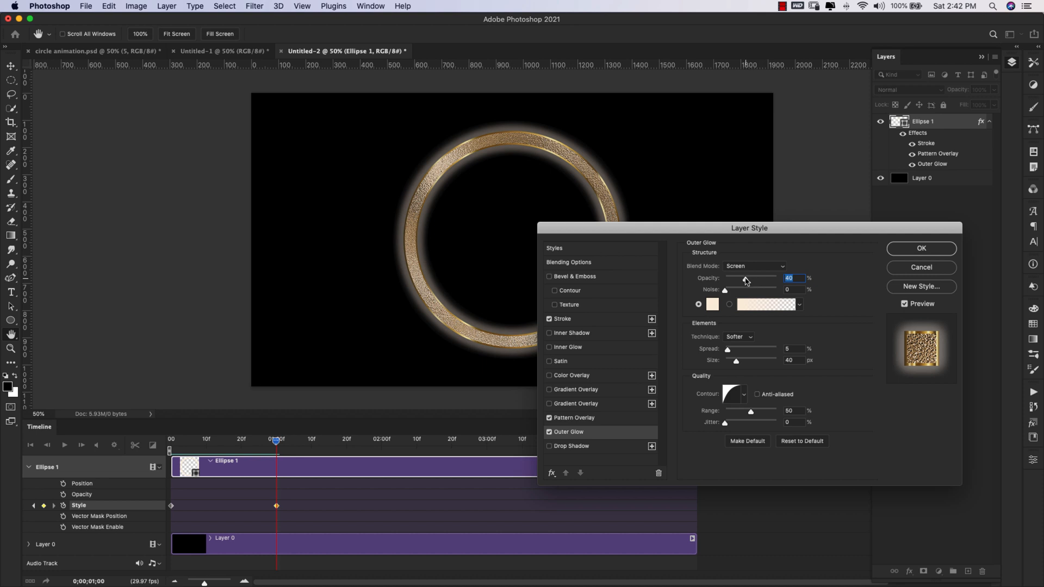
pyautogui.moveTo(744, 279); pyautogui.dragTo(732, 279)
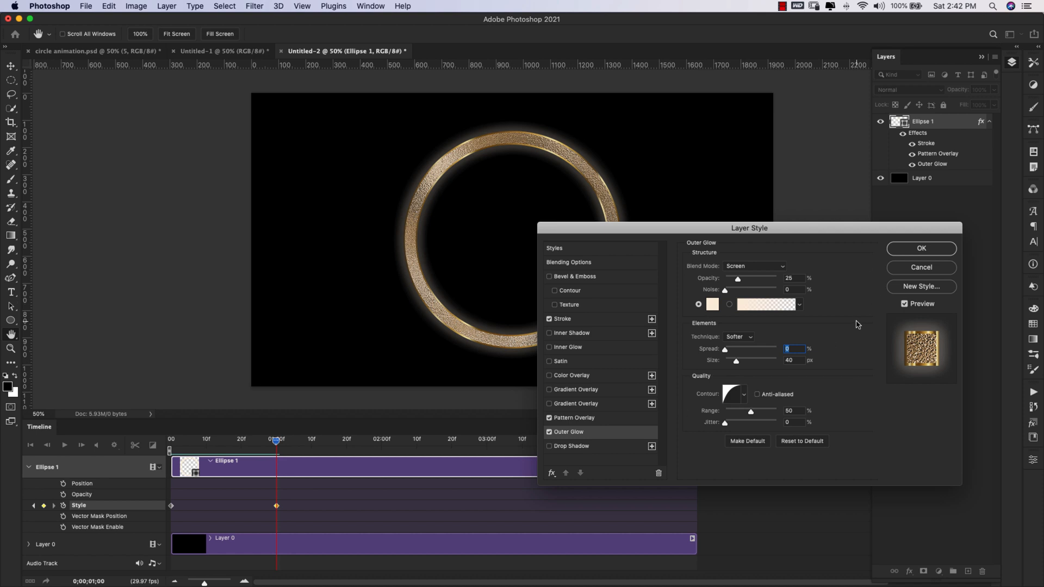
pyautogui.click(920, 248)
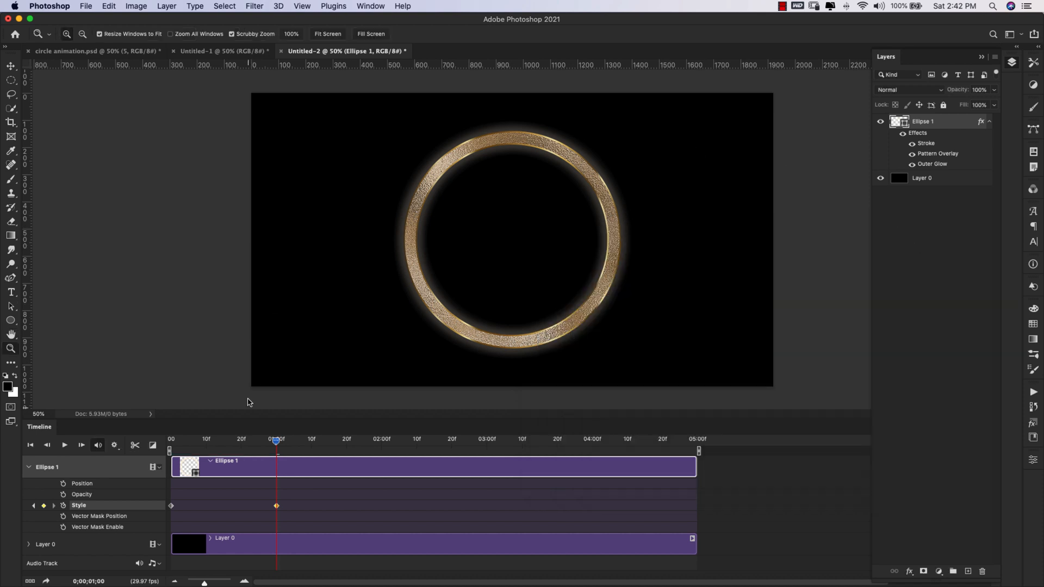
# - At about two seconds, set stroke angle to -90° and outer glow to 50% opacity, 50 px
pyautogui.moveTo(276, 441); pyautogui.dragTo(395, 441)
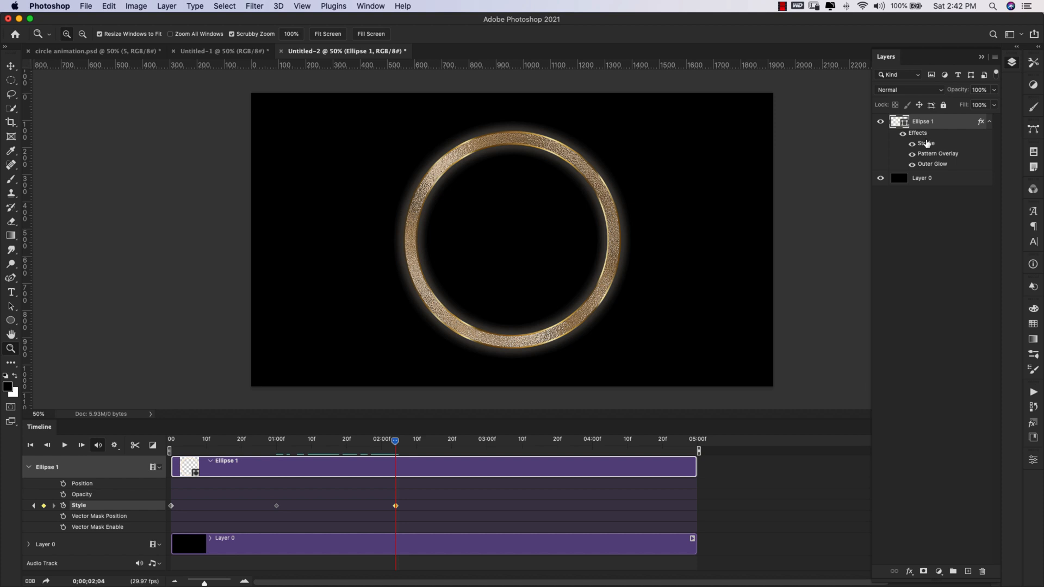
pyautogui.doubleClick(925, 143)
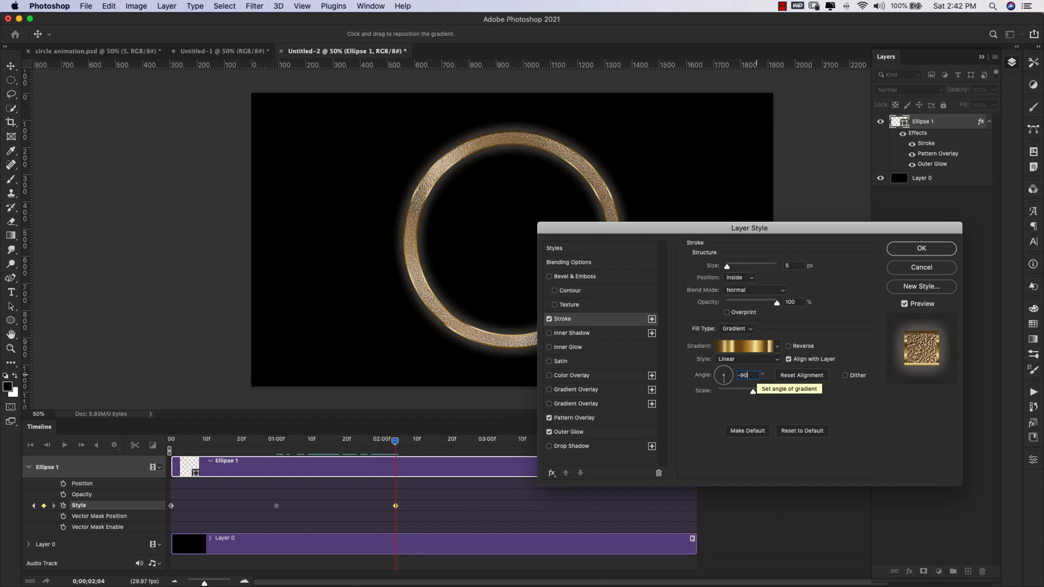
pyautogui.click(569, 431)
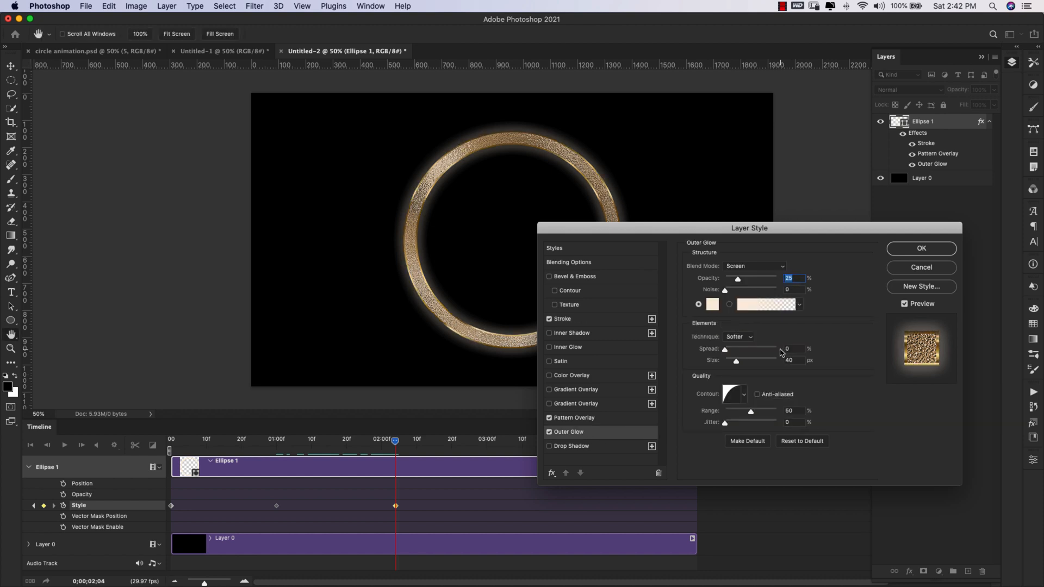
pyautogui.moveTo(734, 278); pyautogui.dragTo(745, 278)
pyautogui.write('50')
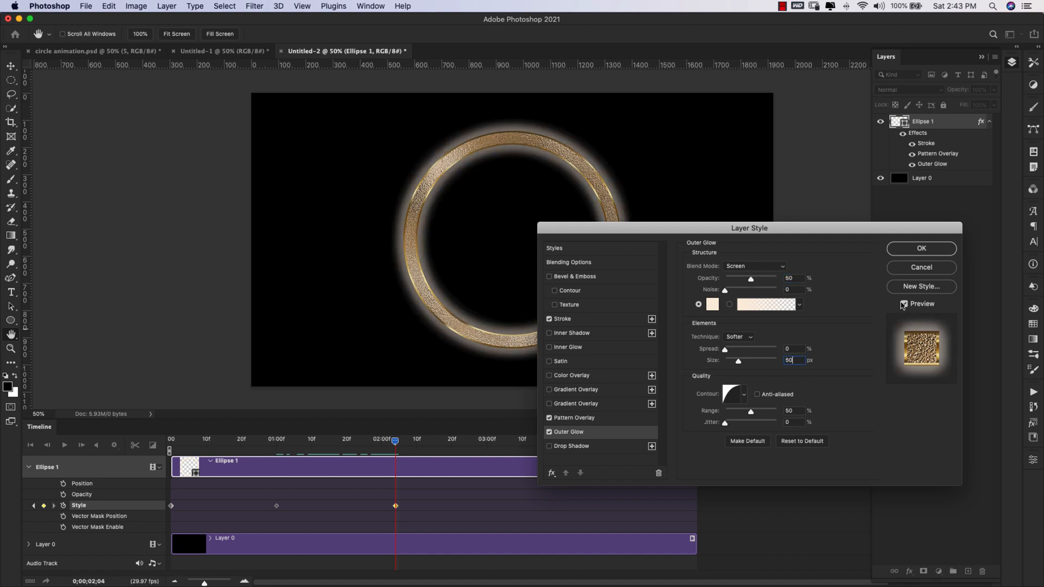
pyautogui.click(920, 249)
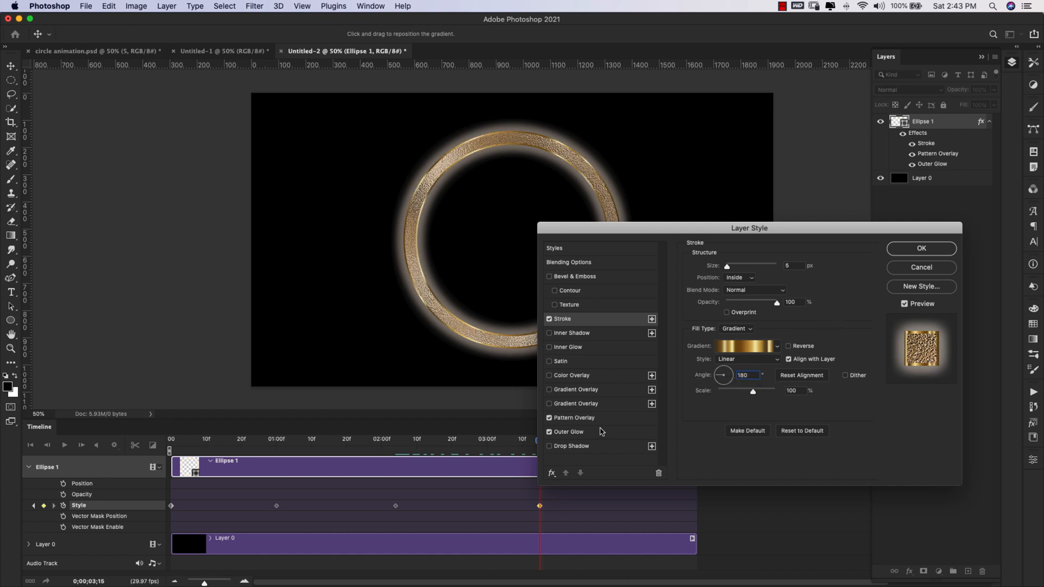
# - At 3:15, dim the ring's outer glow to 33% opacity and apply the style
pyautogui.click(568, 432)
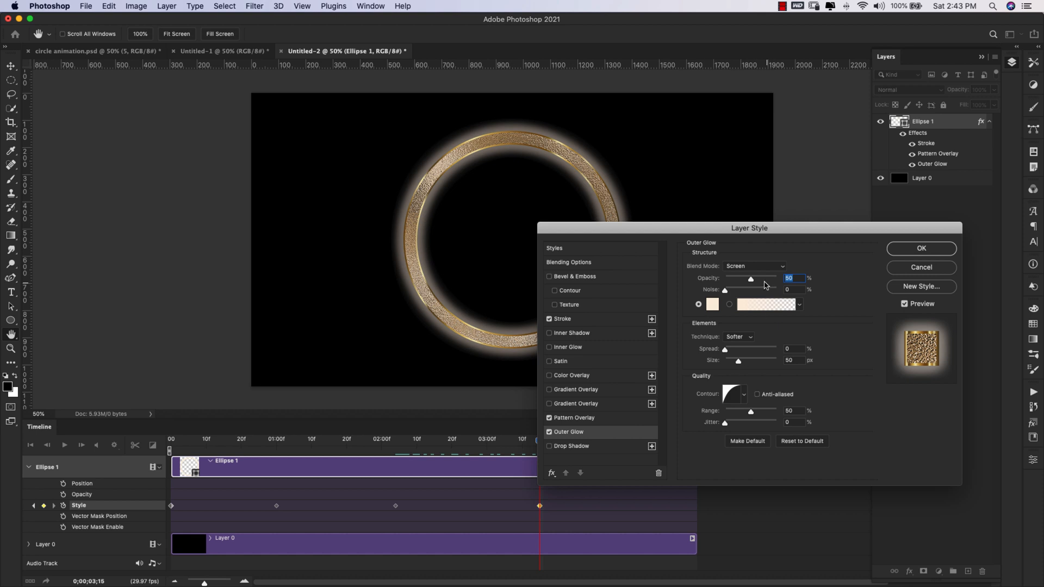
pyautogui.moveTo(752, 278); pyautogui.dragTo(741, 278)
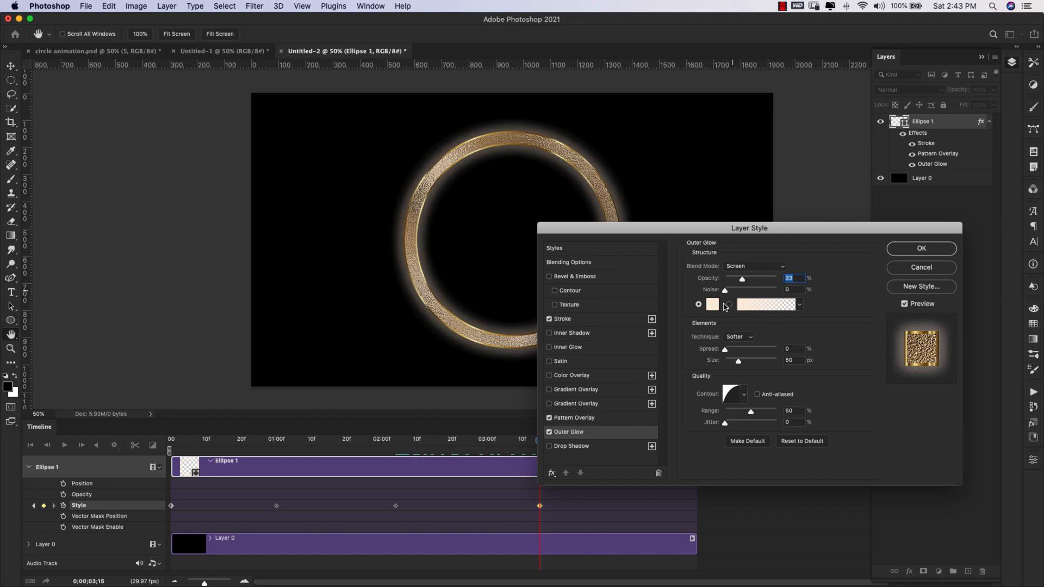
pyautogui.click(921, 248)
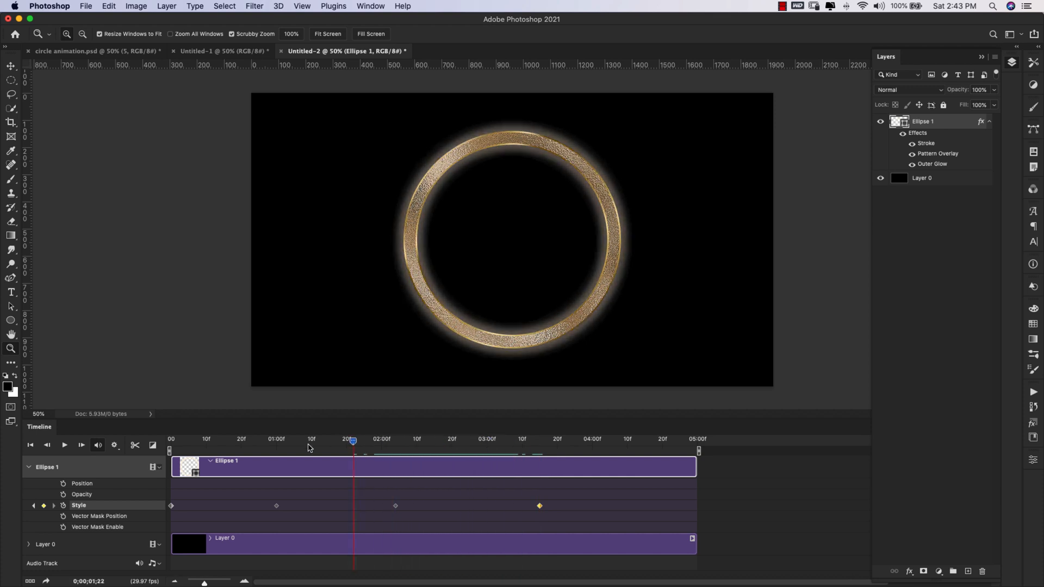
pyautogui.click(195, 443)
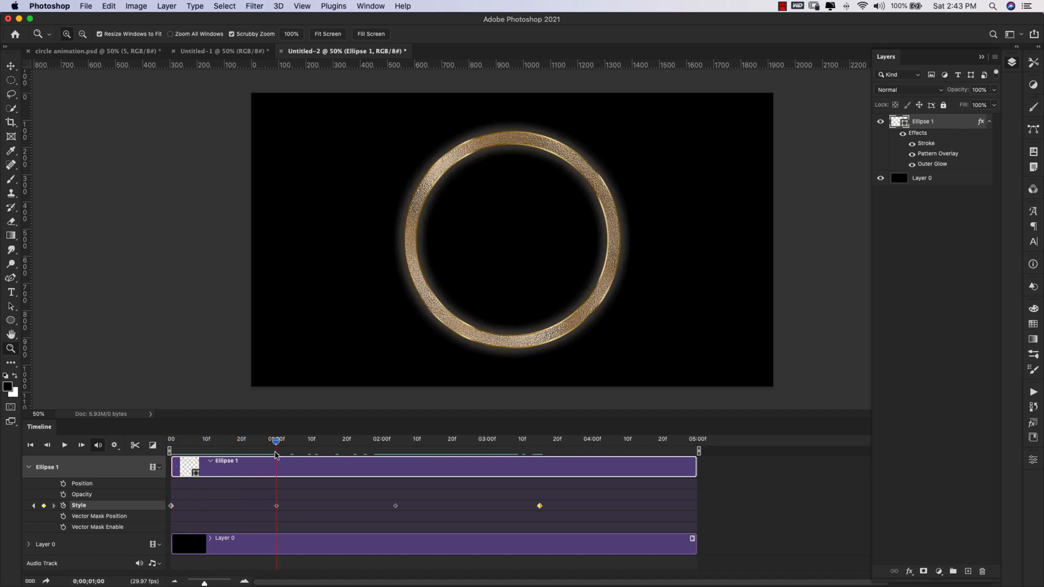
pyautogui.moveTo(276, 441); pyautogui.dragTo(176, 441)
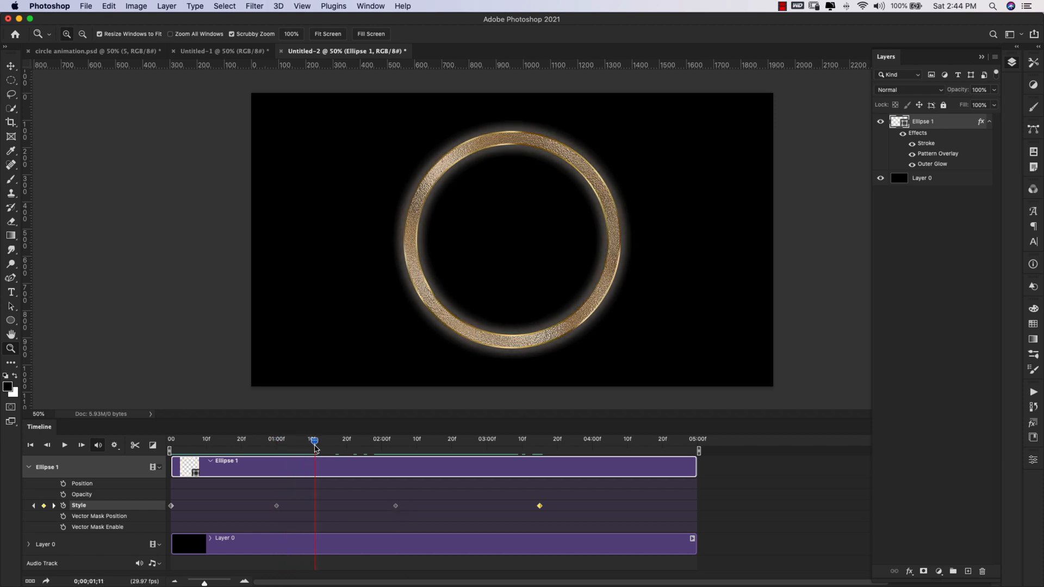
pyautogui.moveTo(314, 441); pyautogui.dragTo(335, 441)
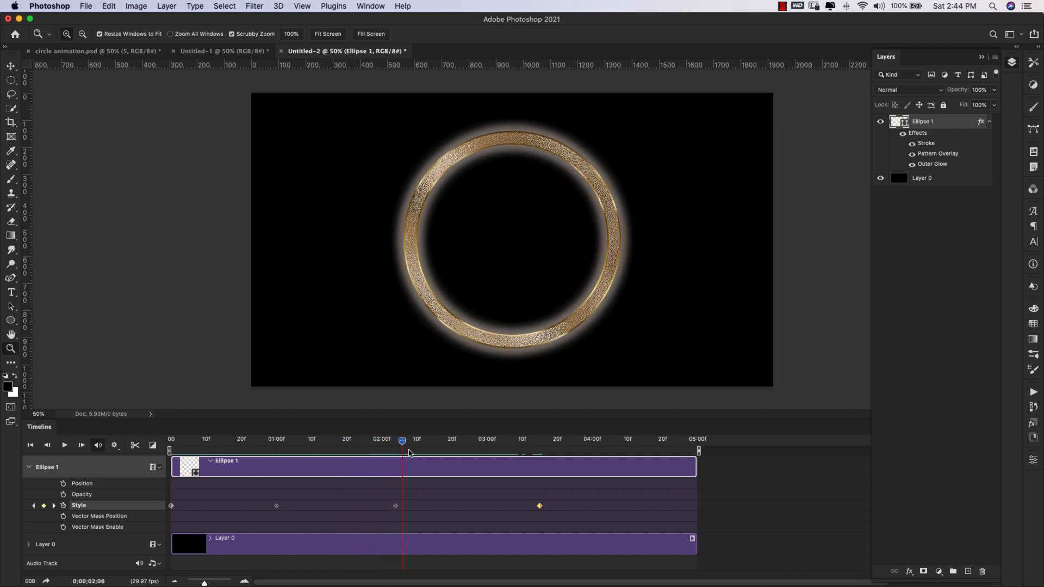
pyautogui.moveTo(402, 441); pyautogui.dragTo(518, 441)
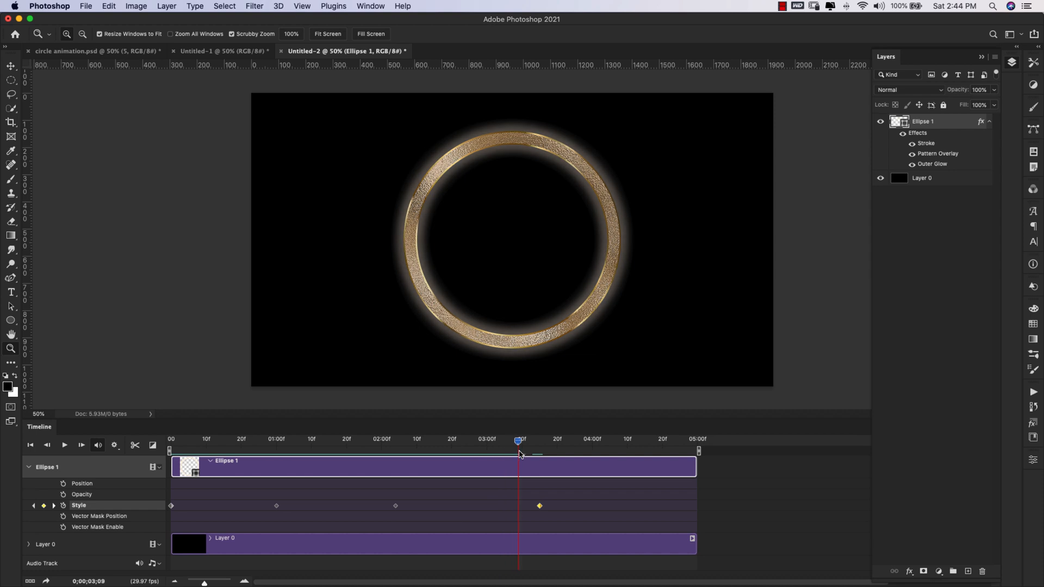
pyautogui.moveTo(519, 441); pyautogui.dragTo(539, 441)
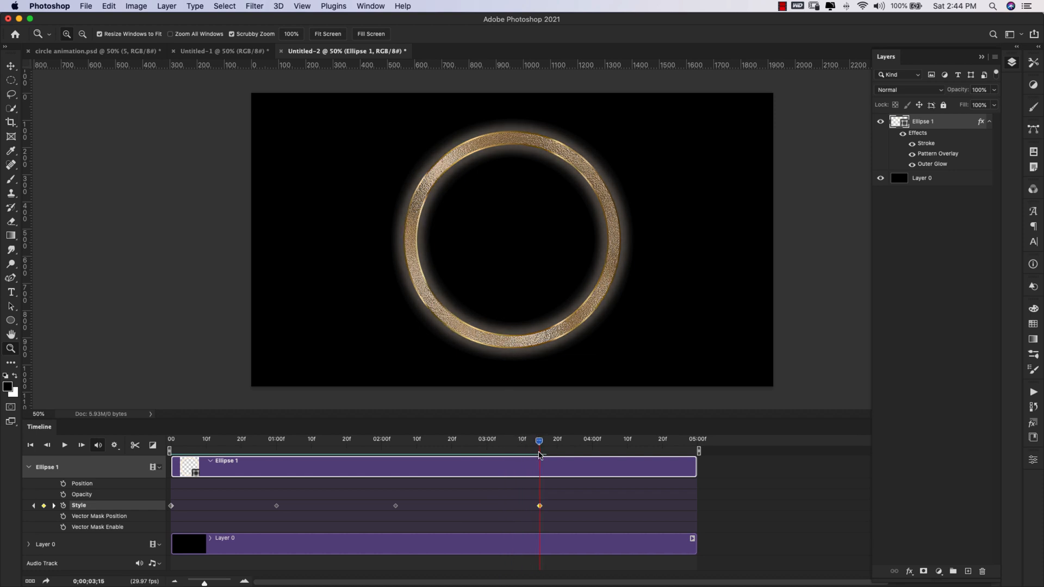
pyautogui.moveTo(550, 448)
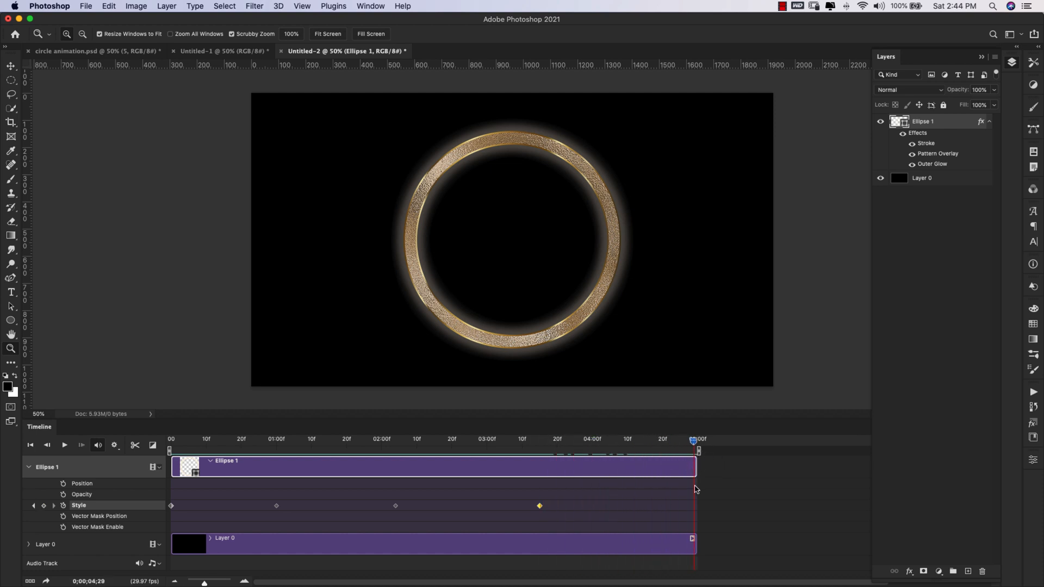
pyautogui.moveTo(124, 513)
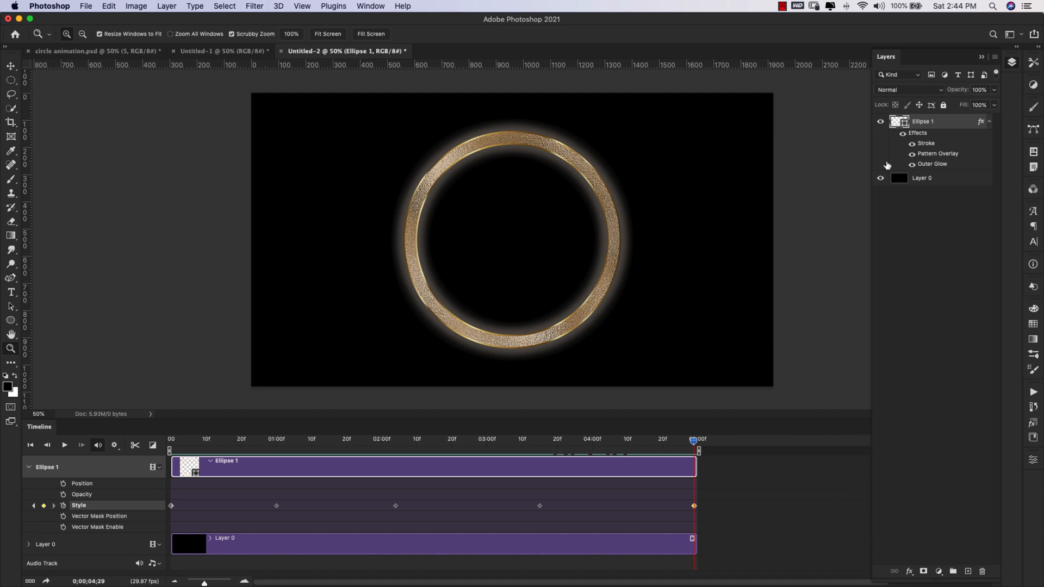
pyautogui.moveTo(193, 519)
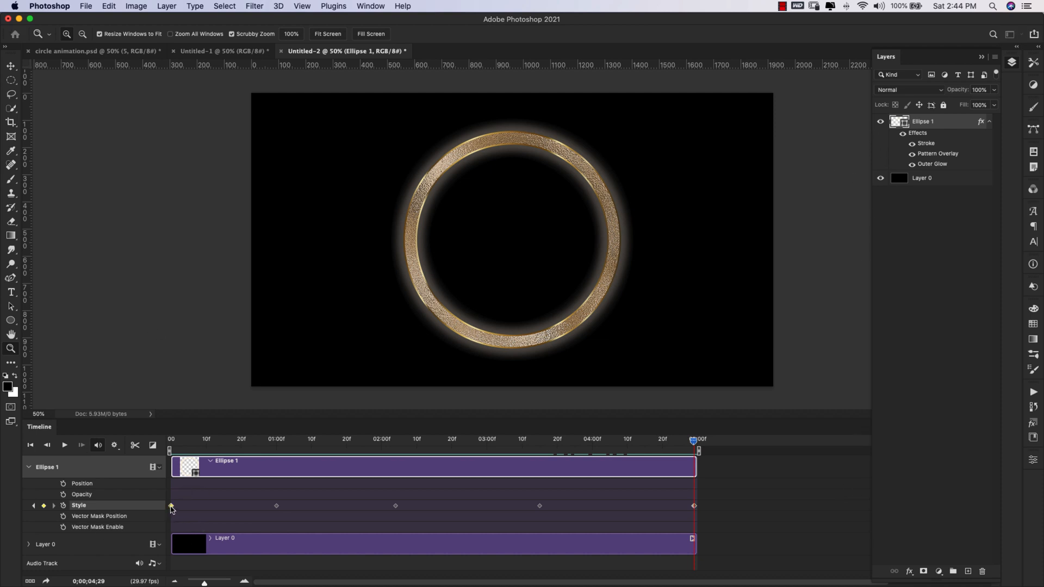
# - Copy the first Style keyframe's settings for the closing keyframe at 04:29
pyautogui.rightClick(170, 505)
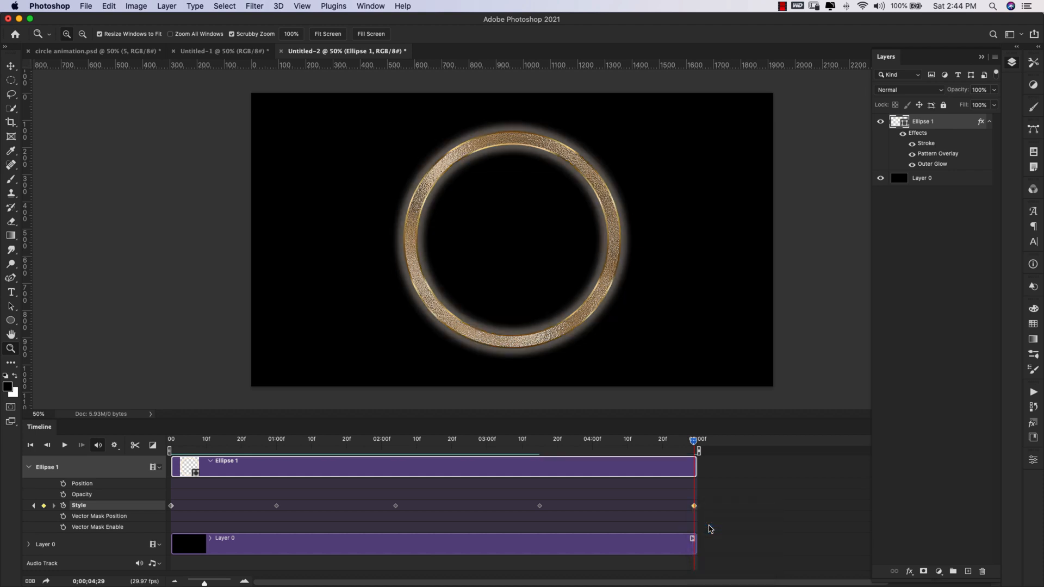
pyautogui.moveTo(238, 501)
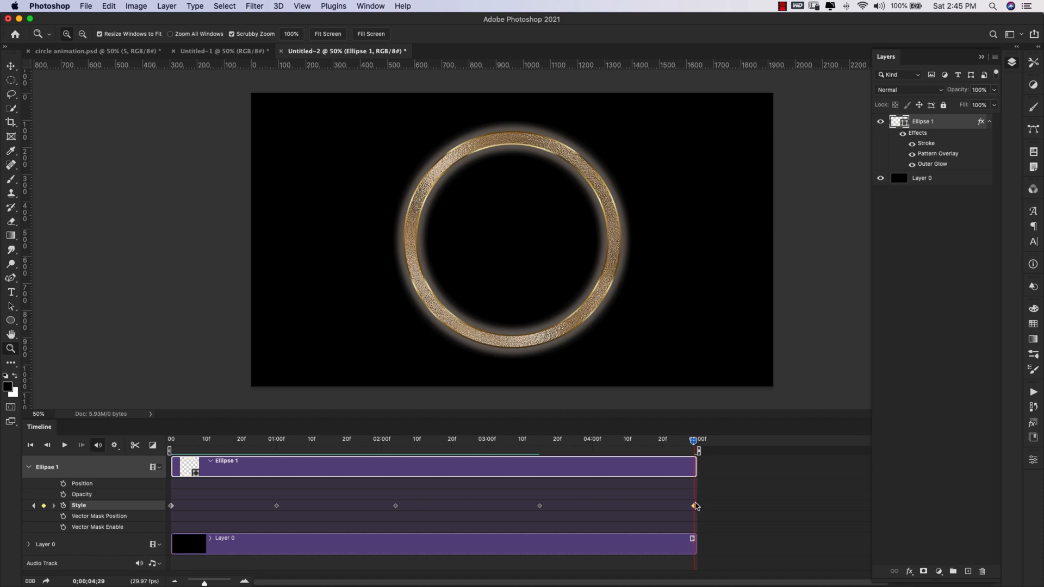
pyautogui.moveTo(711, 501)
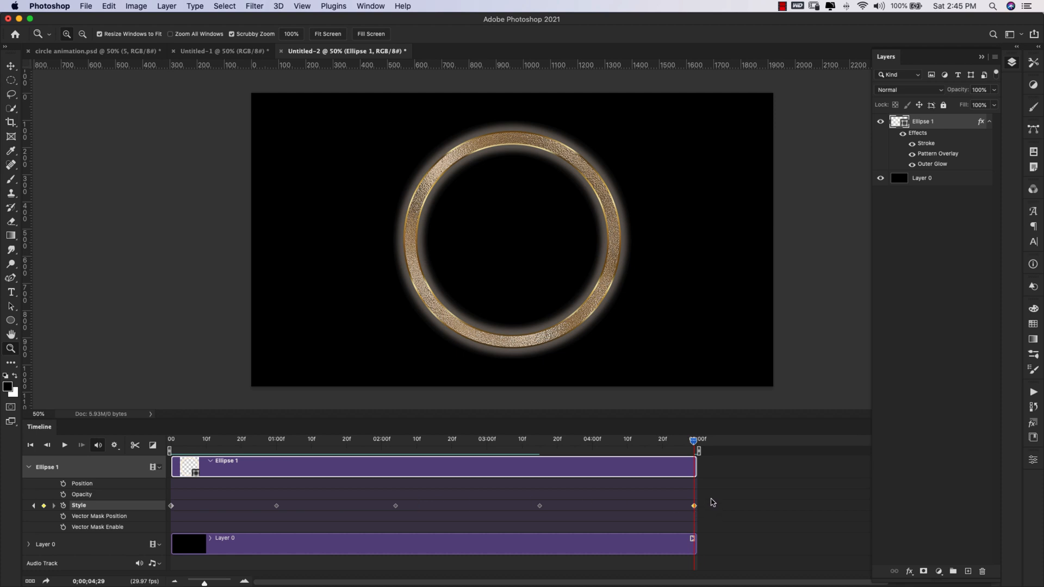
pyautogui.moveTo(594, 537)
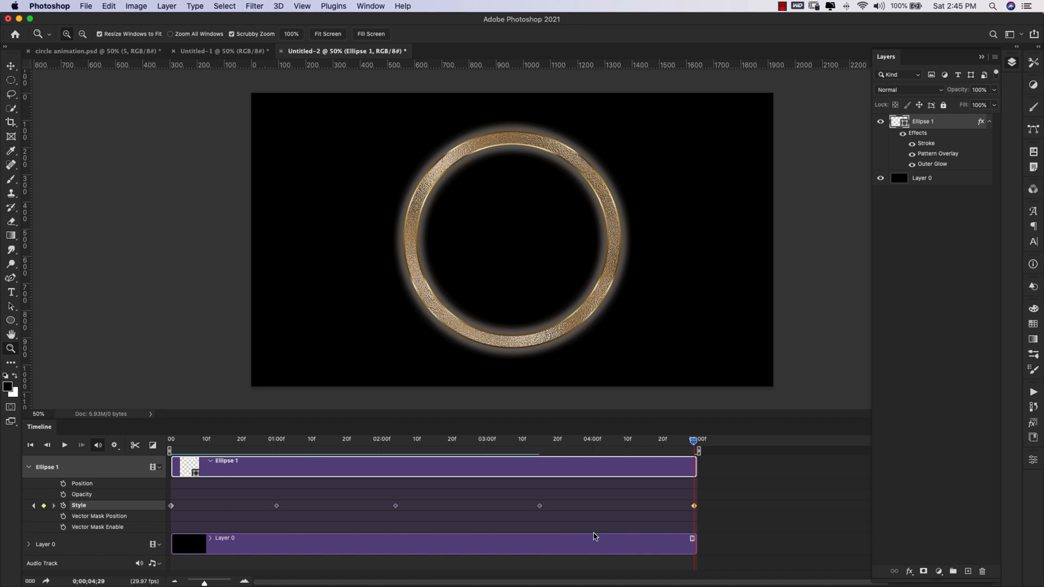
# - Turn on Loop Playback in the Timeline playback settings
pyautogui.click(113, 445)
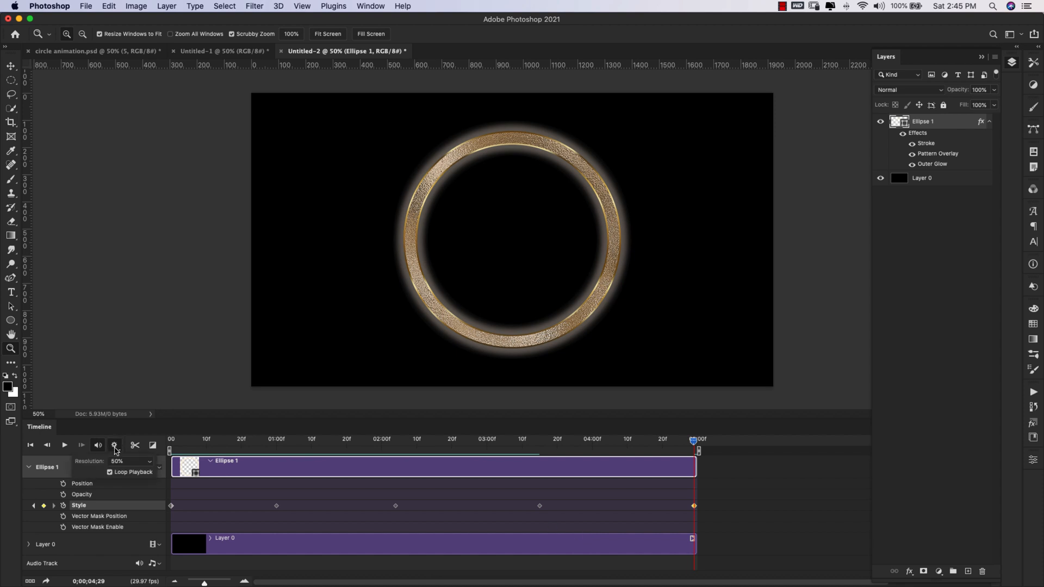
pyautogui.moveTo(127, 469)
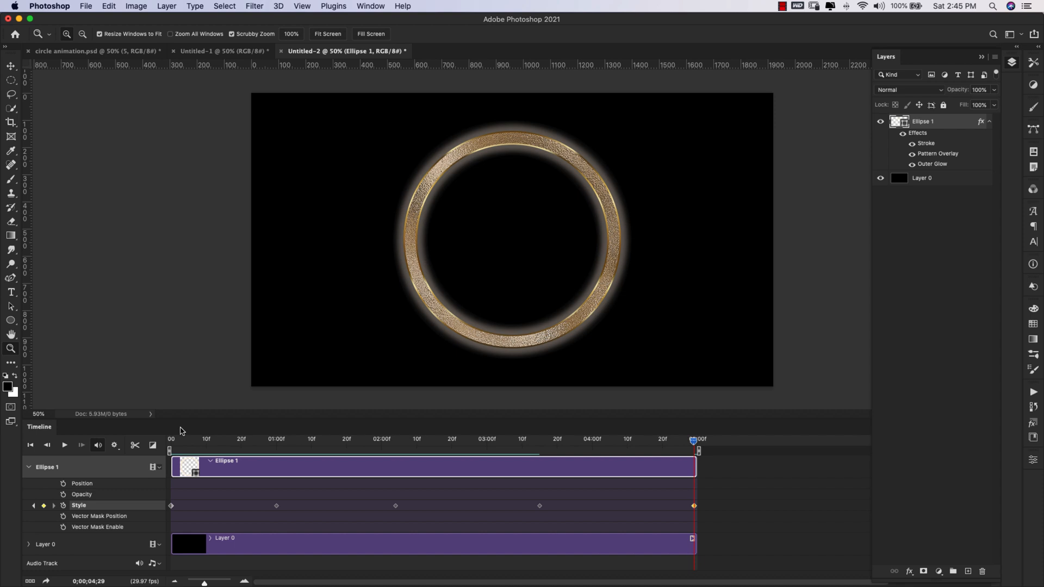
pyautogui.moveTo(203, 489)
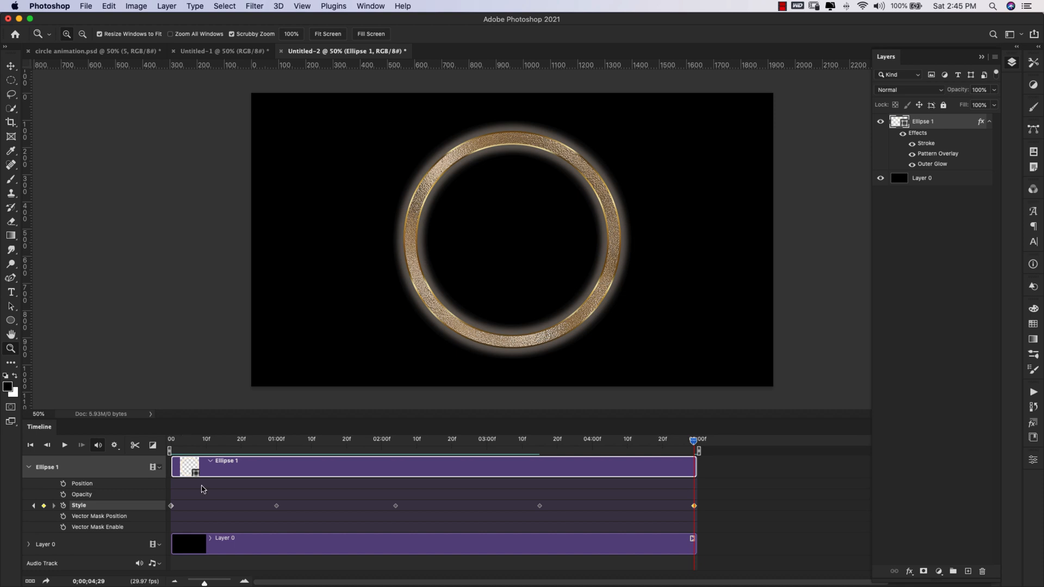
pyautogui.moveTo(320, 498)
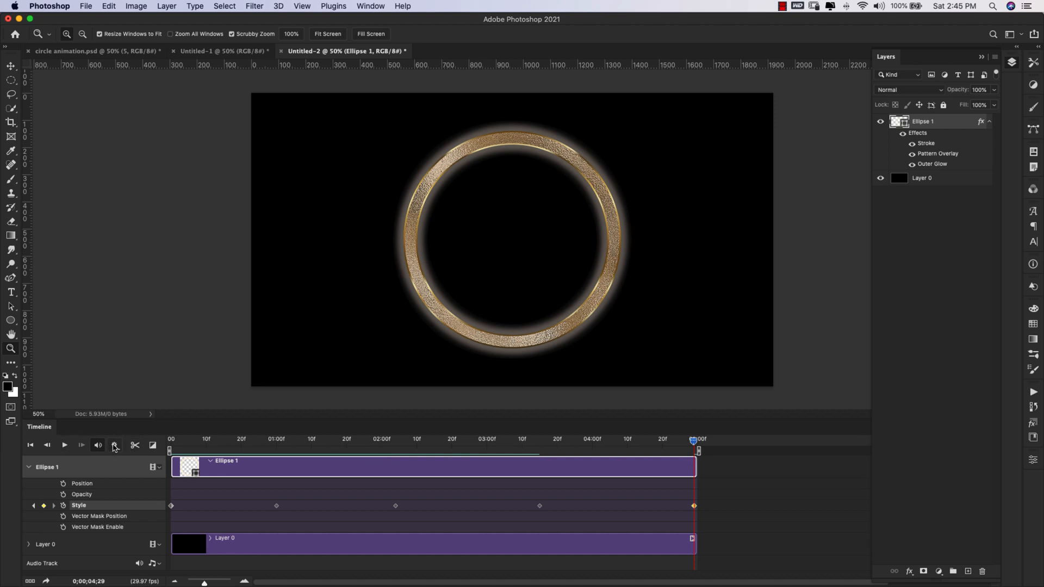
pyautogui.click(113, 444)
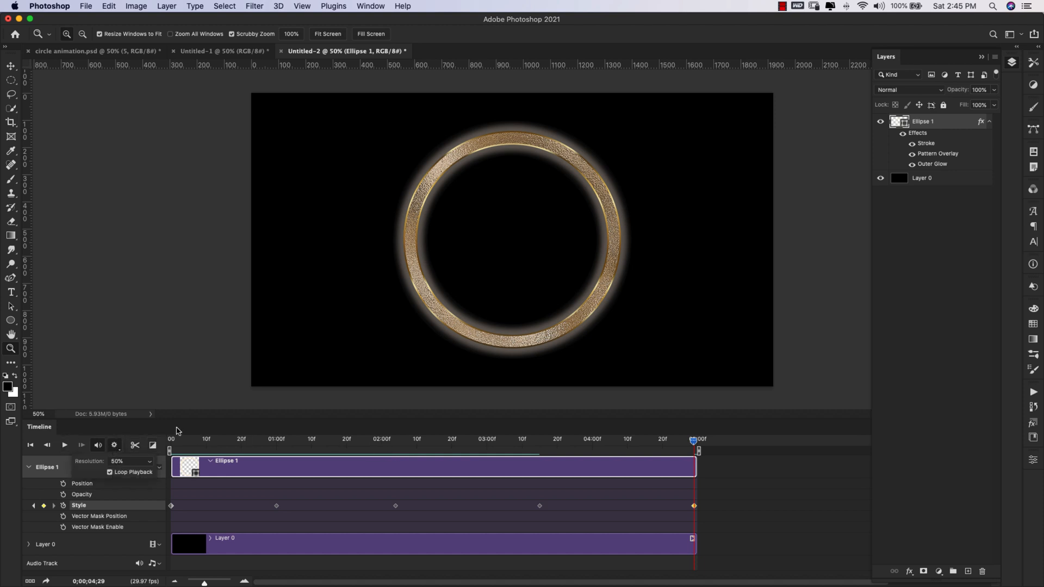
pyautogui.click(64, 444)
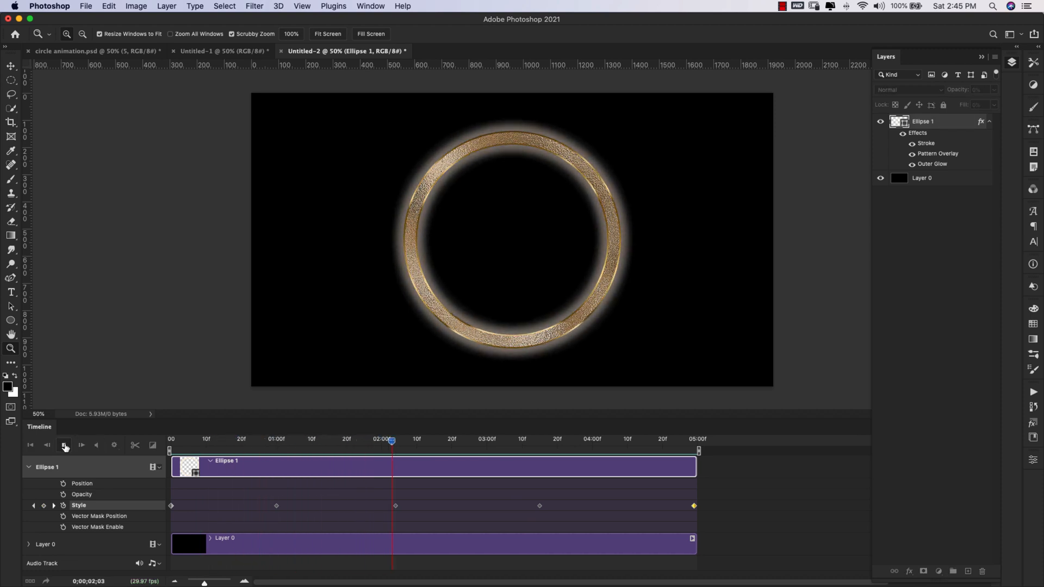
pyautogui.click(64, 445)
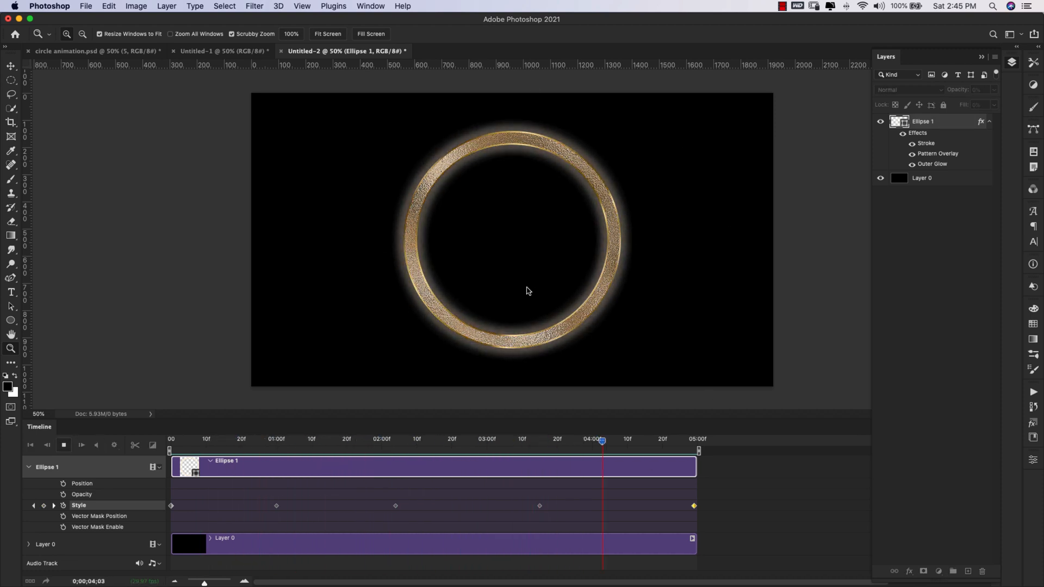
pyautogui.click(278, 439)
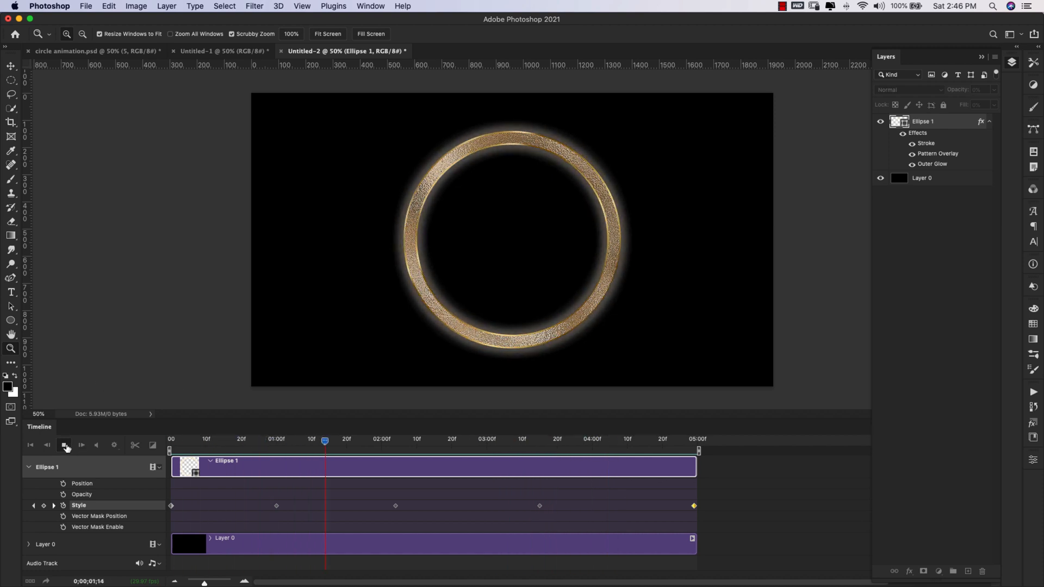
pyautogui.click(65, 444)
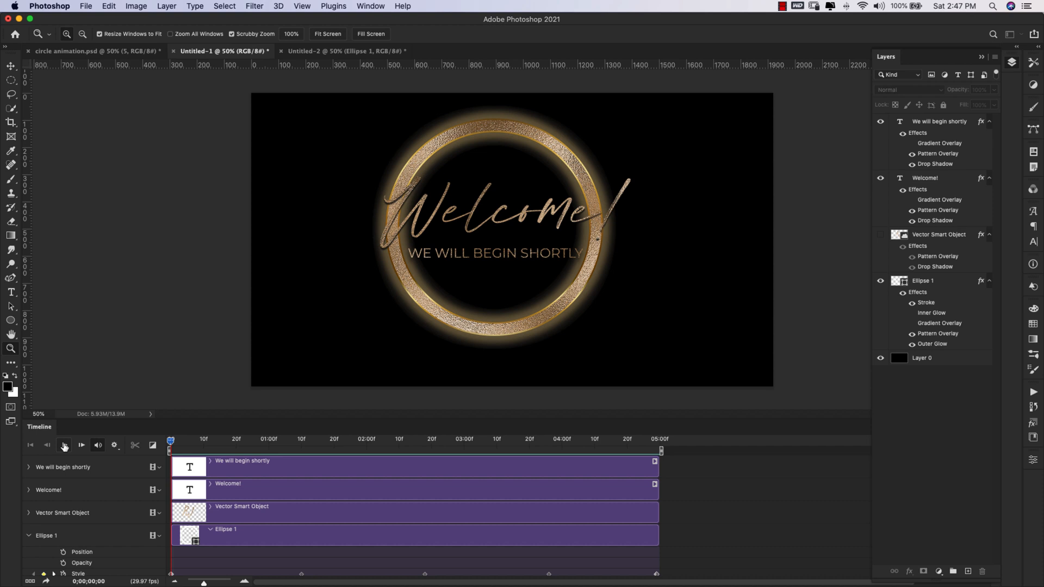
# - Play and scrub the Timeline to preview the ring animation in Untitled-1
pyautogui.click(63, 445)
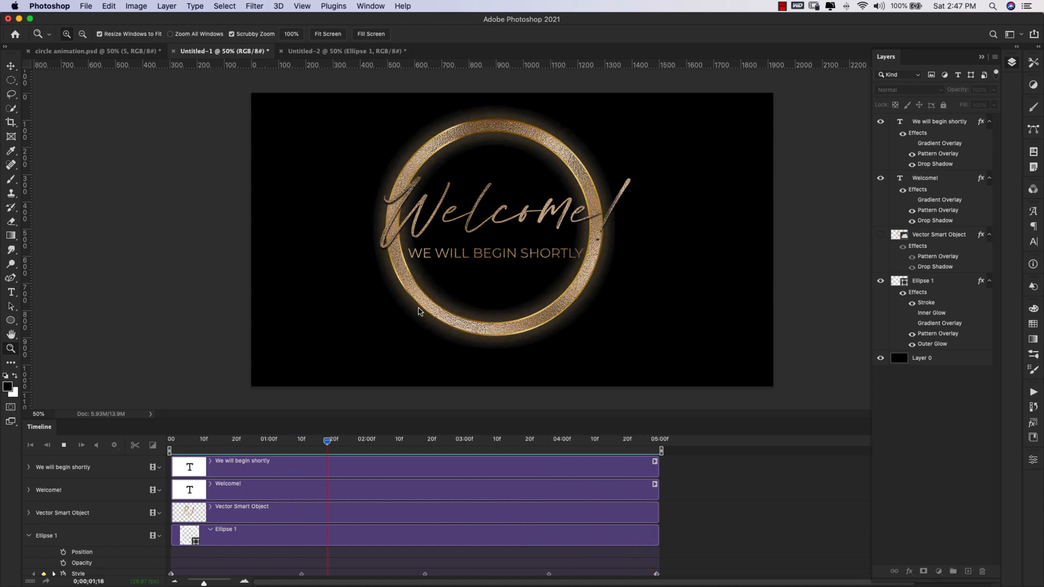
pyautogui.moveTo(327, 439); pyautogui.dragTo(522, 440)
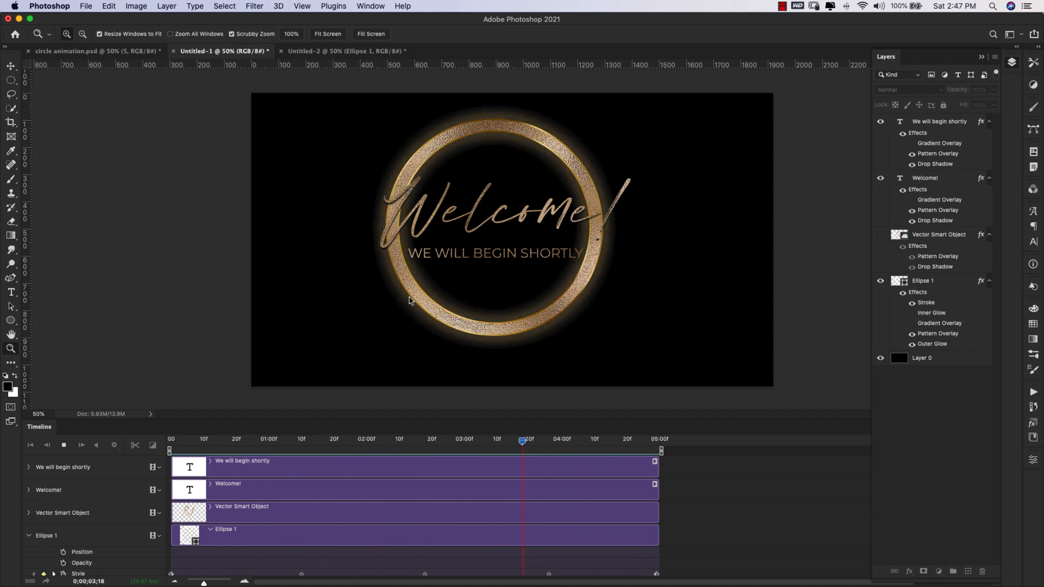
pyautogui.click(228, 438)
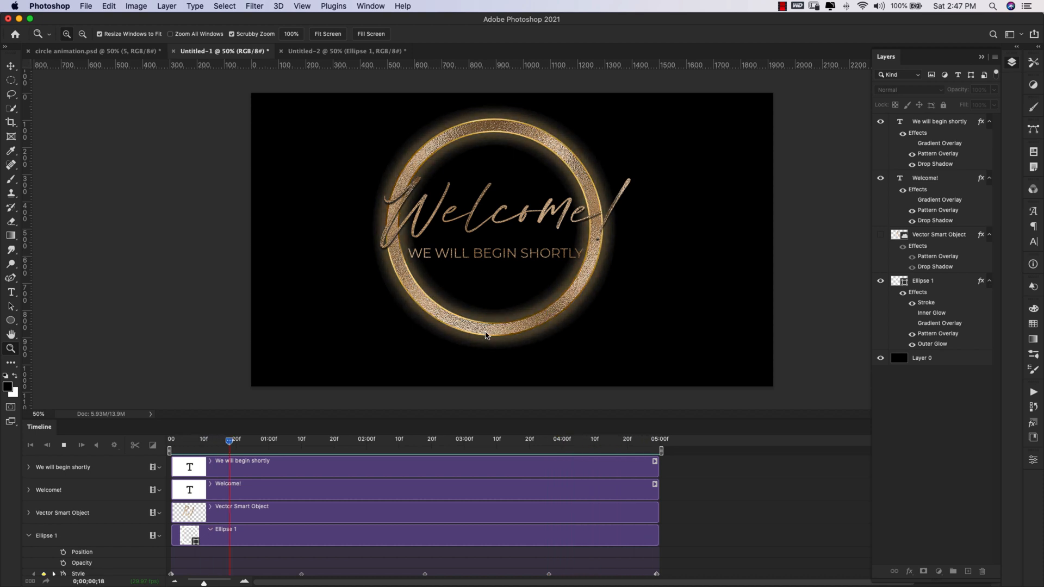
pyautogui.click(64, 444)
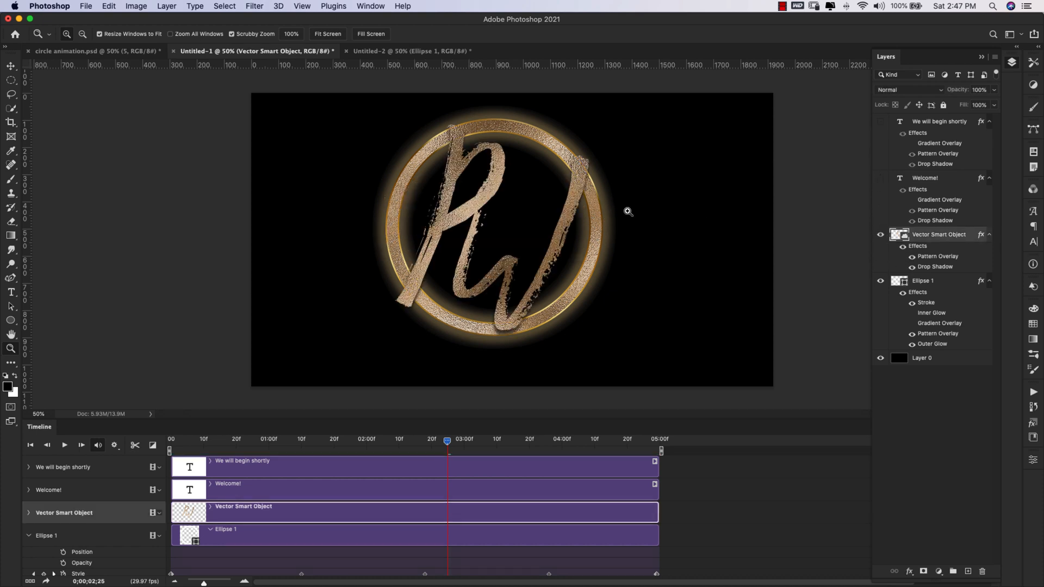
pyautogui.click(64, 444)
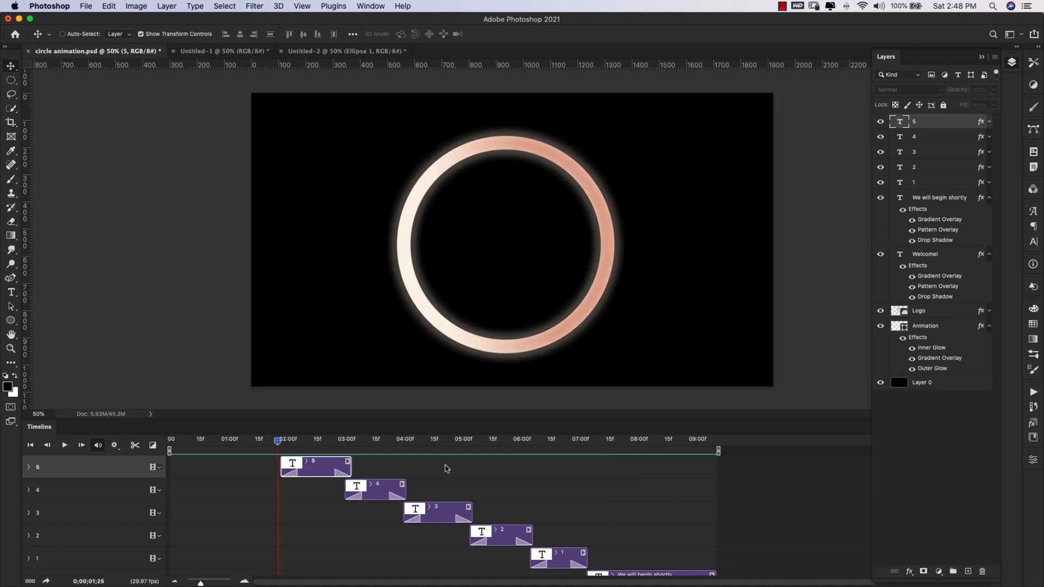
pyautogui.moveTo(92, 492)
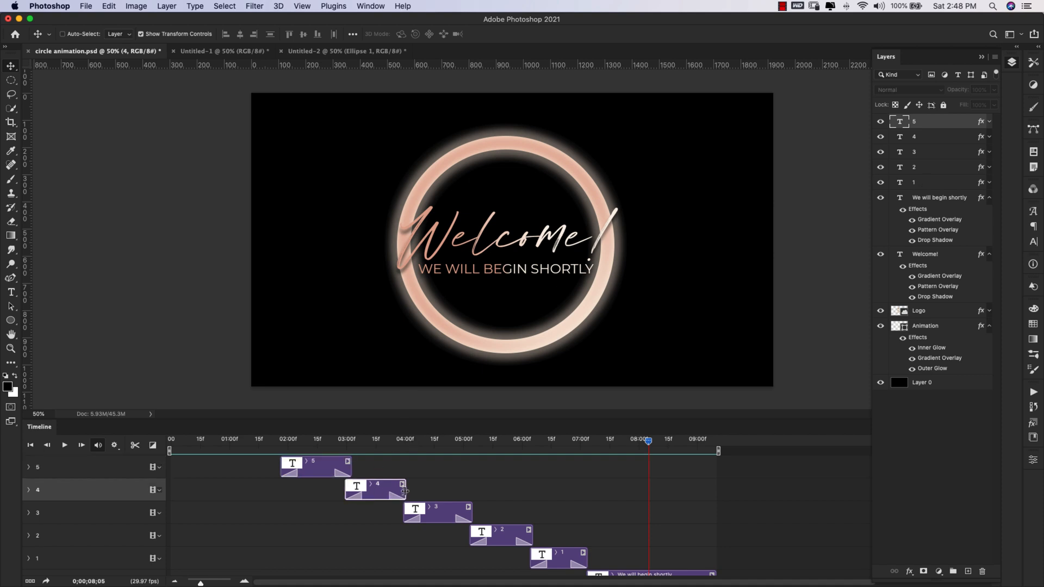
pyautogui.moveTo(407, 492)
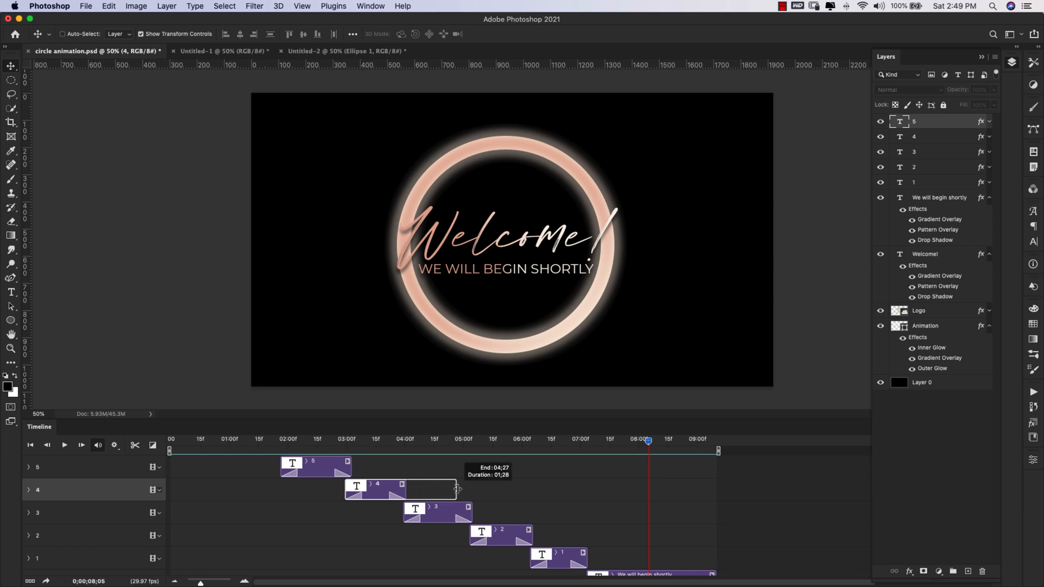
# - Test lengthening clip 4 in circle animation.psd and show the clip transition choices
pyautogui.moveTo(457, 489); pyautogui.dragTo(403, 486)
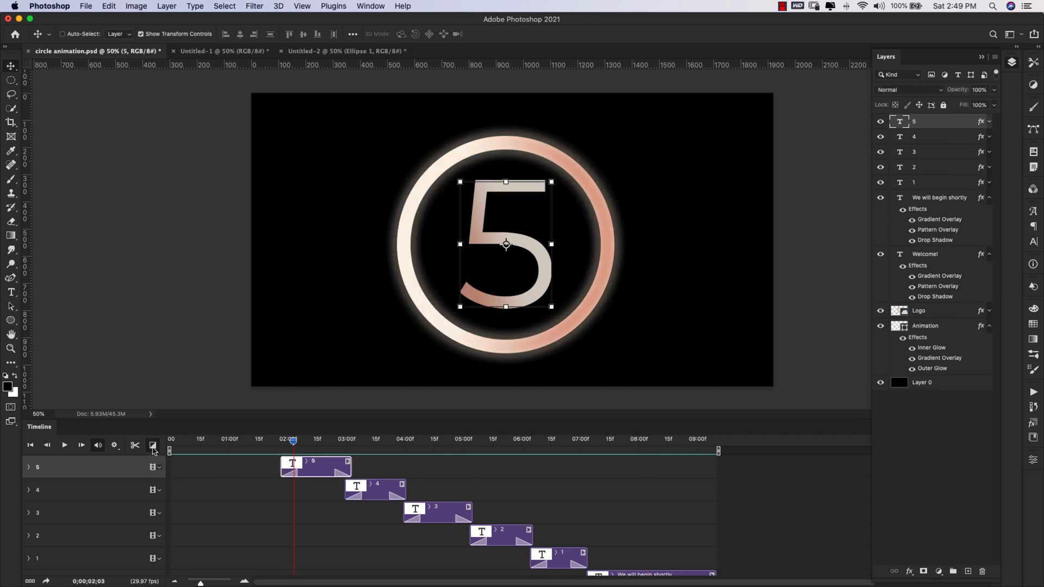
pyautogui.click(152, 445)
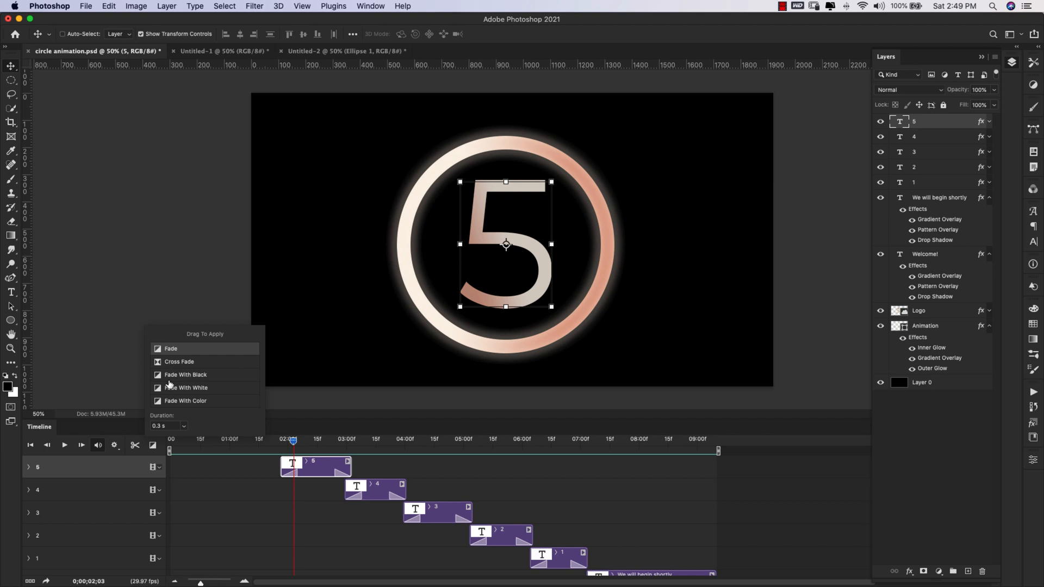
pyautogui.moveTo(159, 418)
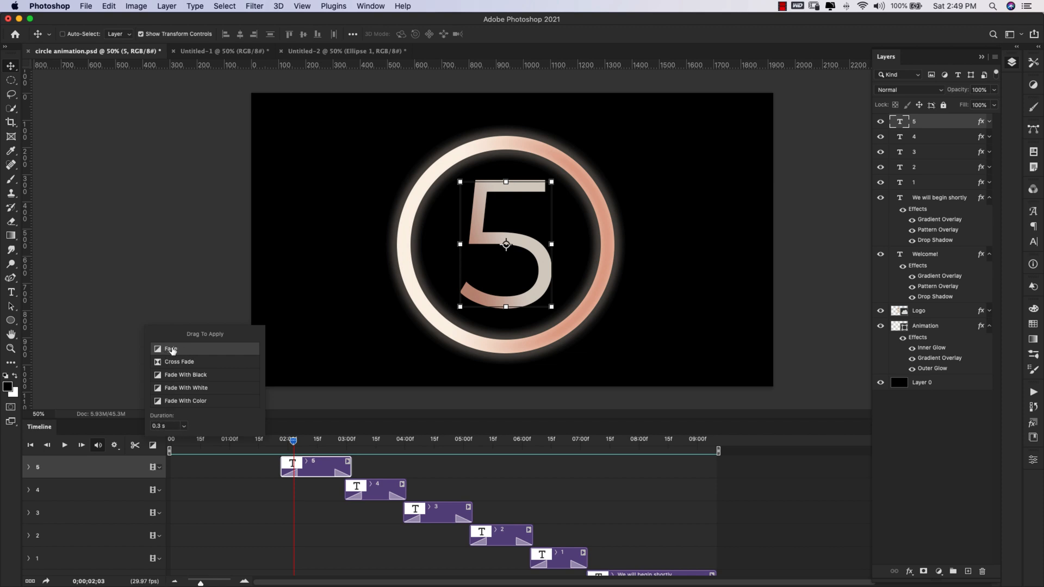
pyautogui.moveTo(302, 473)
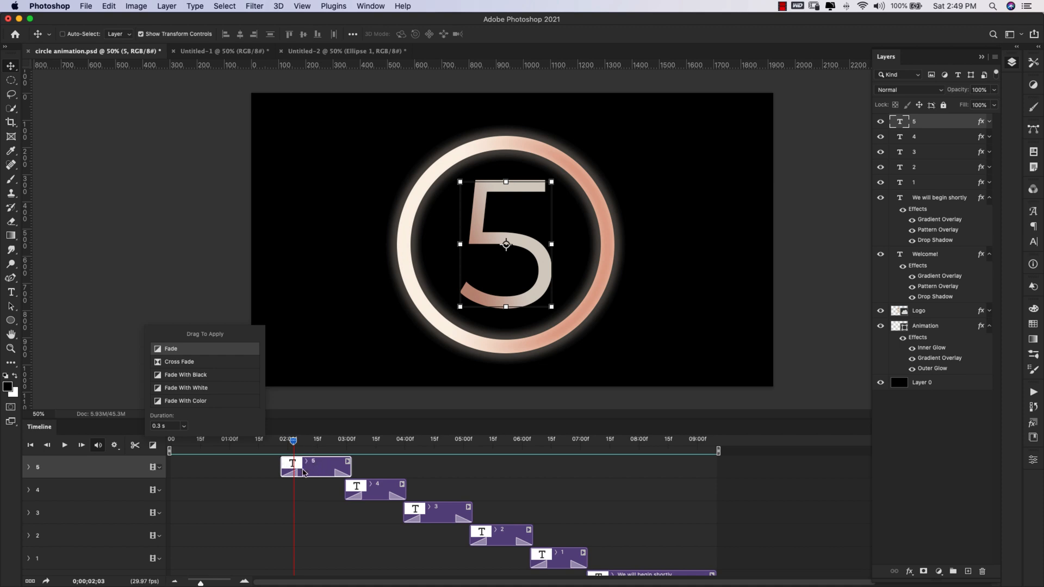
pyautogui.moveTo(313, 466)
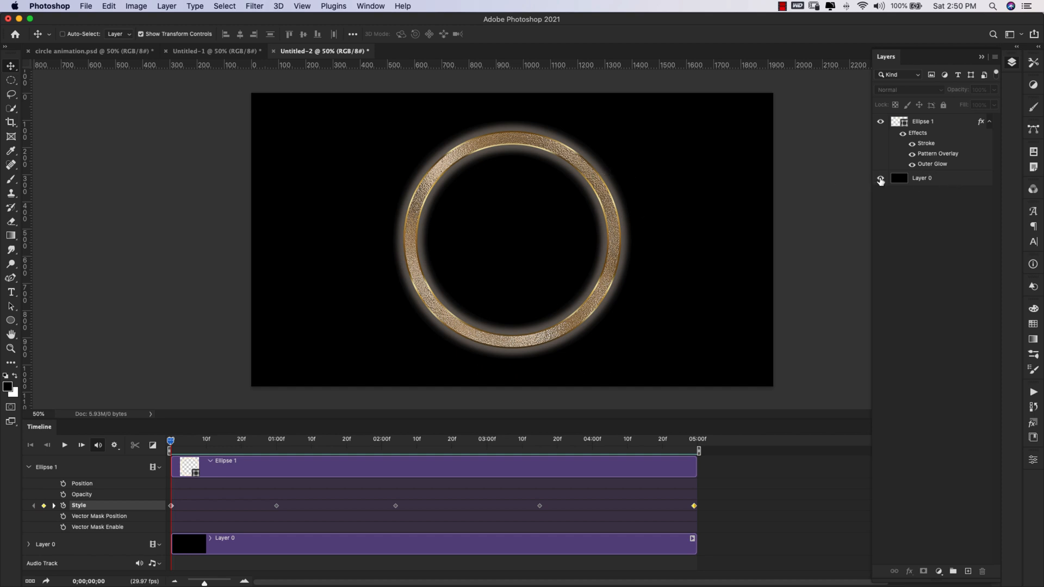
# - Hide Layer 0's black background and bring up Save for Web (Legacy)
pyautogui.click(880, 178)
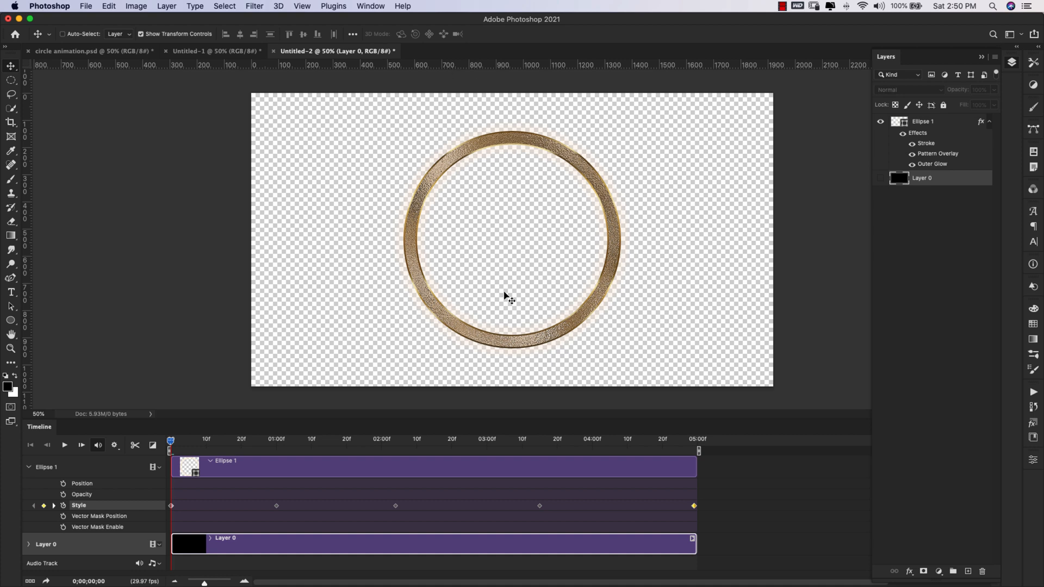
pyautogui.click(85, 6)
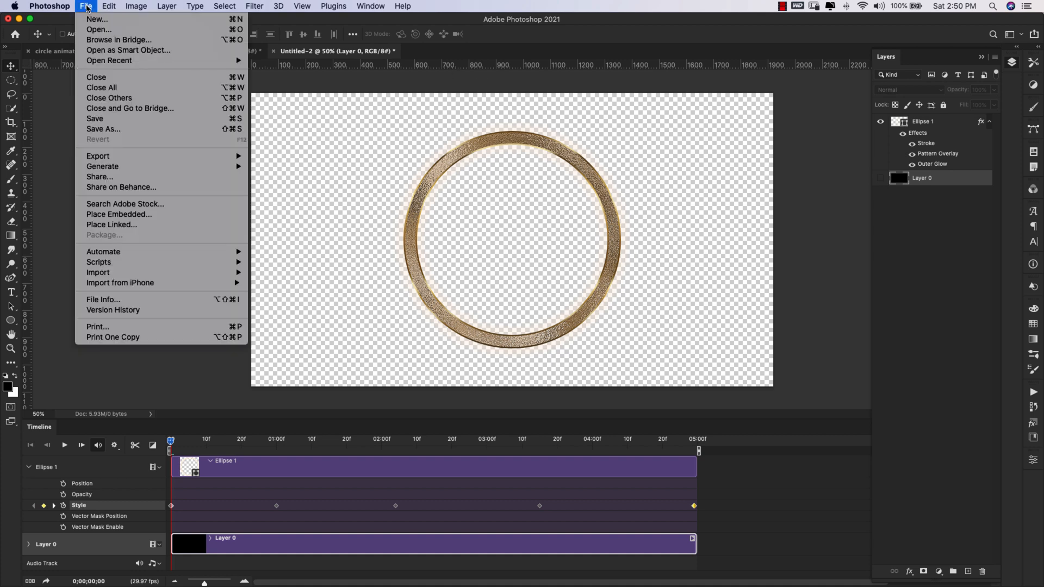
pyautogui.moveTo(97, 156)
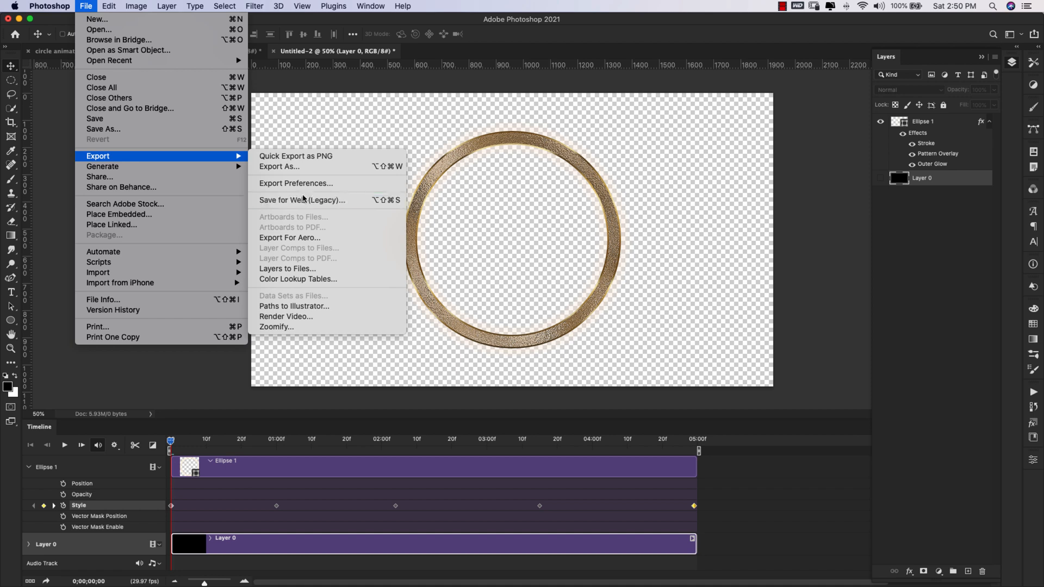
pyautogui.click(300, 200)
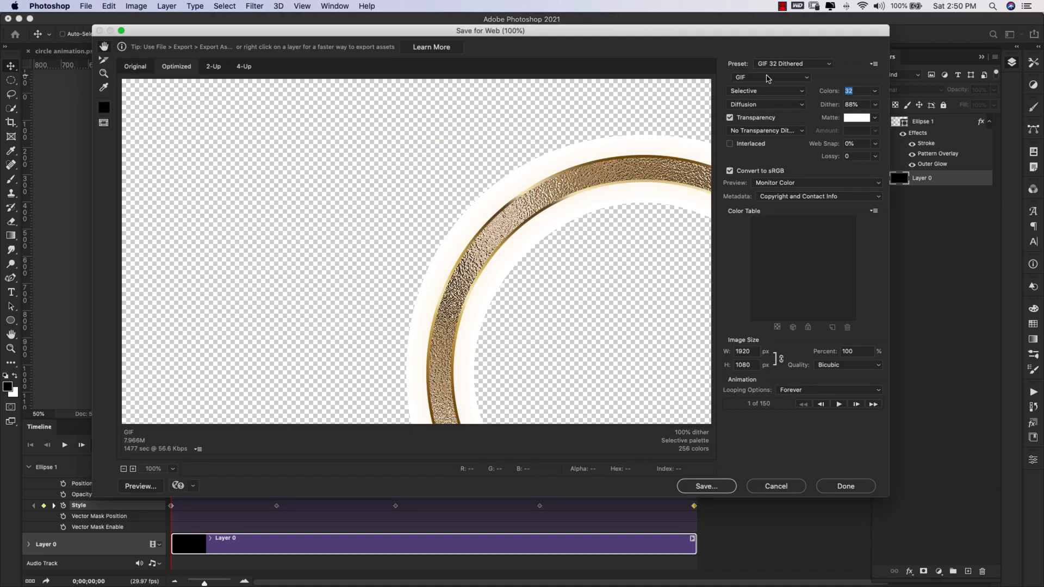
# - Keep GIF as the format and set the export width to 1280 px (1280×720)
pyautogui.click(768, 77)
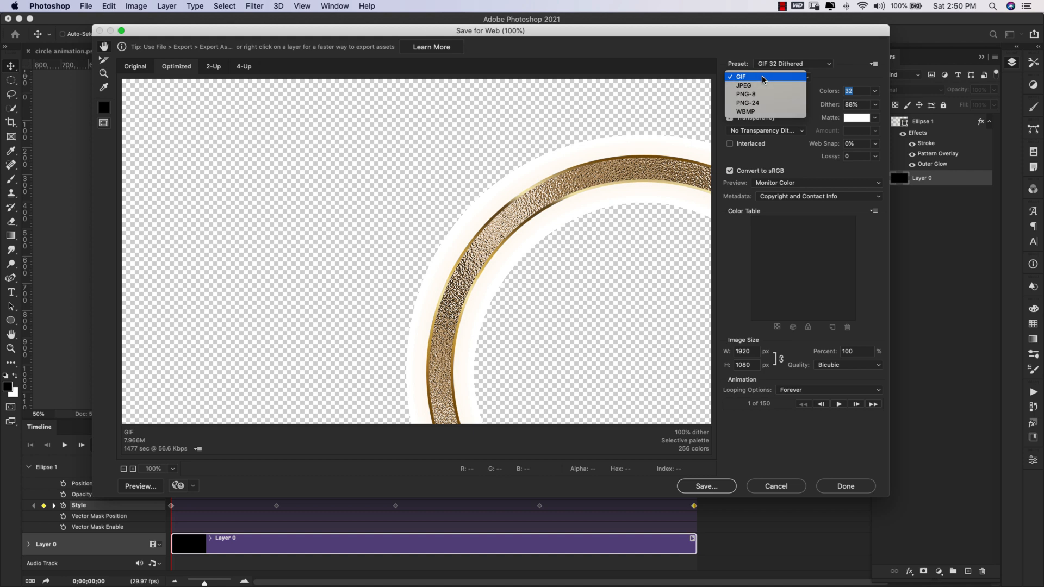
pyautogui.click(740, 76)
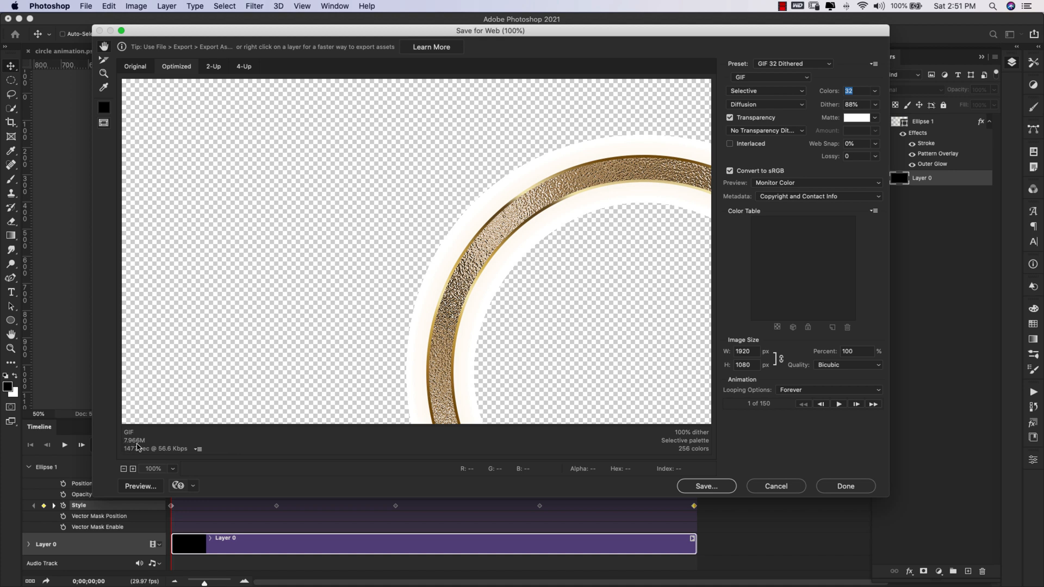
pyautogui.moveTo(562, 448)
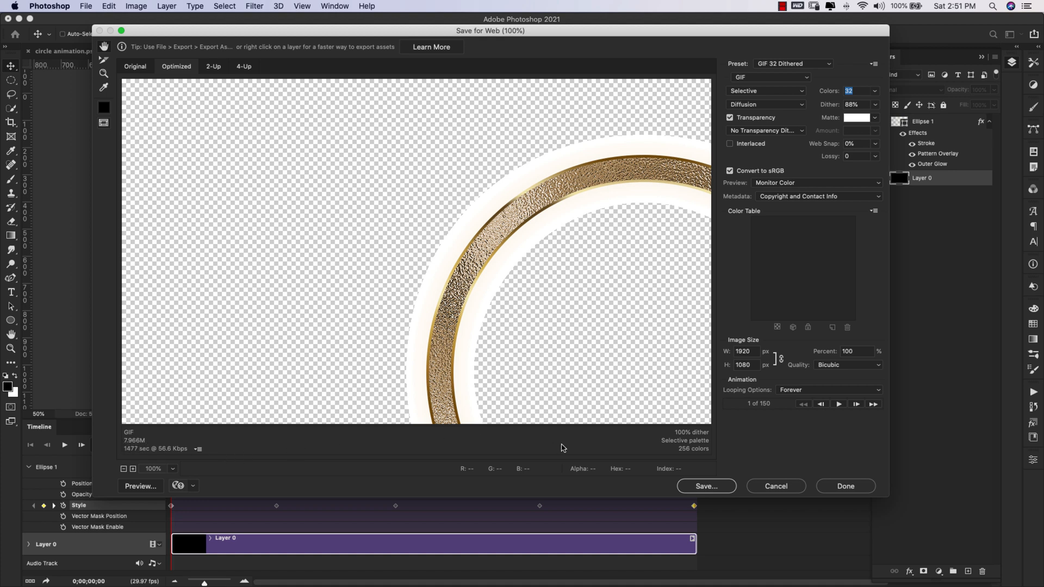
pyautogui.click(745, 352)
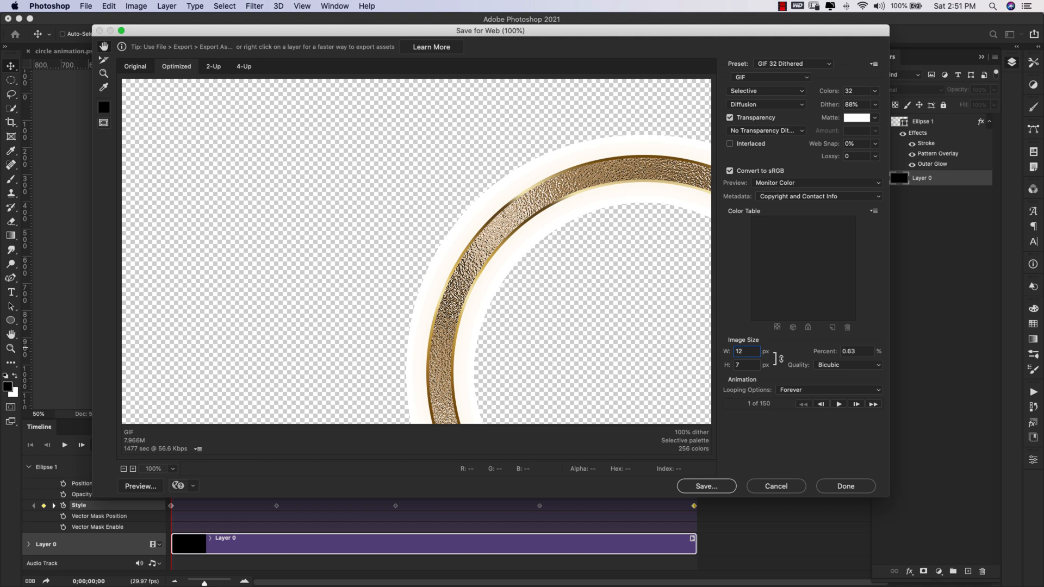
pyautogui.write('1280')
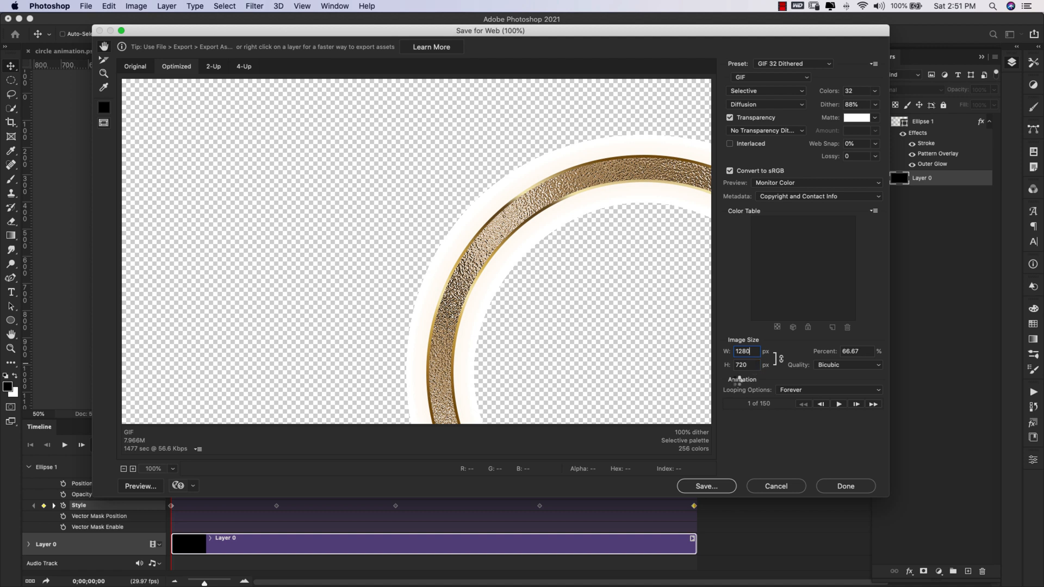
pyautogui.moveTo(572, 402)
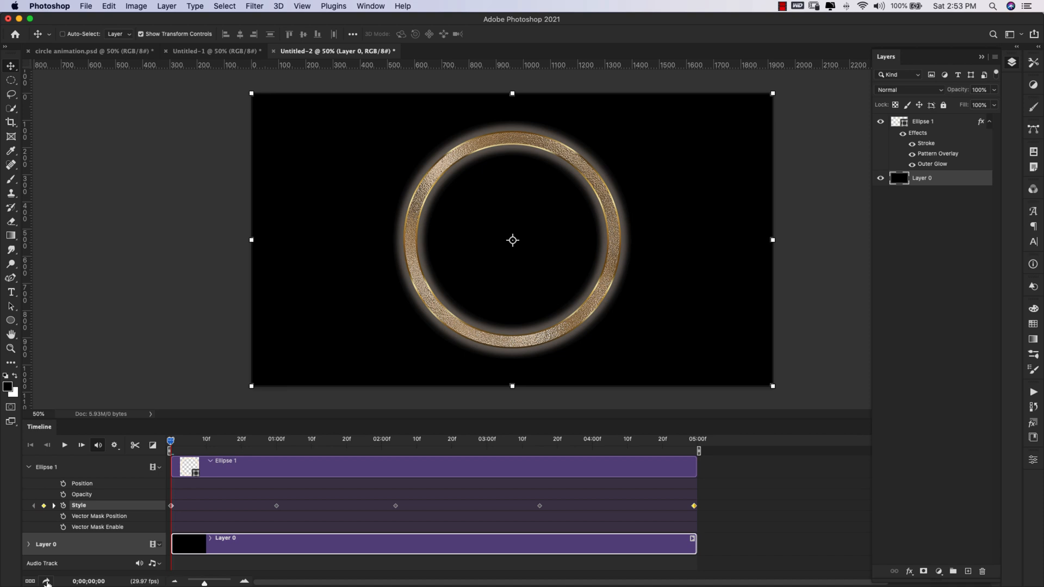
pyautogui.moveTo(47, 581)
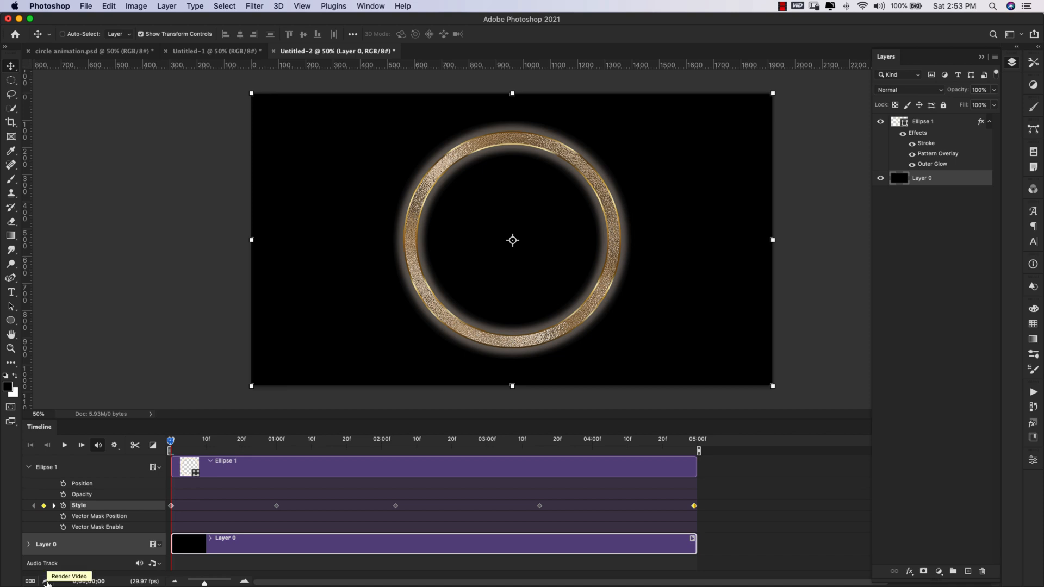
# - Render 'wait screen.mp4' as an H.264 720p video, then play the animation
pyautogui.click(47, 582)
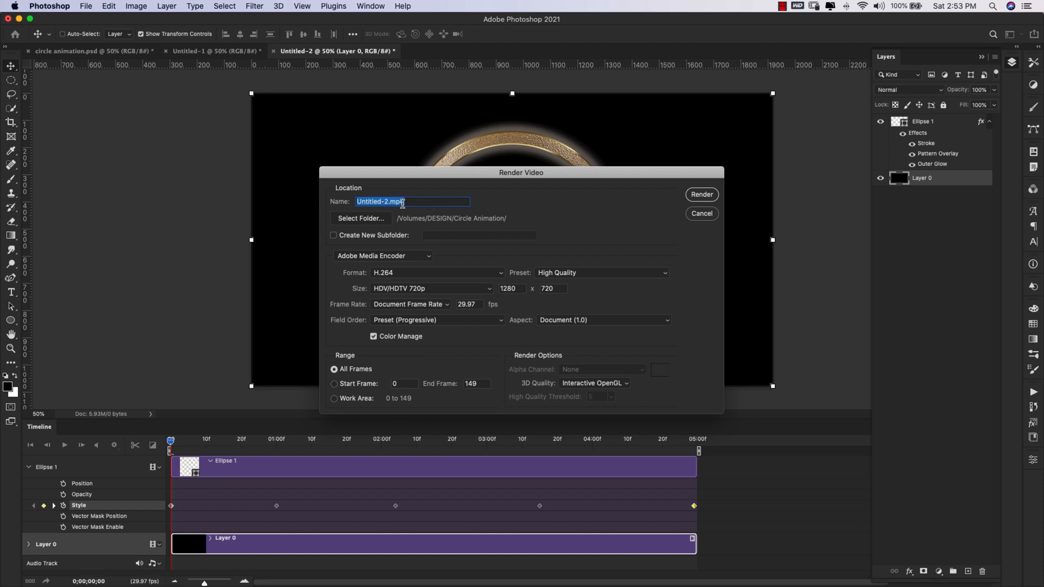
pyautogui.write('wait screen.mp4')
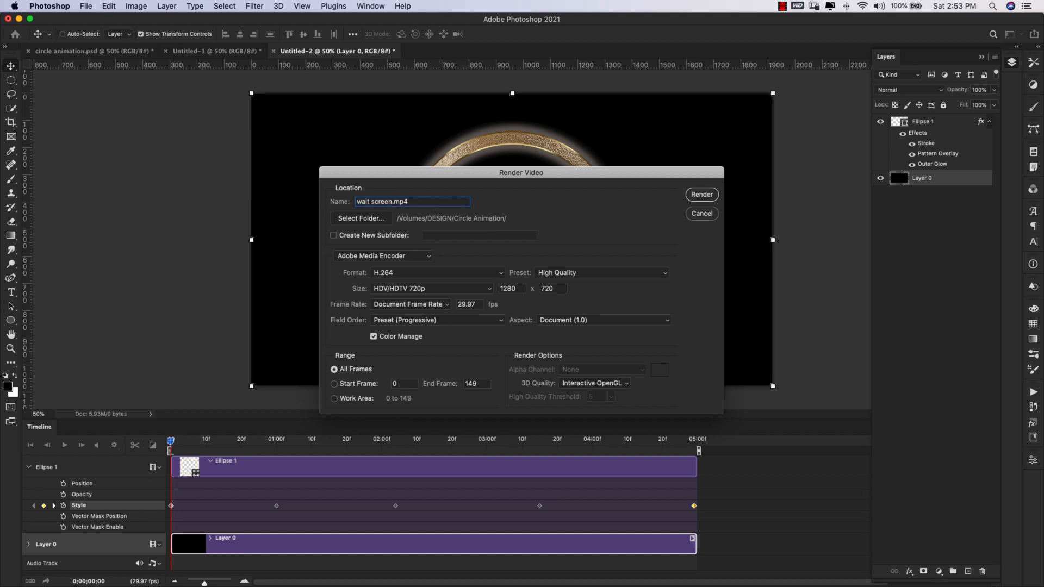
pyautogui.click(389, 202)
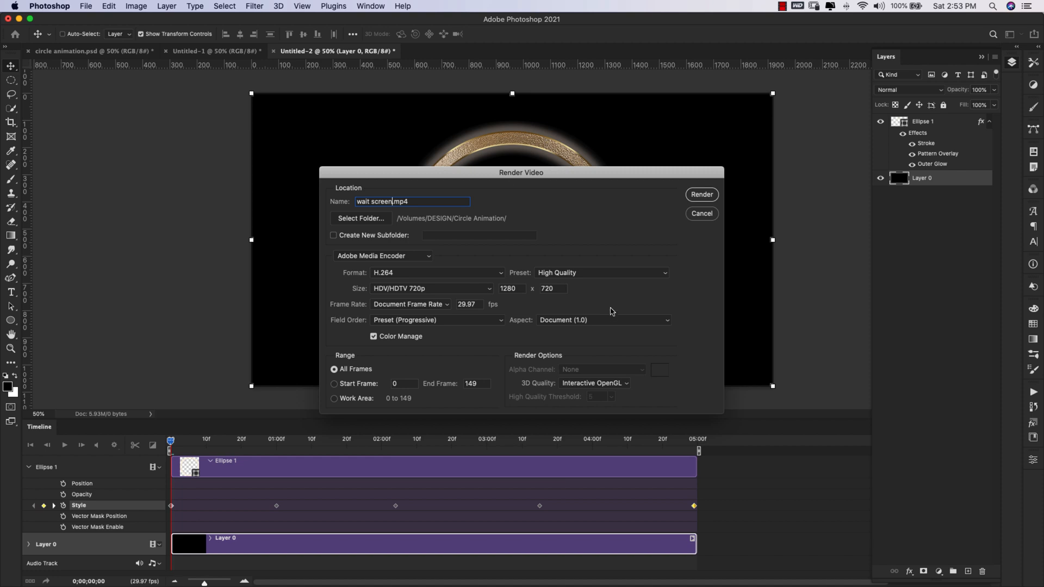
pyautogui.moveTo(701, 193)
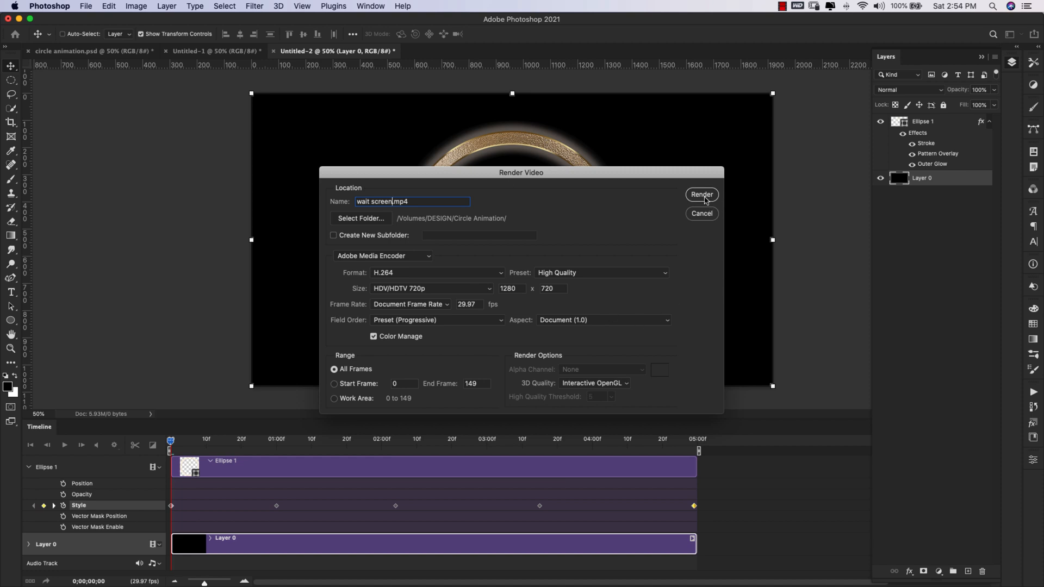
pyautogui.click(701, 194)
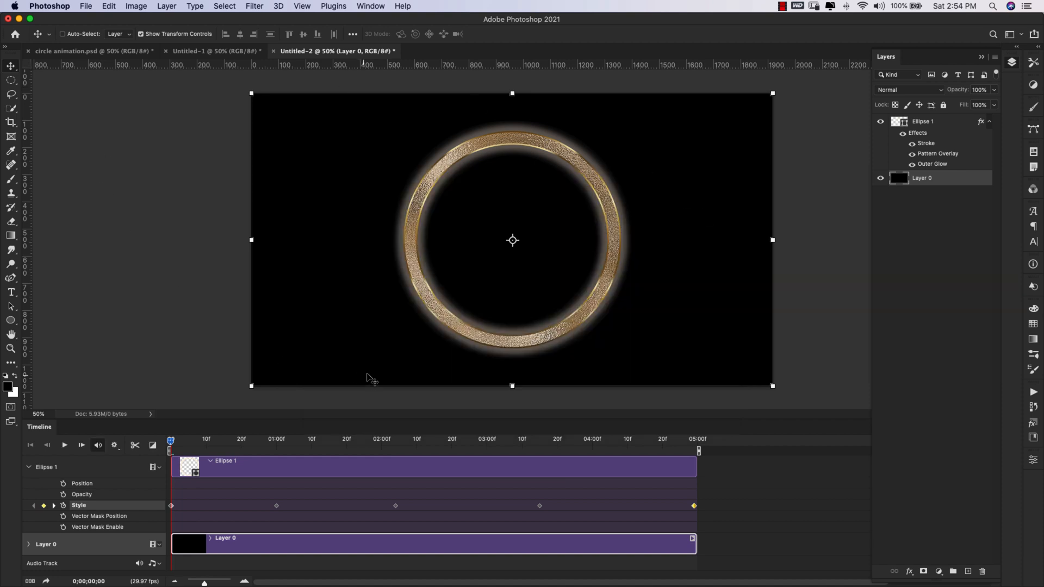
pyautogui.click(64, 444)
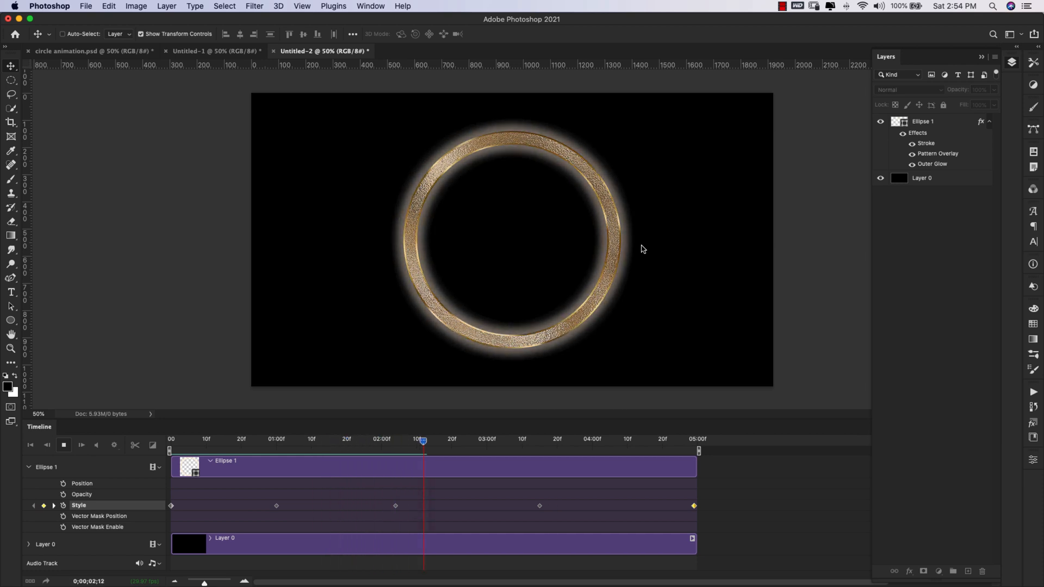